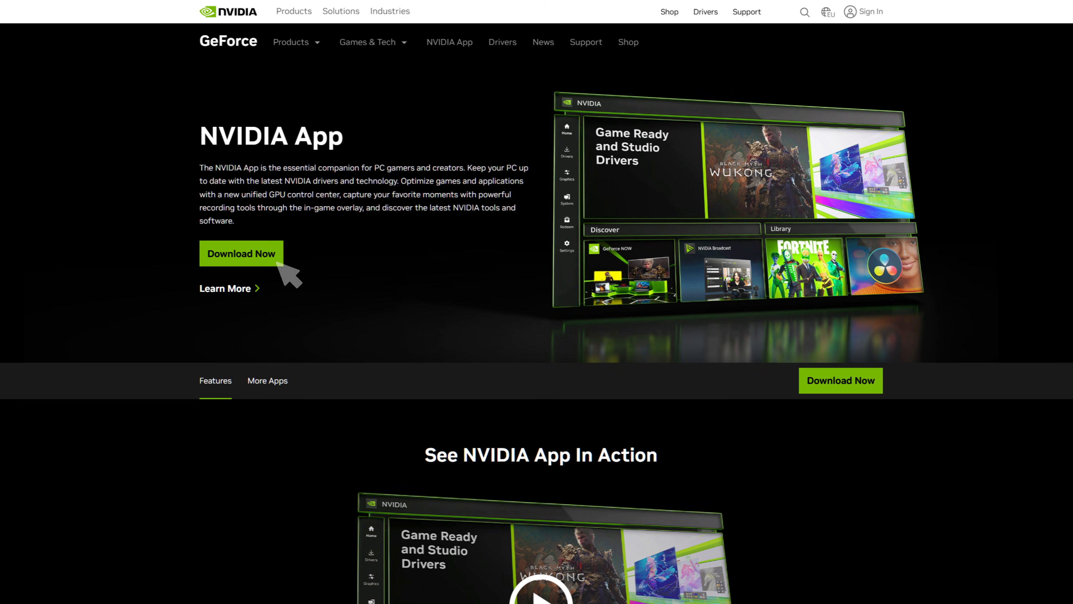
Download the NVIDIA App installer and vibranceGUI for Desktop PC from their websites
{"action": "left_click", "coordinate": [241, 253]}
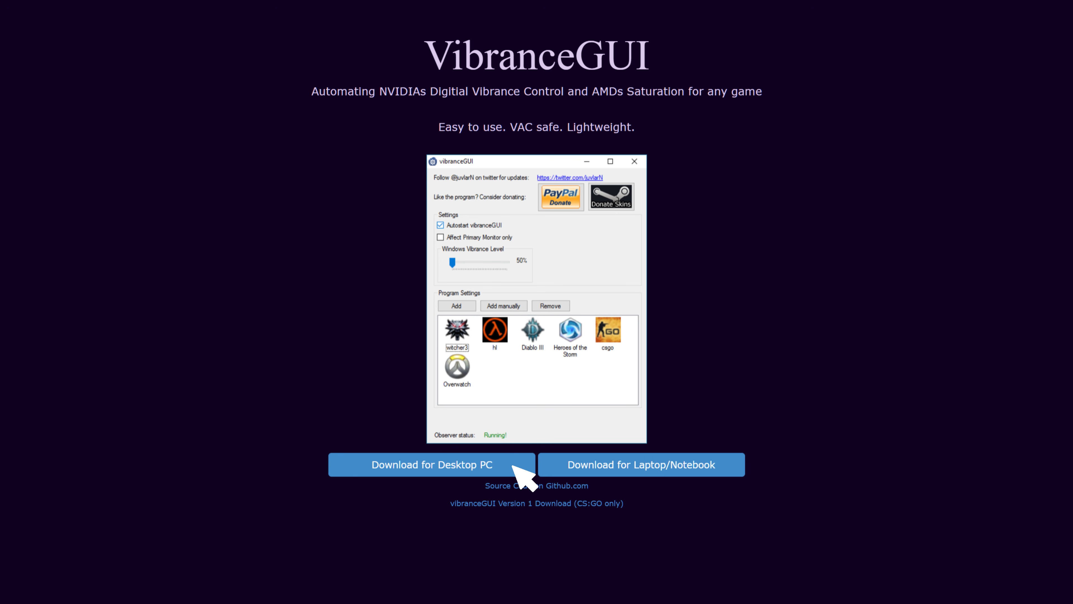
{"action": "left_click", "coordinate": [433, 464]}
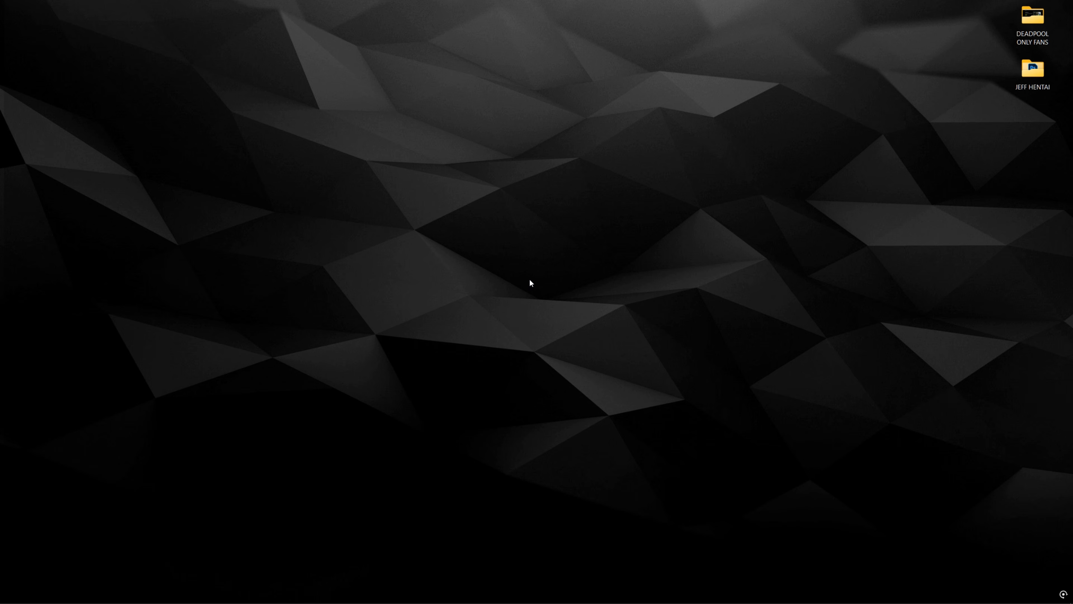
{"action": "mouse_move", "coordinate": [994, 94]}
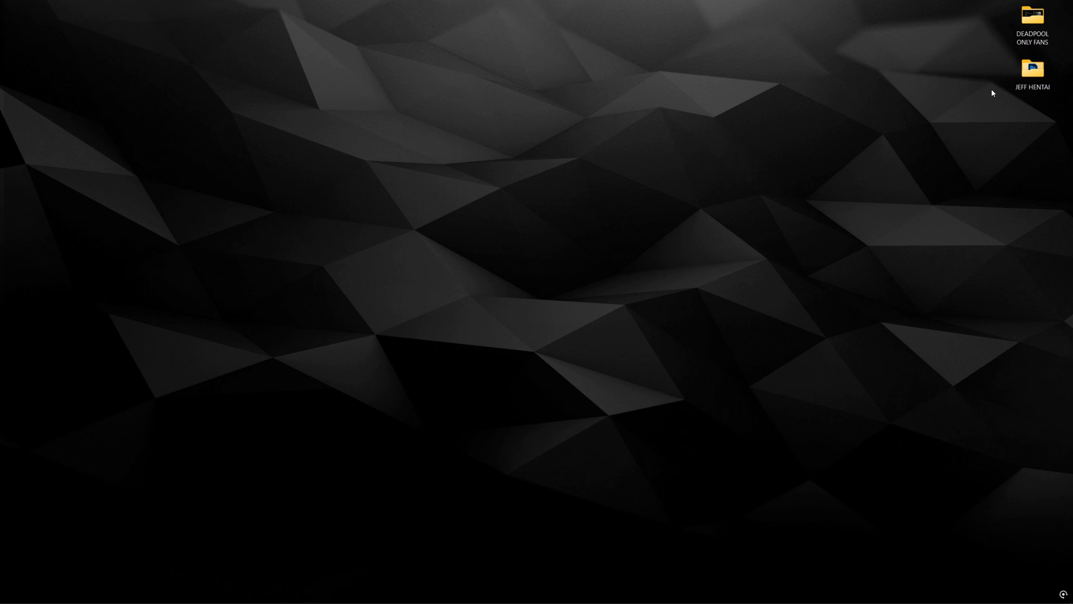
Switch the Game Mode toggle to On under Settings > Gaming
{"action": "left_click", "coordinate": [12, 592]}
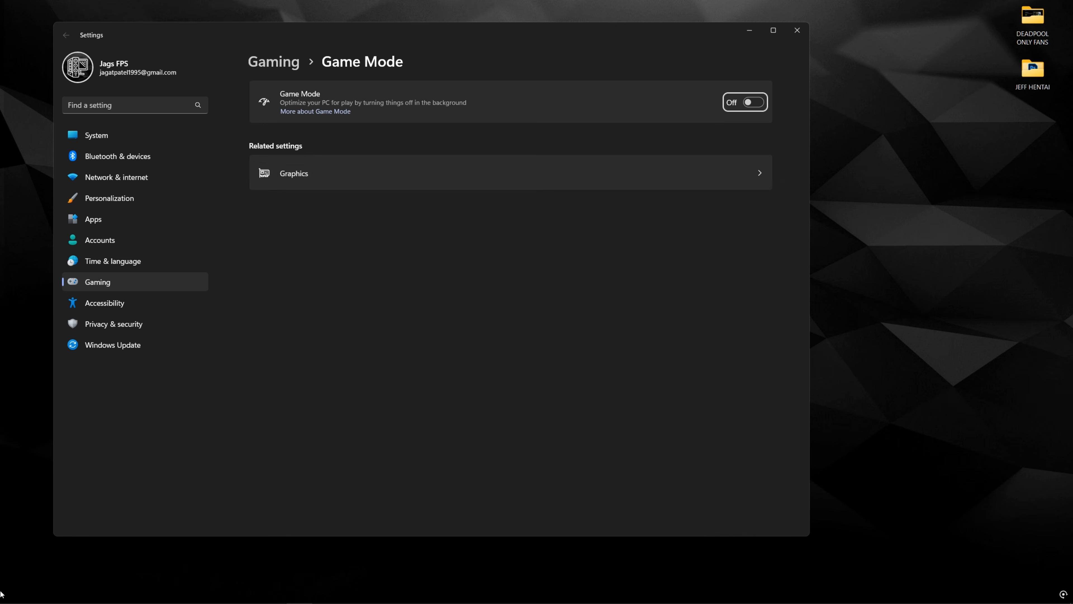
{"action": "left_click", "coordinate": [746, 101]}
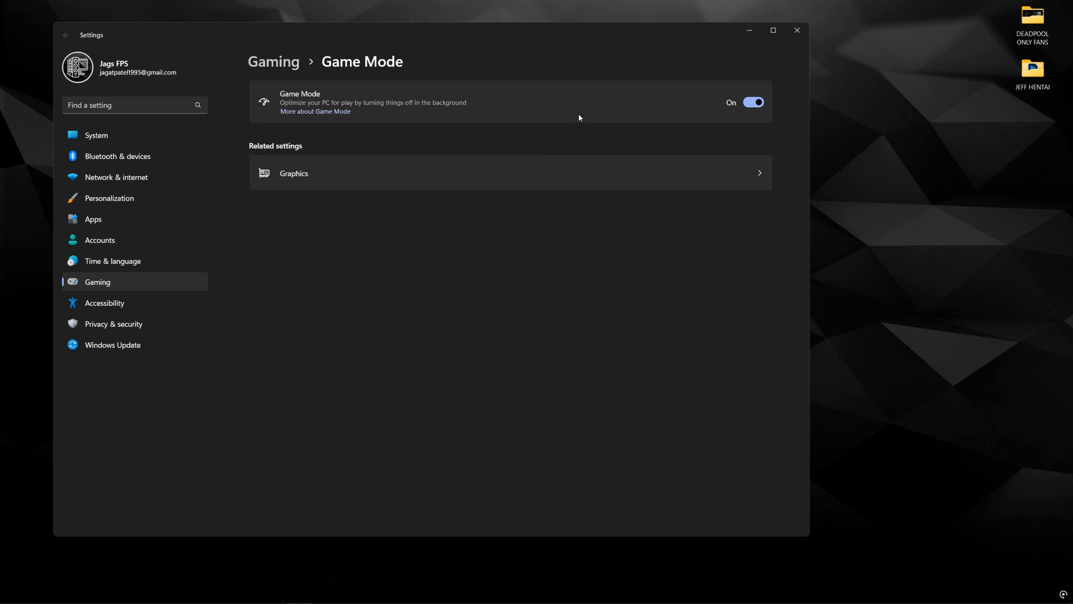
{"action": "mouse_move", "coordinate": [588, 123]}
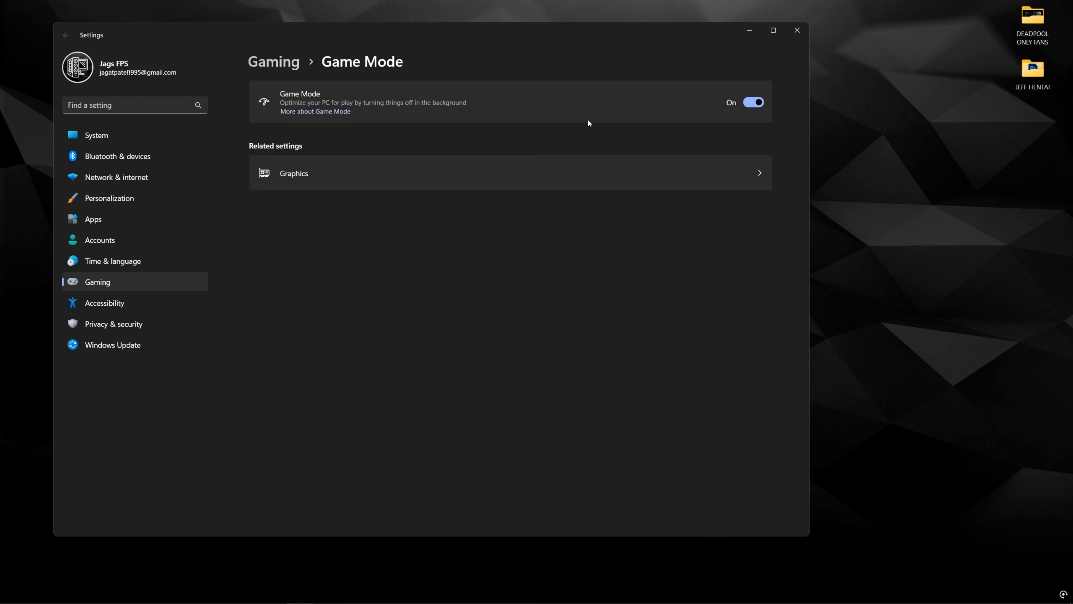
{"action": "mouse_move", "coordinate": [589, 122]}
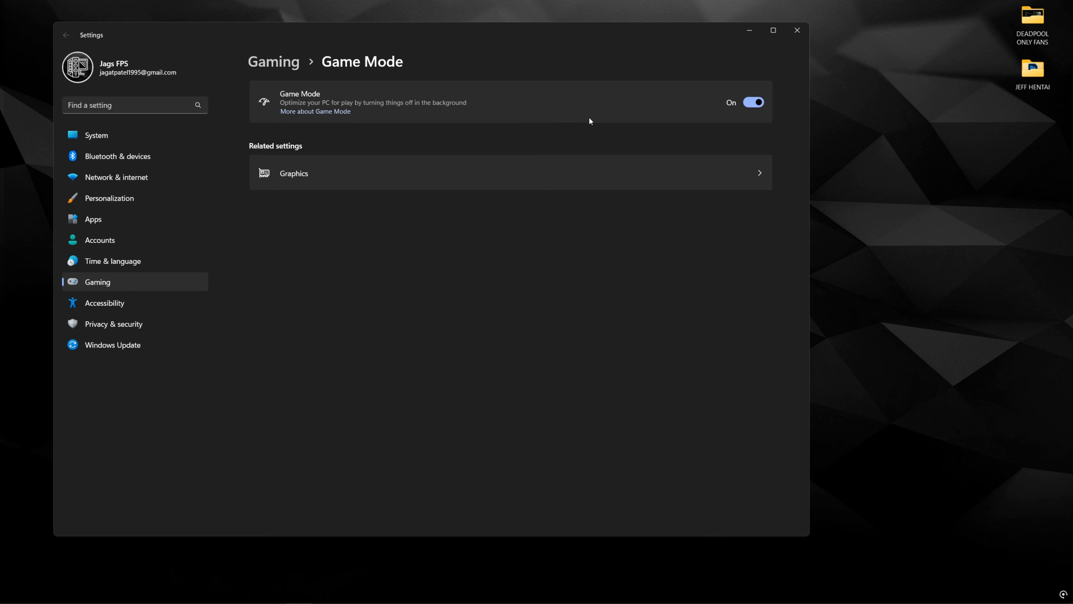
{"action": "mouse_move", "coordinate": [378, 126]}
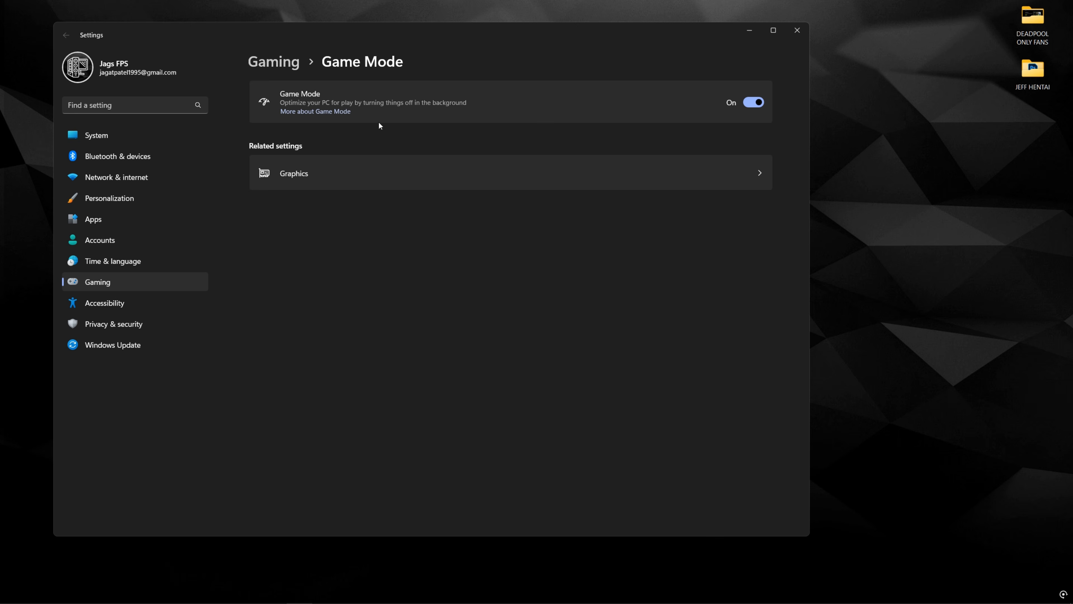
{"action": "mouse_move", "coordinate": [548, 121]}
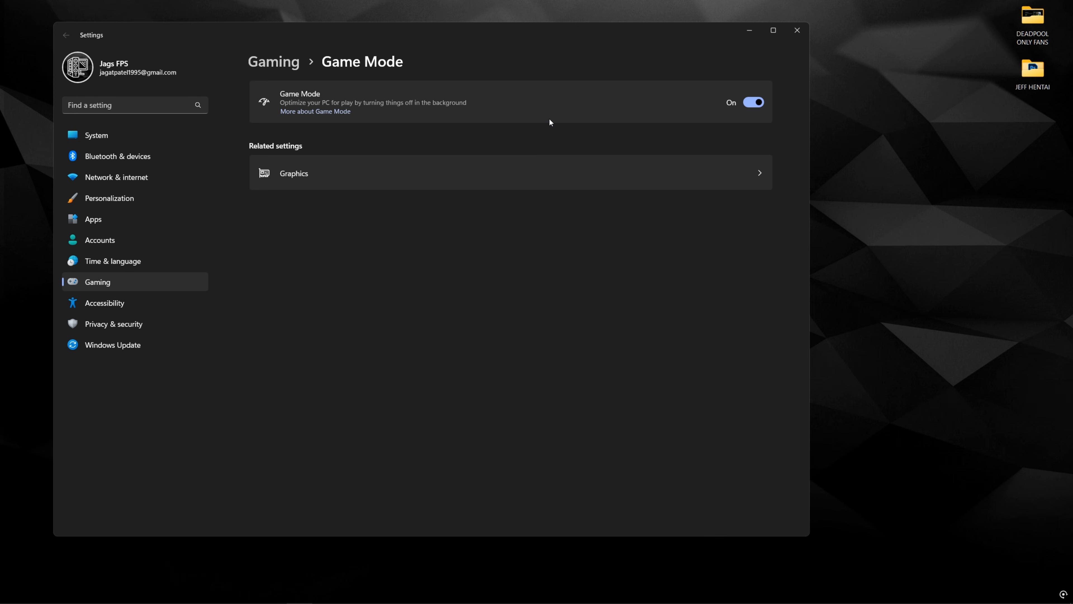
{"action": "mouse_move", "coordinate": [318, 109]}
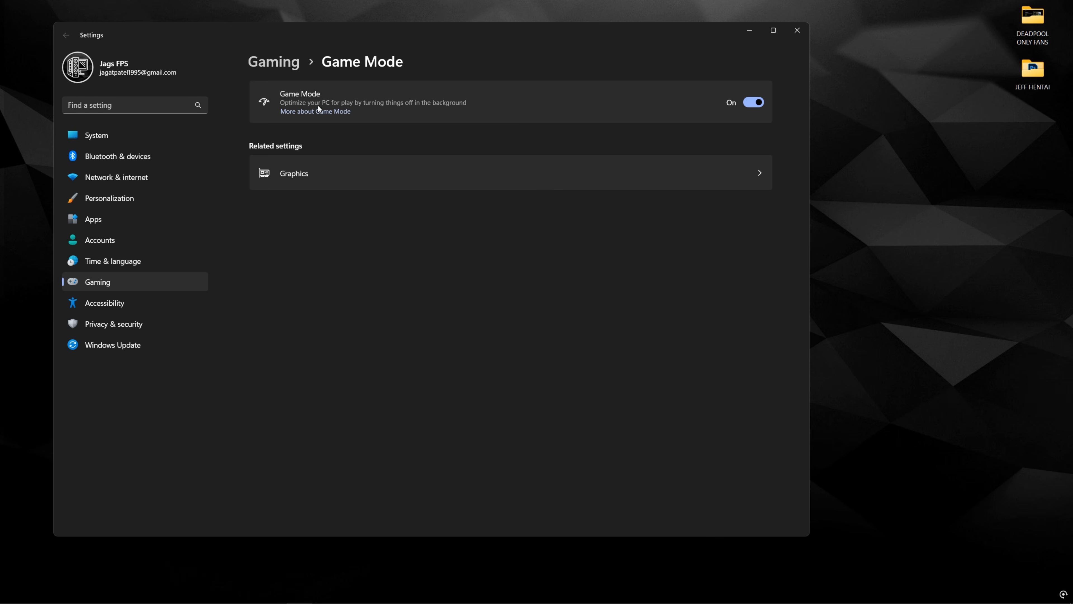
{"action": "mouse_move", "coordinate": [586, 134]}
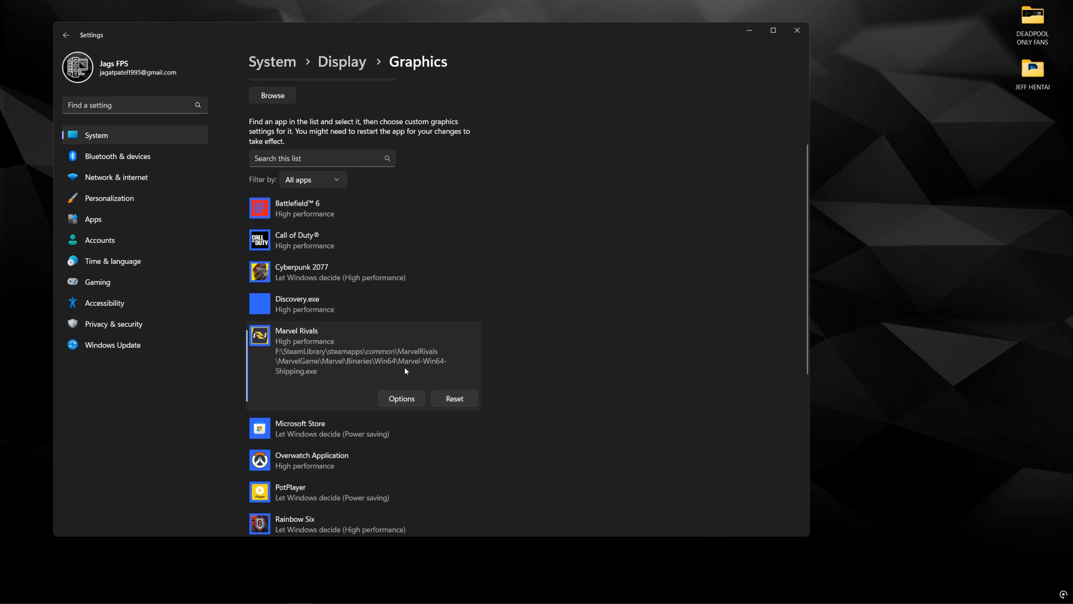
{"action": "mouse_move", "coordinate": [286, 353]}
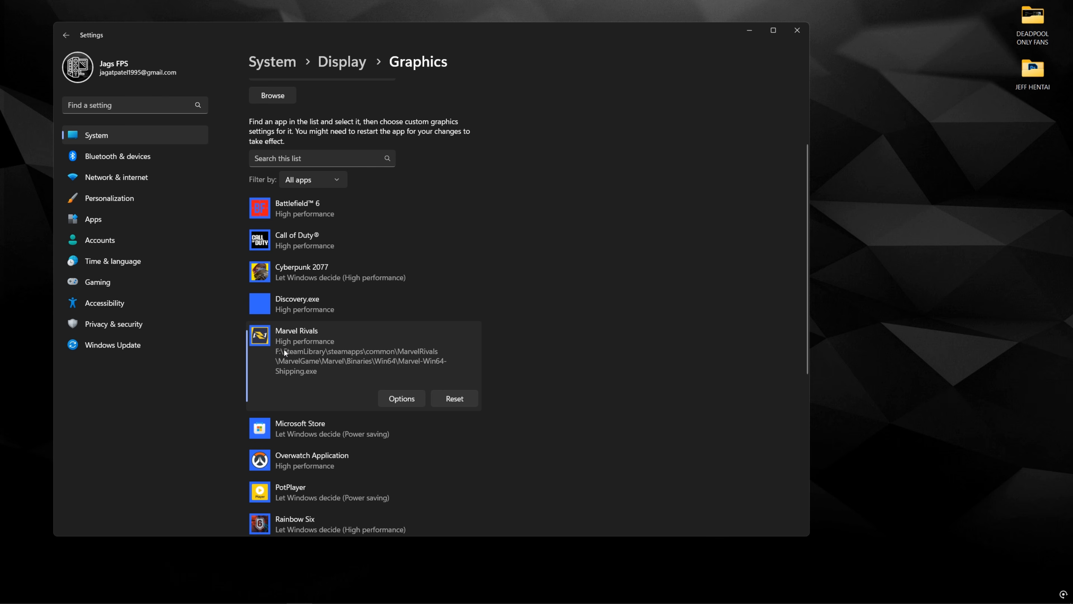
Bring up the Graphics preference options for Marvel Rivals, showing High performance
{"action": "left_click", "coordinate": [402, 398]}
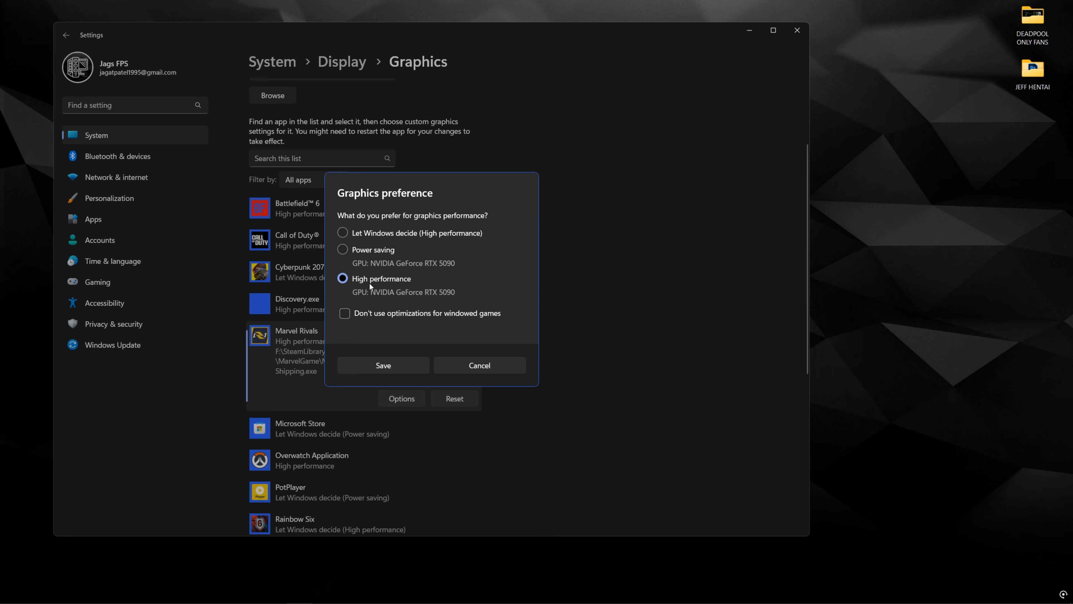
{"action": "mouse_move", "coordinate": [328, 297]}
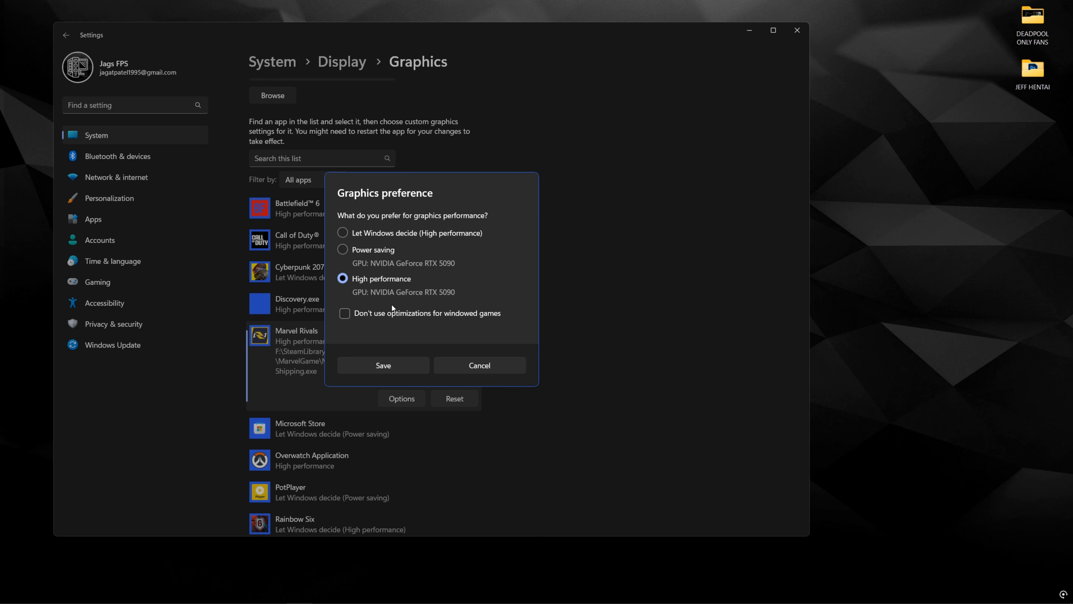
{"action": "mouse_move", "coordinate": [417, 302]}
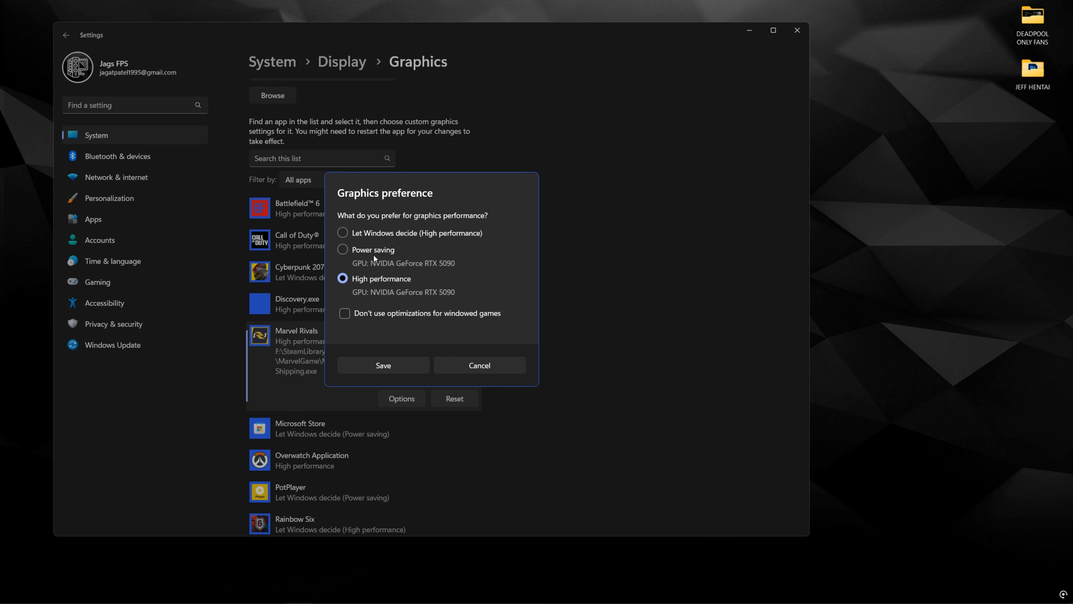
{"action": "mouse_move", "coordinate": [357, 275]}
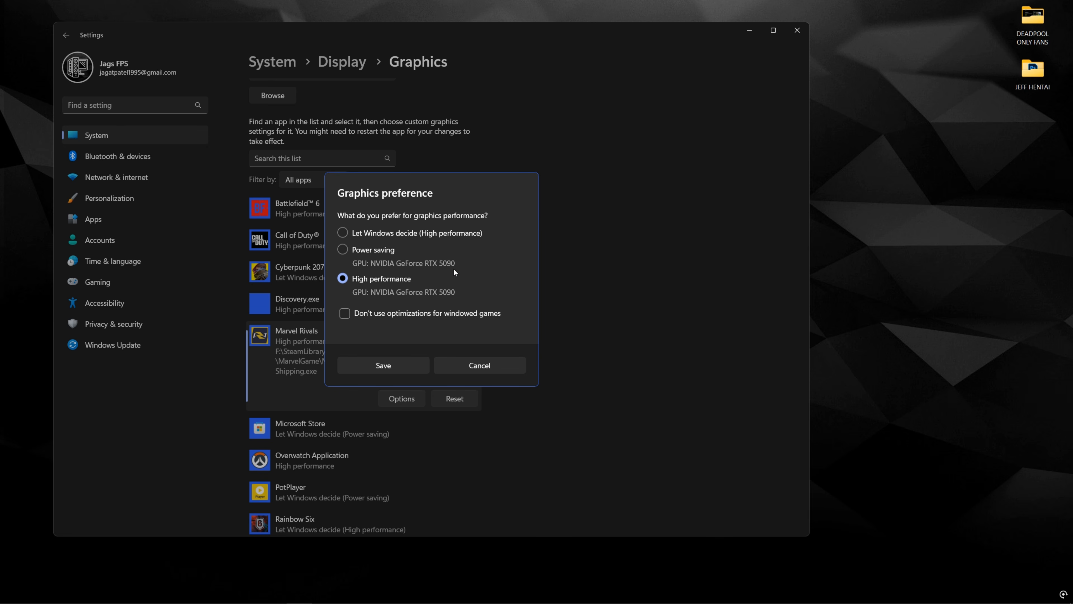
{"action": "mouse_move", "coordinate": [363, 298]}
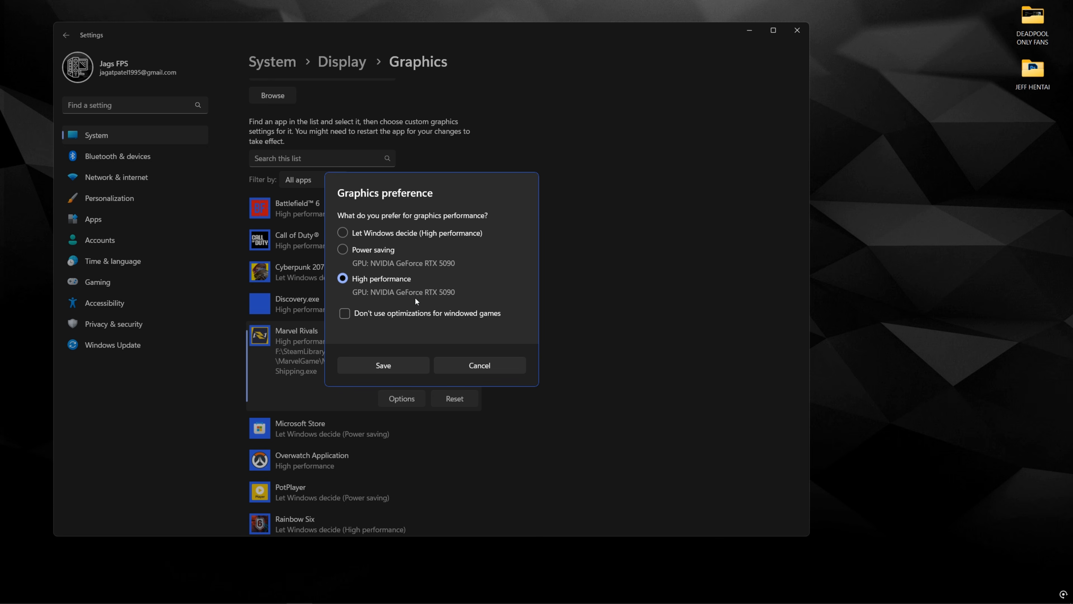
Keep High performance, then add Marvel-Win64-Shipping.exe to the custom apps, which reports it already exists
{"action": "left_click", "coordinate": [382, 365]}
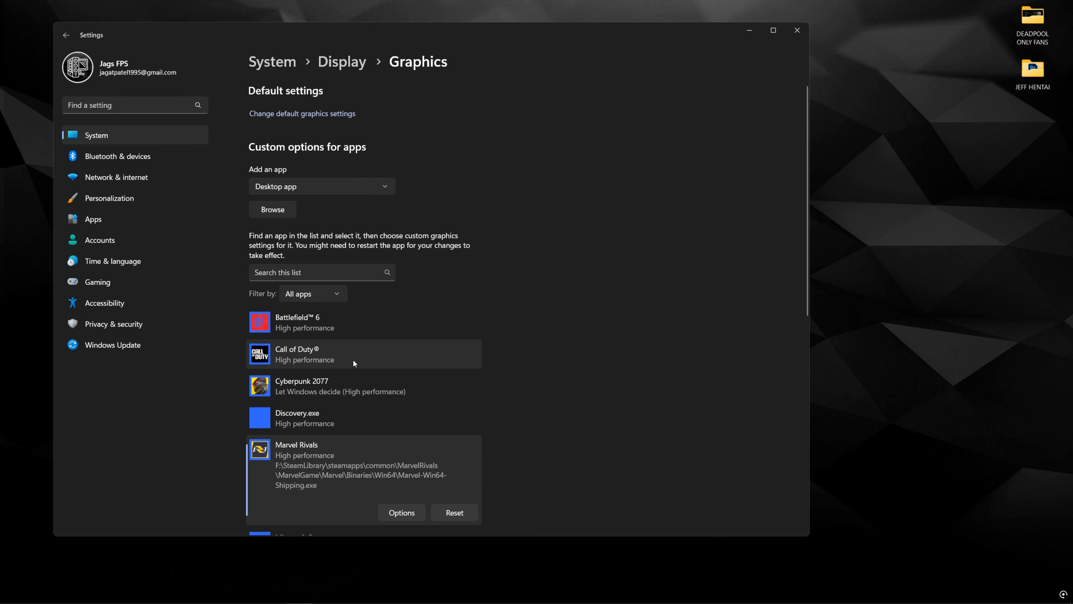
{"action": "mouse_move", "coordinate": [259, 235]}
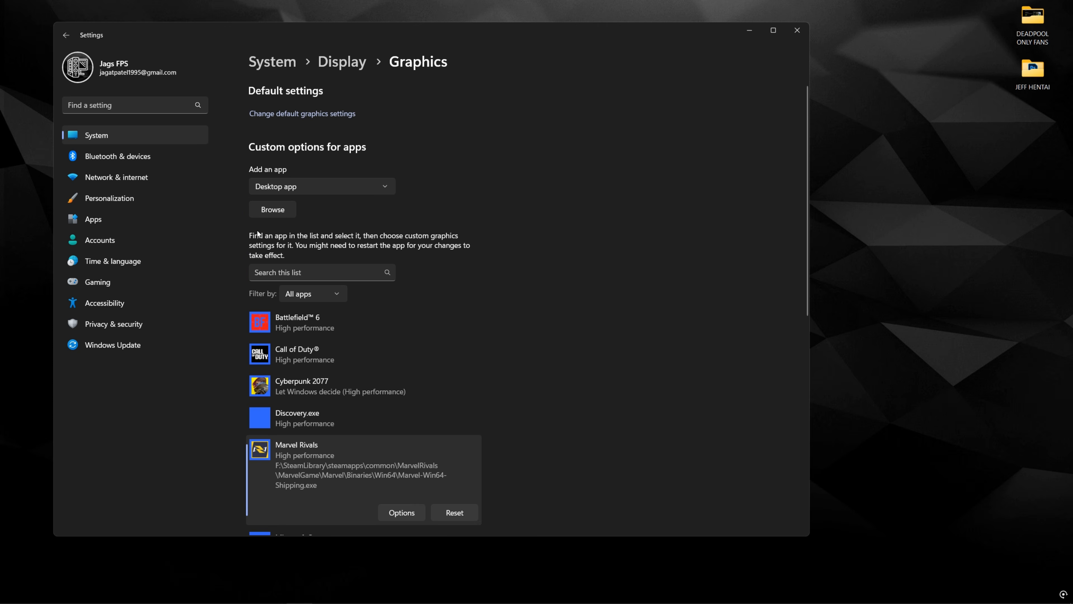
{"action": "left_click", "coordinate": [272, 209]}
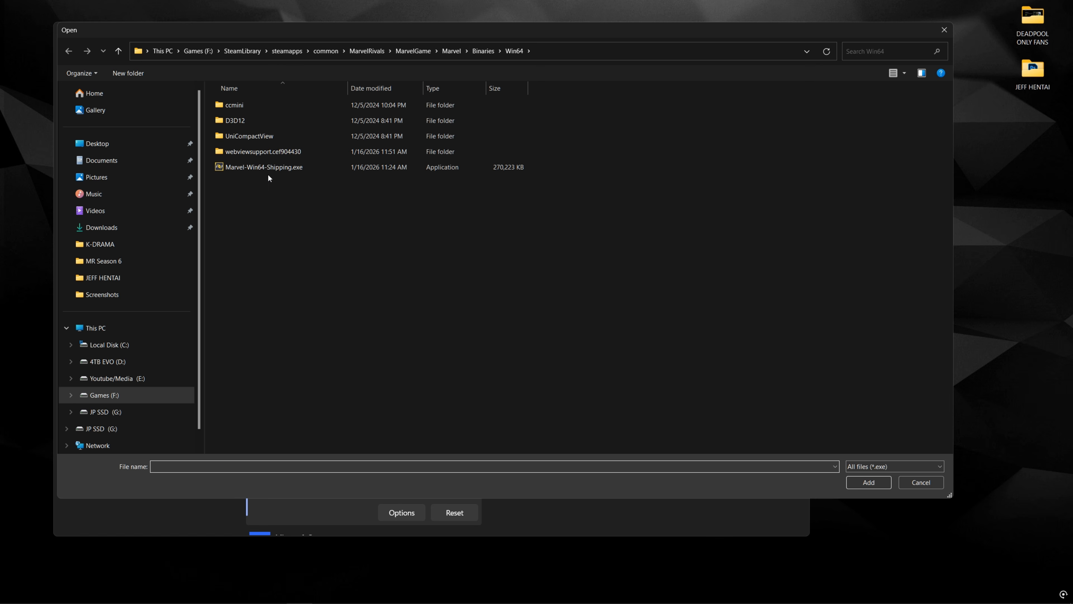
{"action": "left_click", "coordinate": [263, 166]}
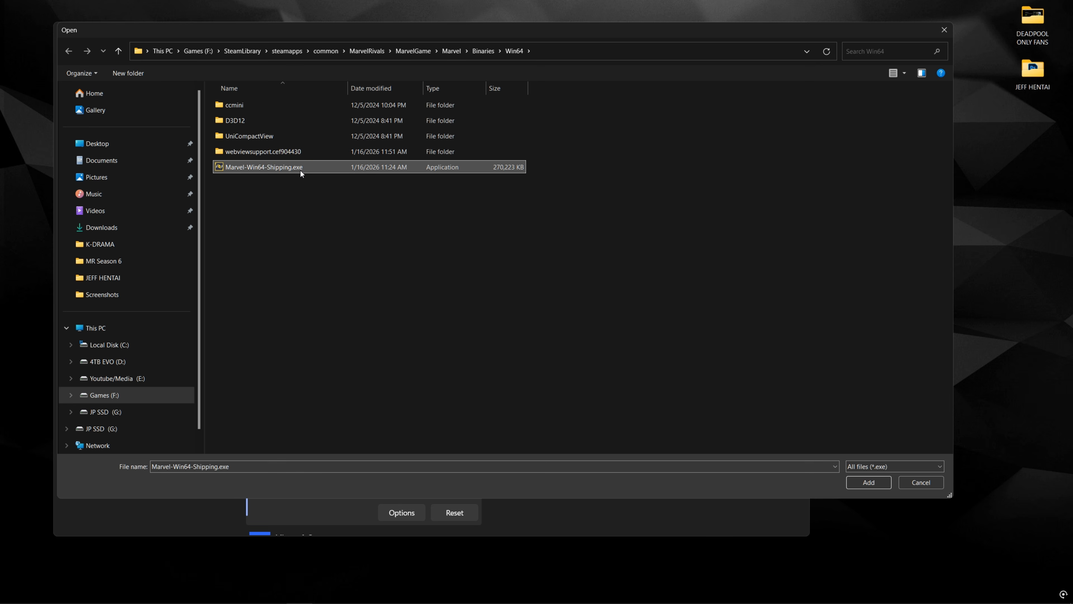
{"action": "left_click", "coordinate": [868, 482]}
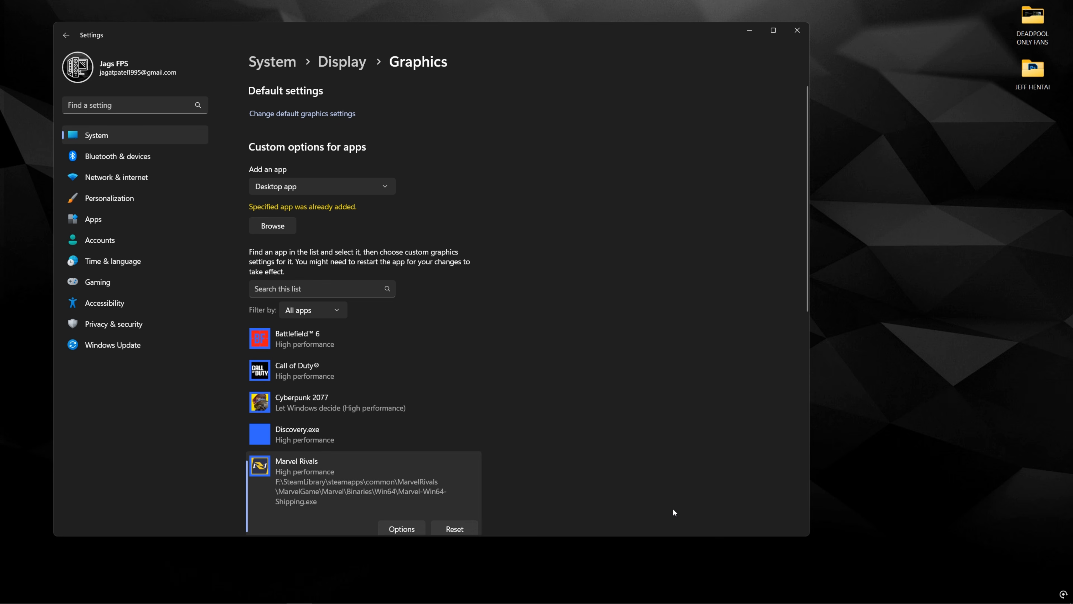
{"action": "scroll", "scroll_direction": "down", "scroll_amount": 3}
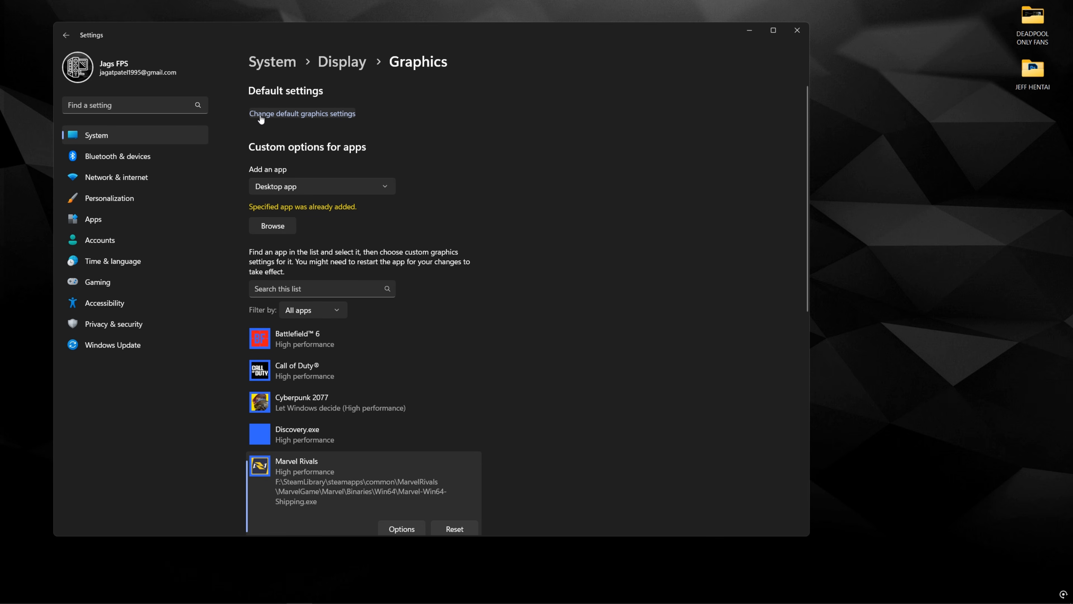
{"action": "left_click", "coordinate": [302, 113]}
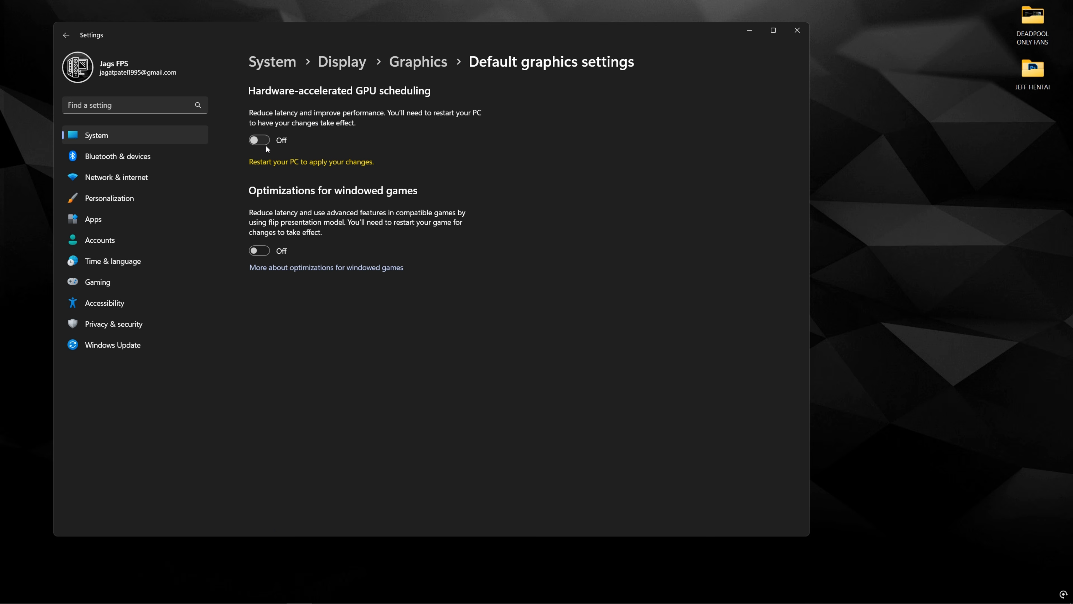
{"action": "left_click", "coordinate": [259, 140]}
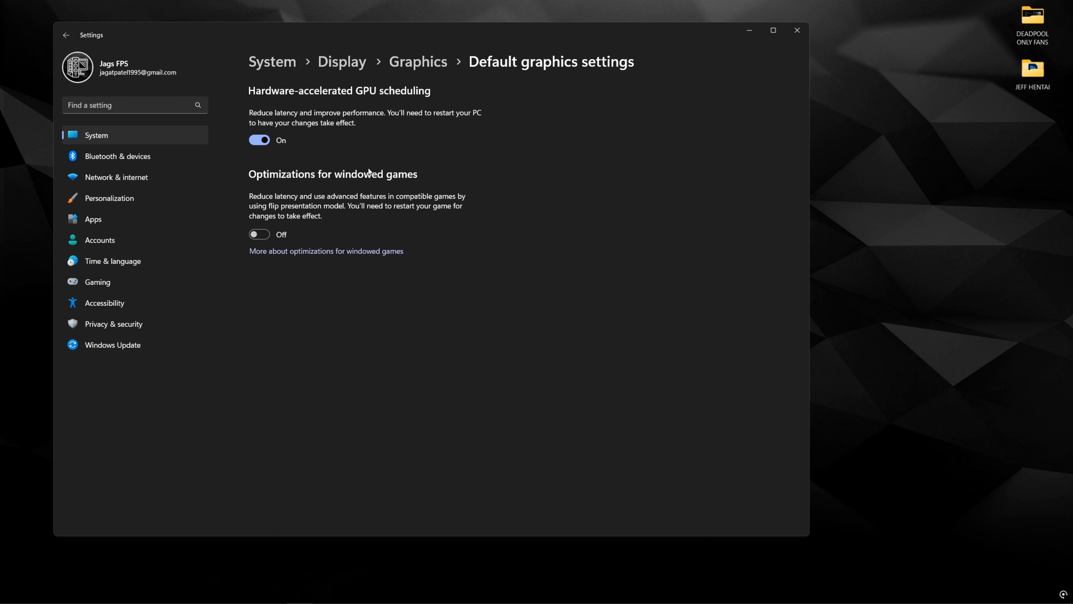
{"action": "mouse_move", "coordinate": [349, 128]}
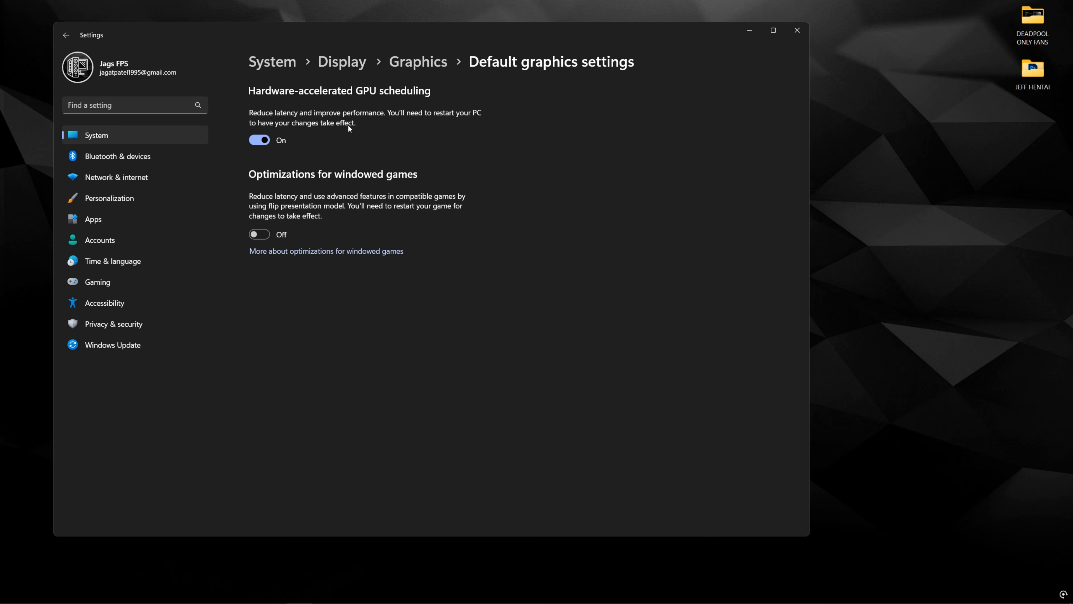
{"action": "mouse_move", "coordinate": [375, 128]}
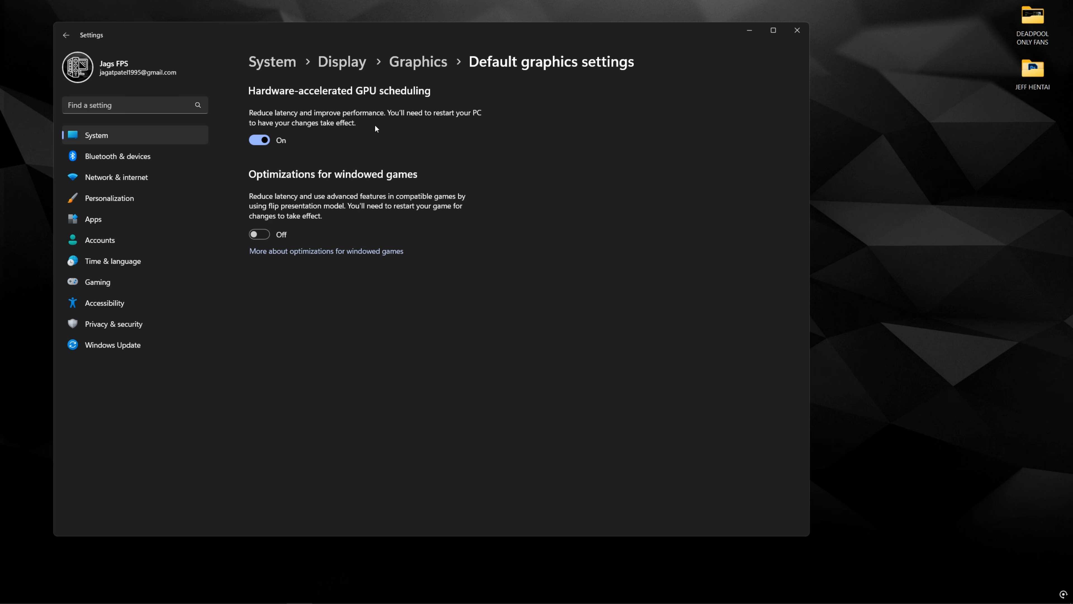
{"action": "mouse_move", "coordinate": [365, 130]}
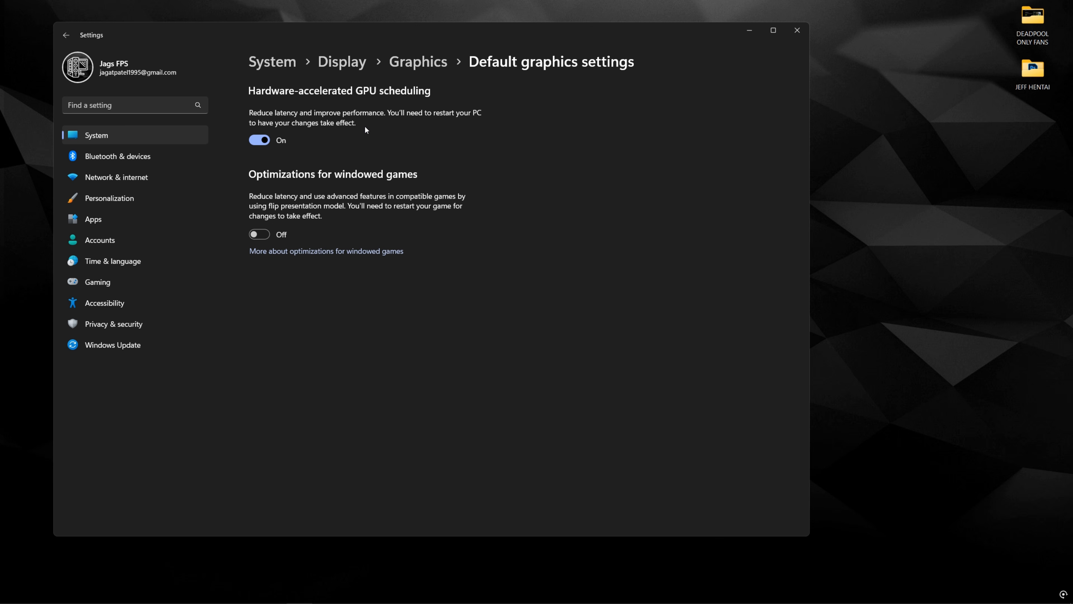
{"action": "mouse_move", "coordinate": [370, 121]}
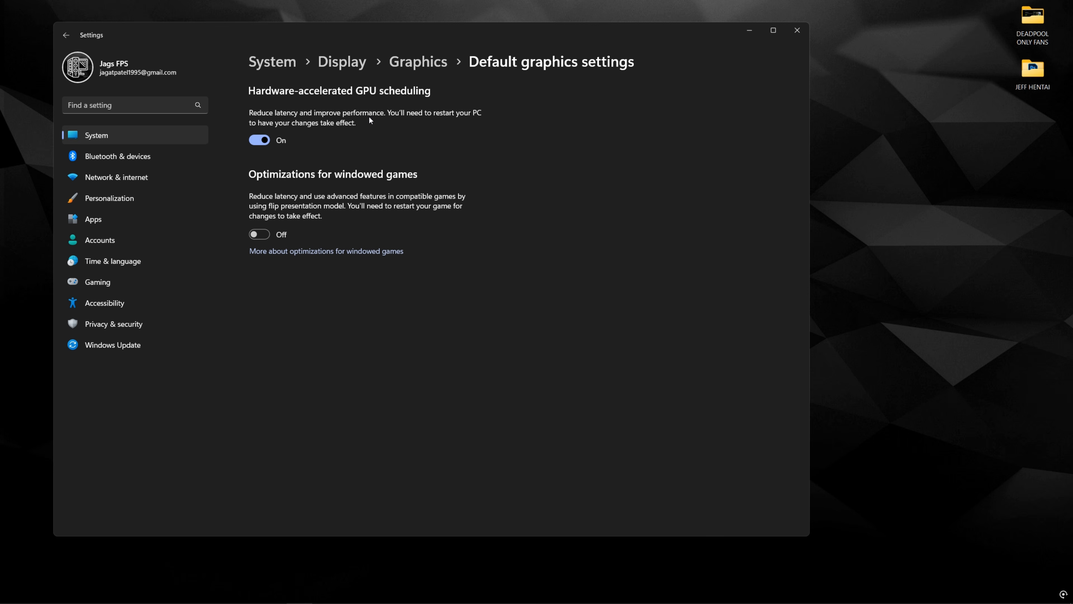
{"action": "mouse_move", "coordinate": [364, 136]}
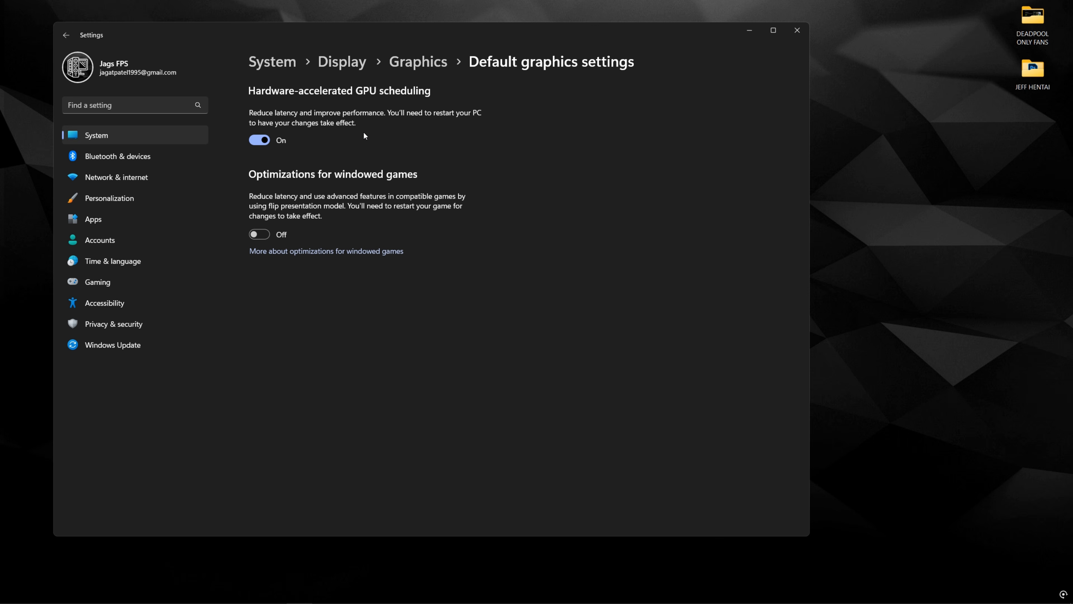
{"action": "mouse_move", "coordinate": [236, 153]}
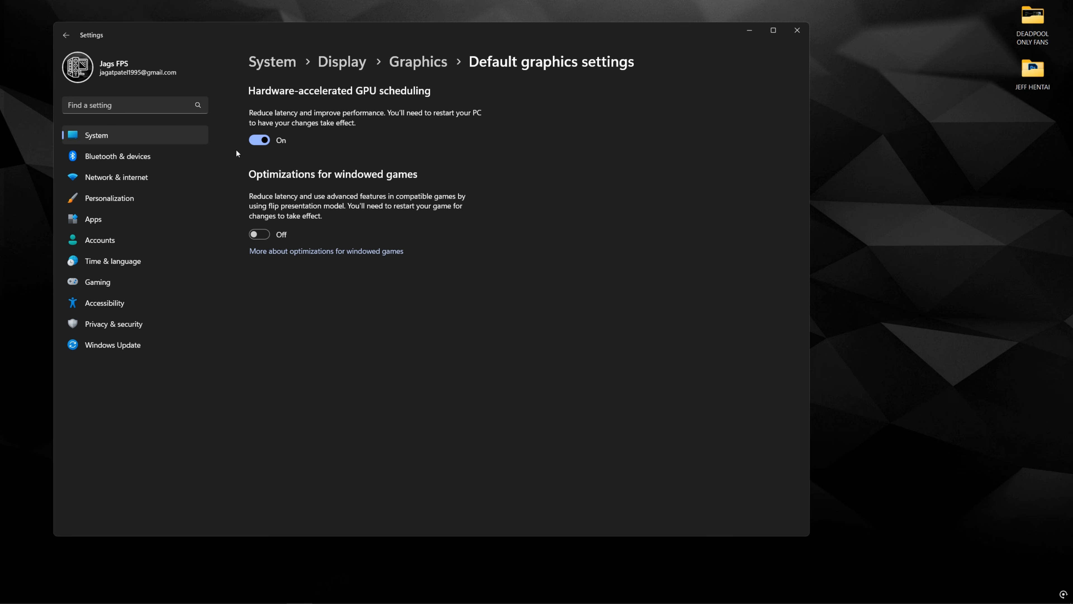
{"action": "mouse_move", "coordinate": [399, 158]}
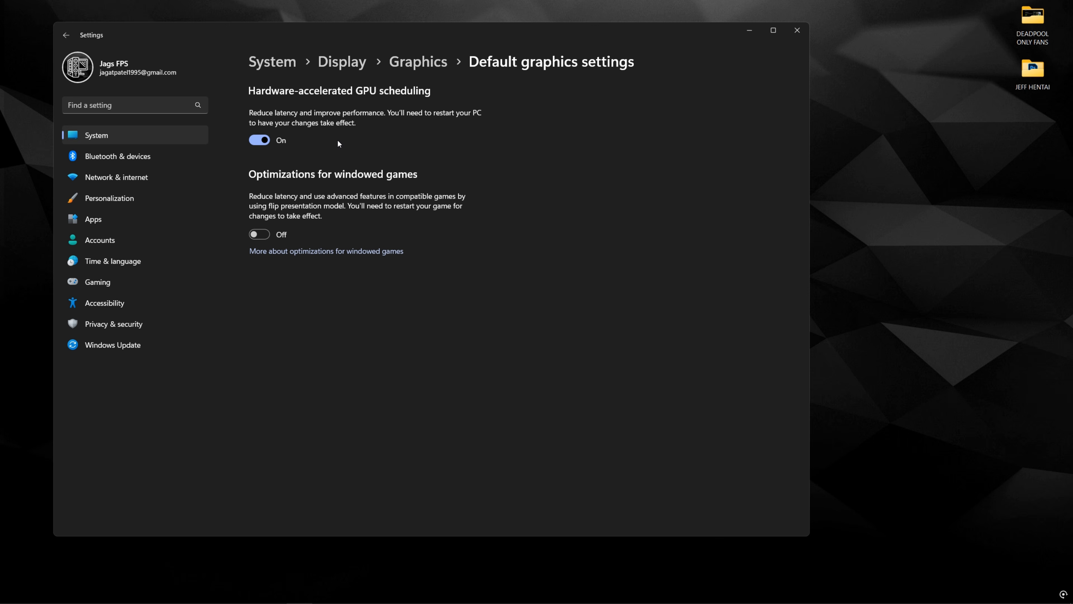
{"action": "mouse_move", "coordinate": [263, 155]}
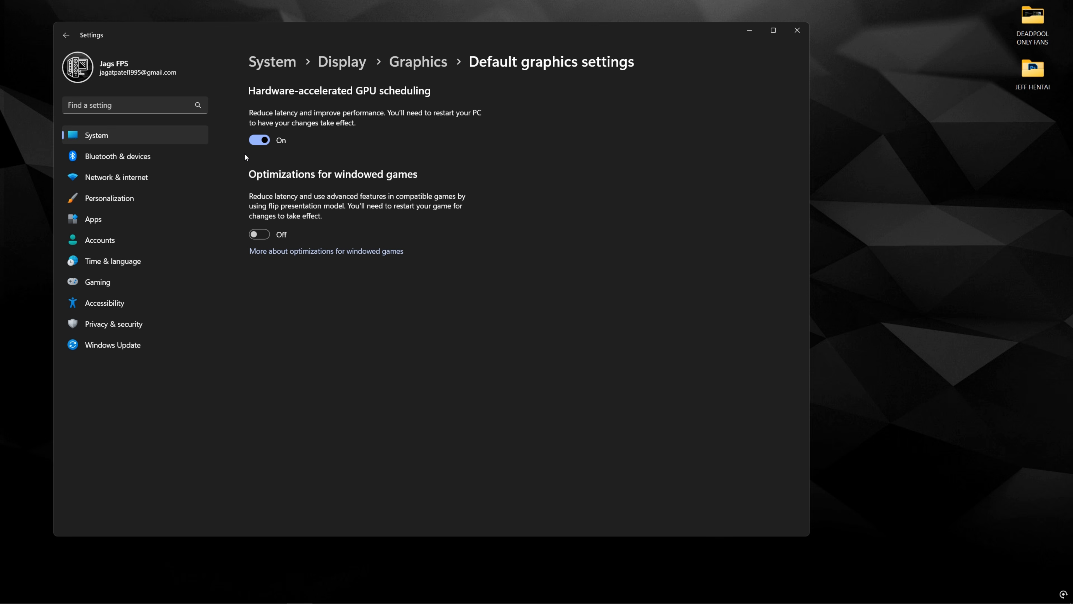
{"action": "mouse_move", "coordinate": [283, 156]}
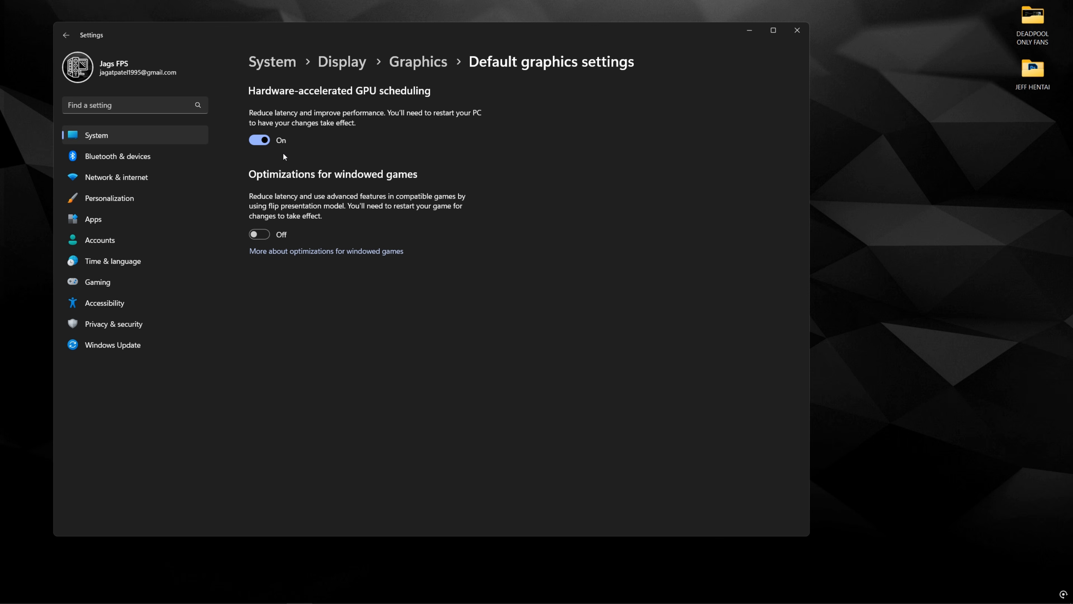
{"action": "mouse_move", "coordinate": [311, 141]}
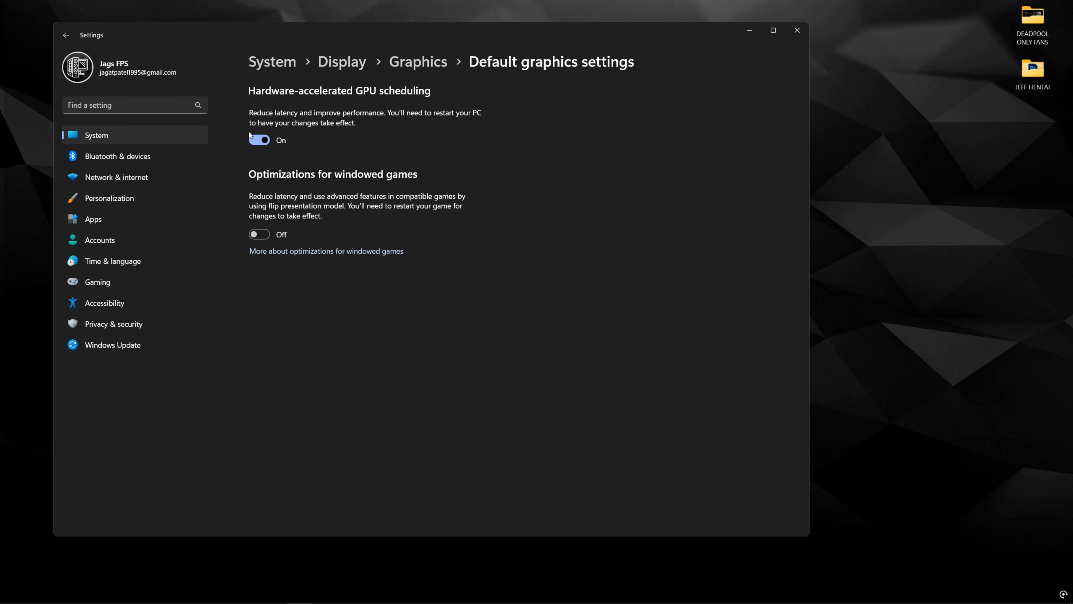
{"action": "mouse_move", "coordinate": [343, 200]}
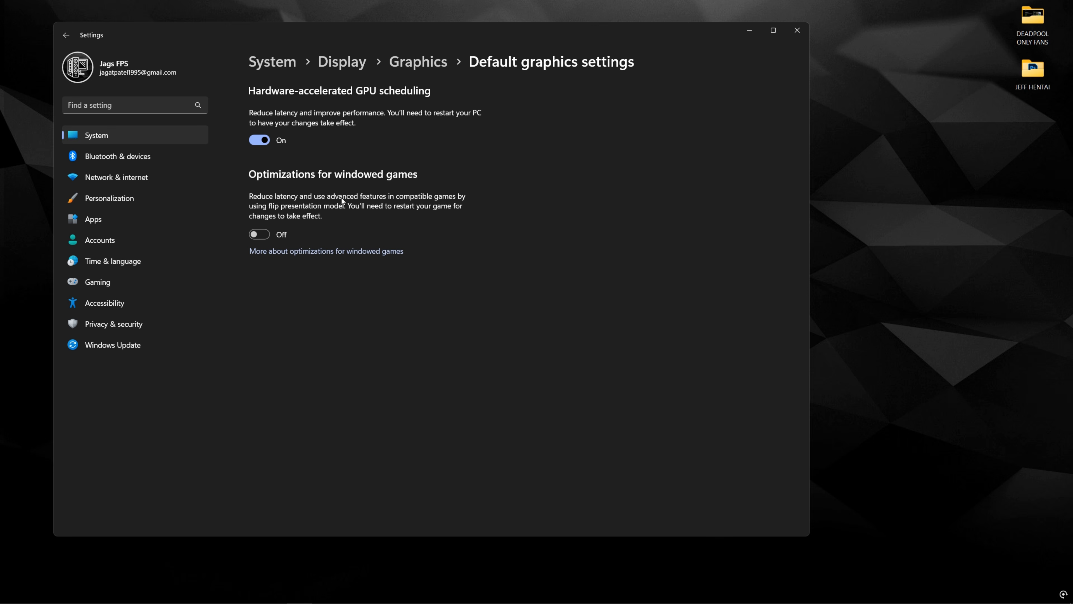
Turn on Optimizations for windowed games in Windows graphics settings
{"action": "left_click", "coordinate": [259, 234]}
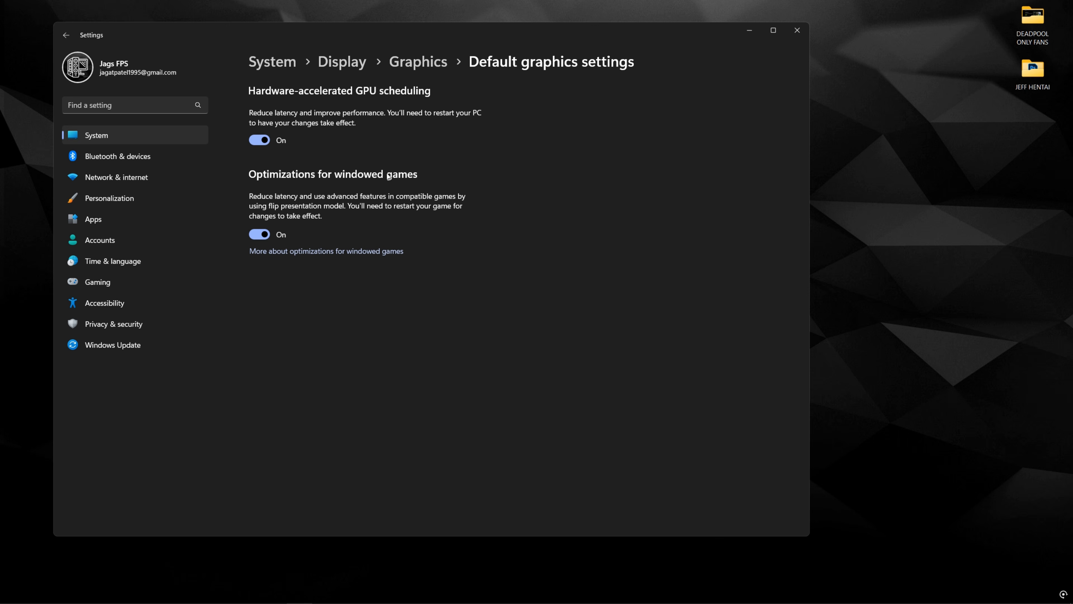
{"action": "mouse_move", "coordinate": [356, 210]}
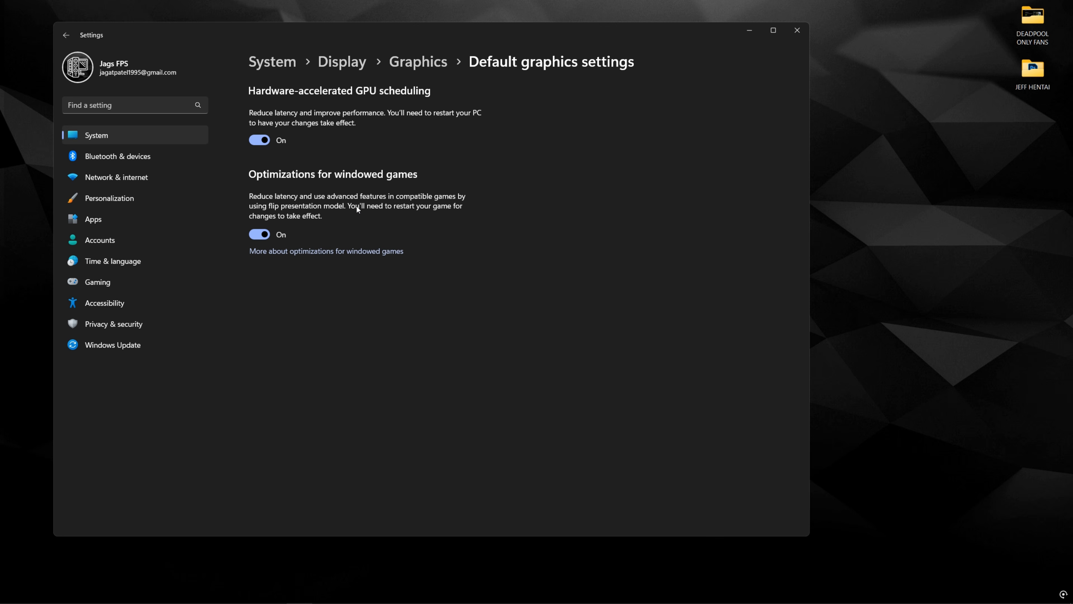
{"action": "mouse_move", "coordinate": [365, 214]}
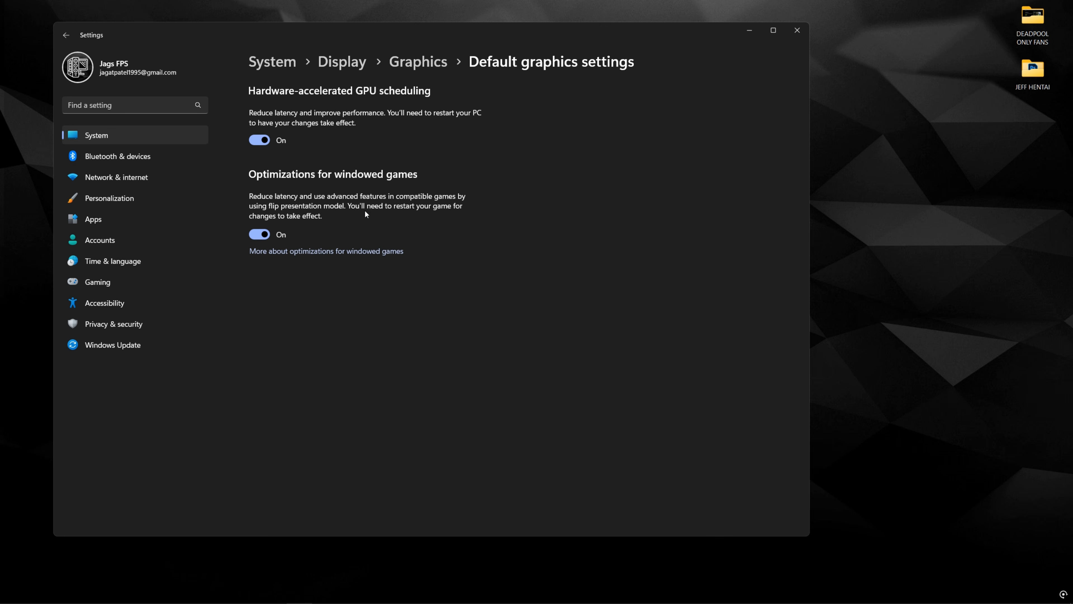
{"action": "mouse_move", "coordinate": [338, 212]}
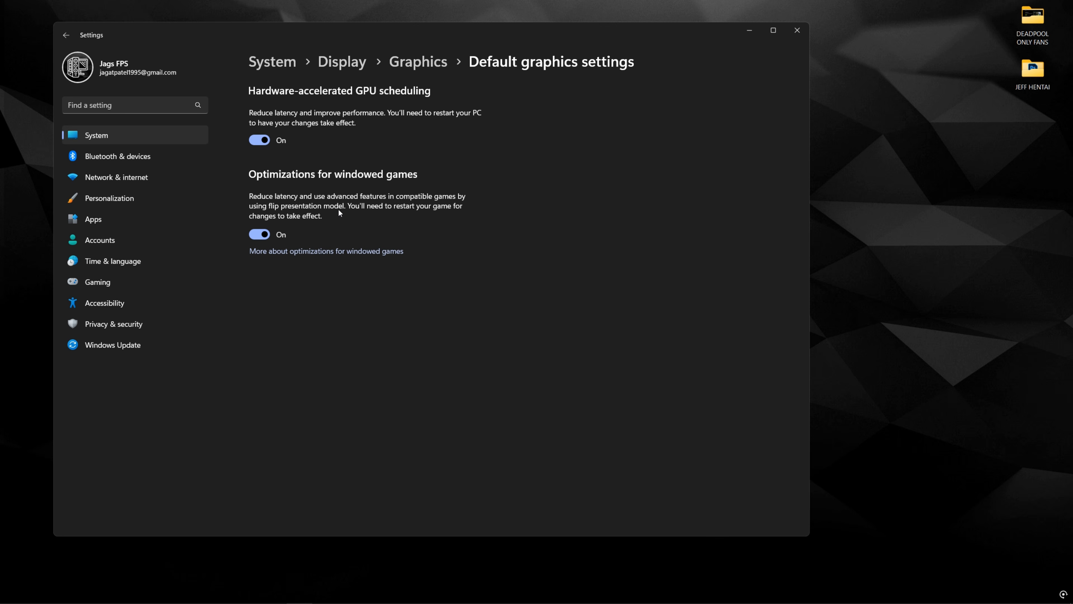
{"action": "mouse_move", "coordinate": [347, 207]}
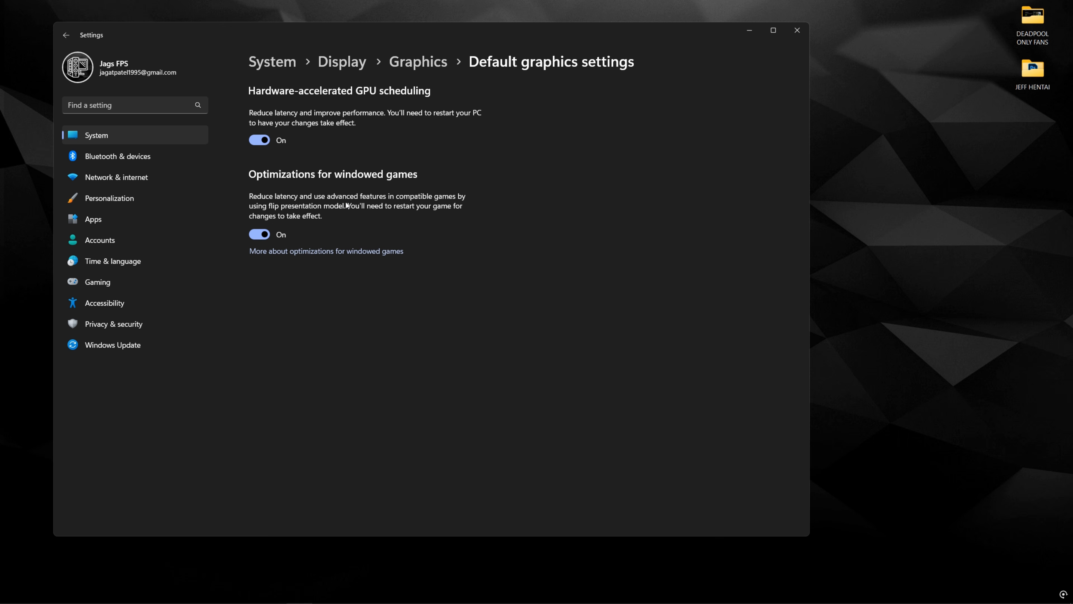
{"action": "mouse_move", "coordinate": [254, 208]}
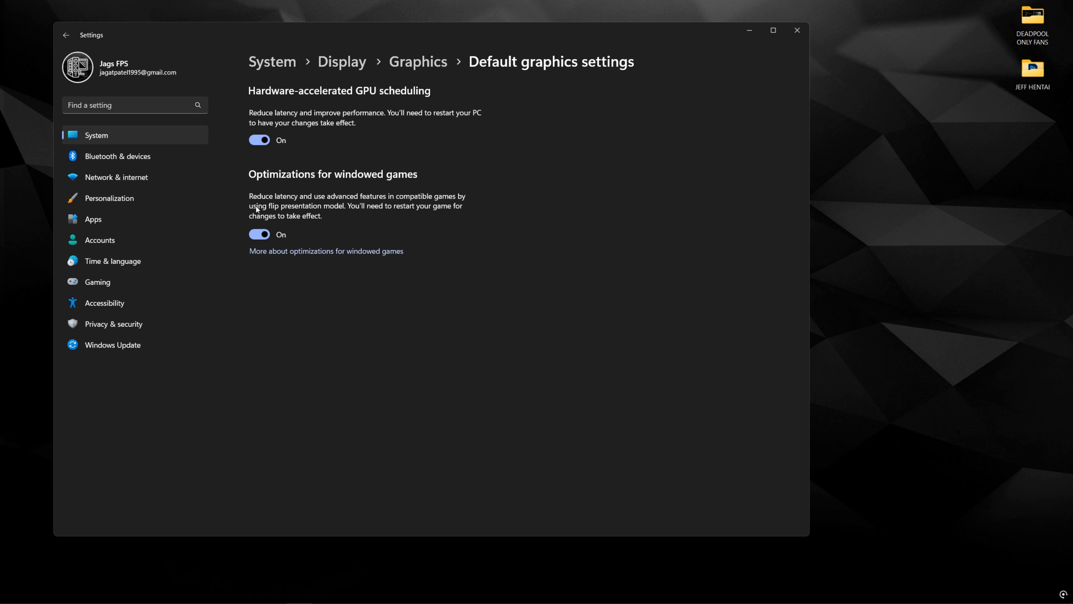
{"action": "mouse_move", "coordinate": [275, 209]}
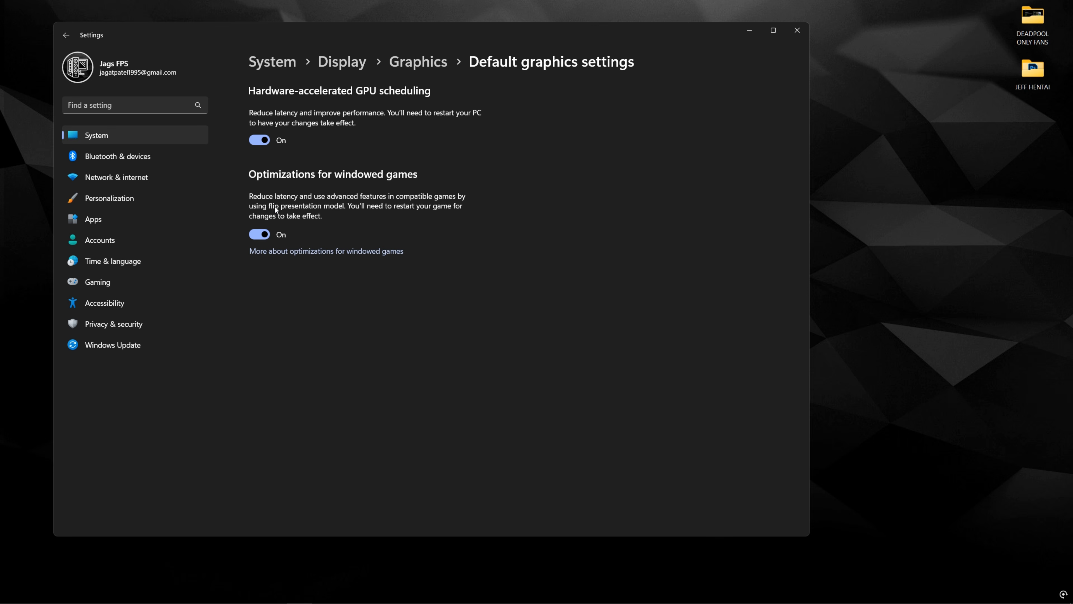
{"action": "mouse_move", "coordinate": [277, 211]}
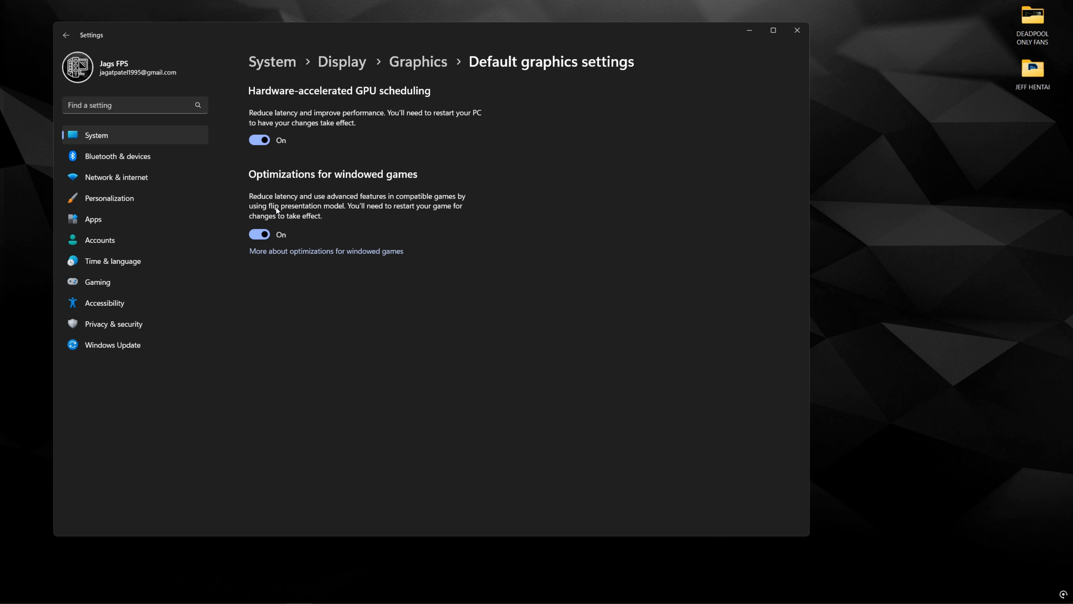
{"action": "mouse_move", "coordinate": [313, 229]}
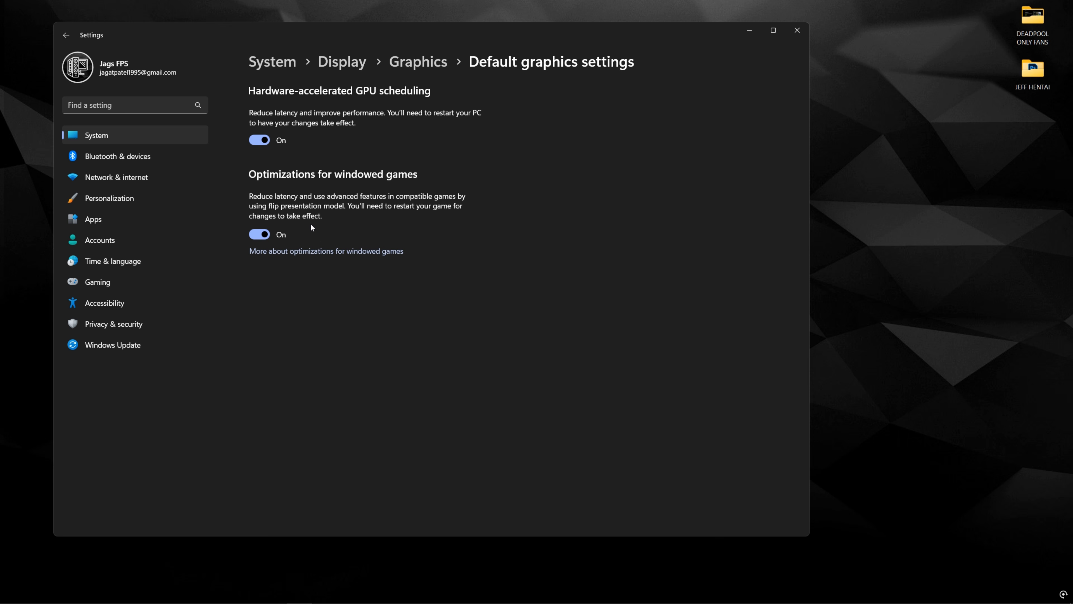
{"action": "mouse_move", "coordinate": [347, 210]}
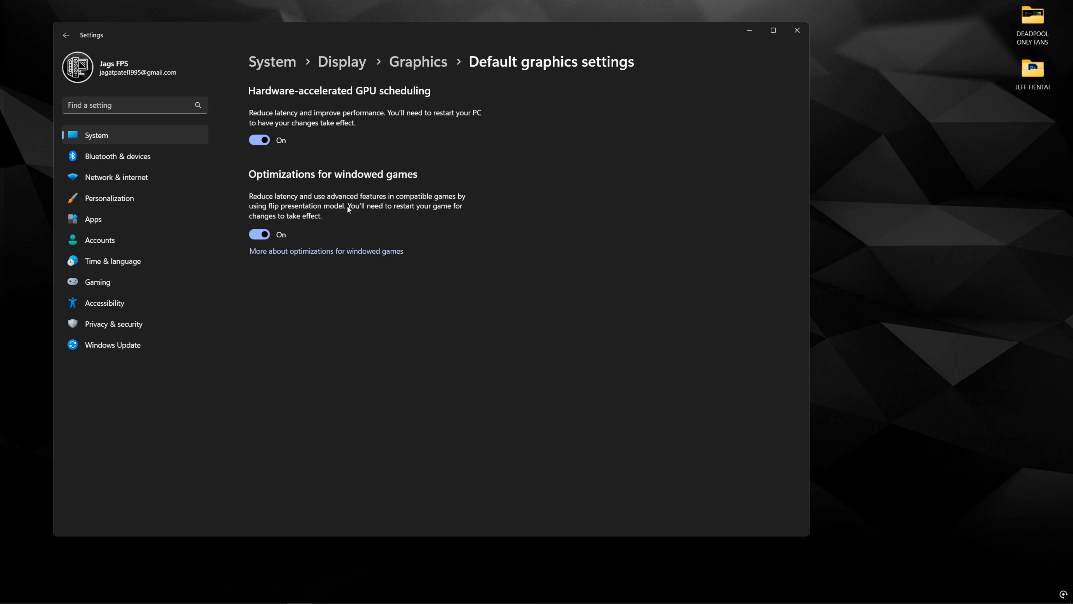
{"action": "mouse_move", "coordinate": [414, 237]}
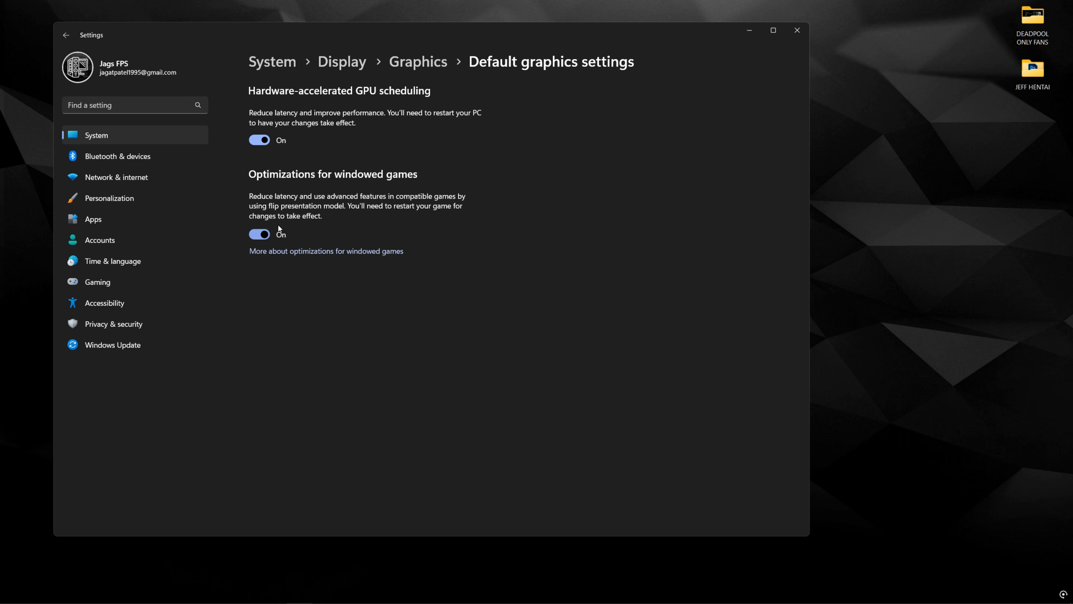
{"action": "left_click", "coordinate": [796, 31]}
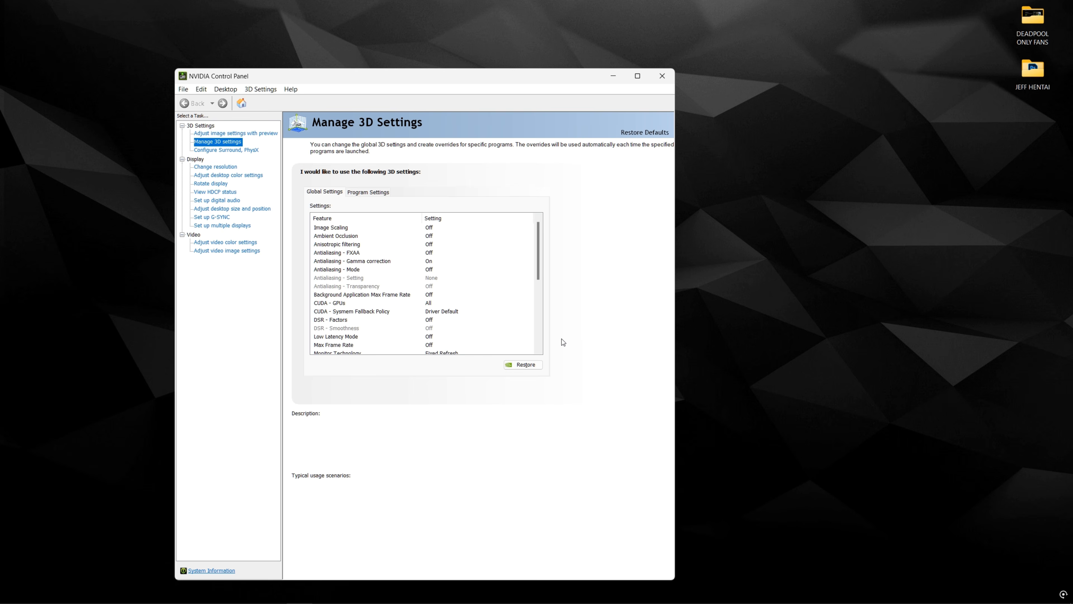
{"action": "mouse_move", "coordinate": [555, 281]}
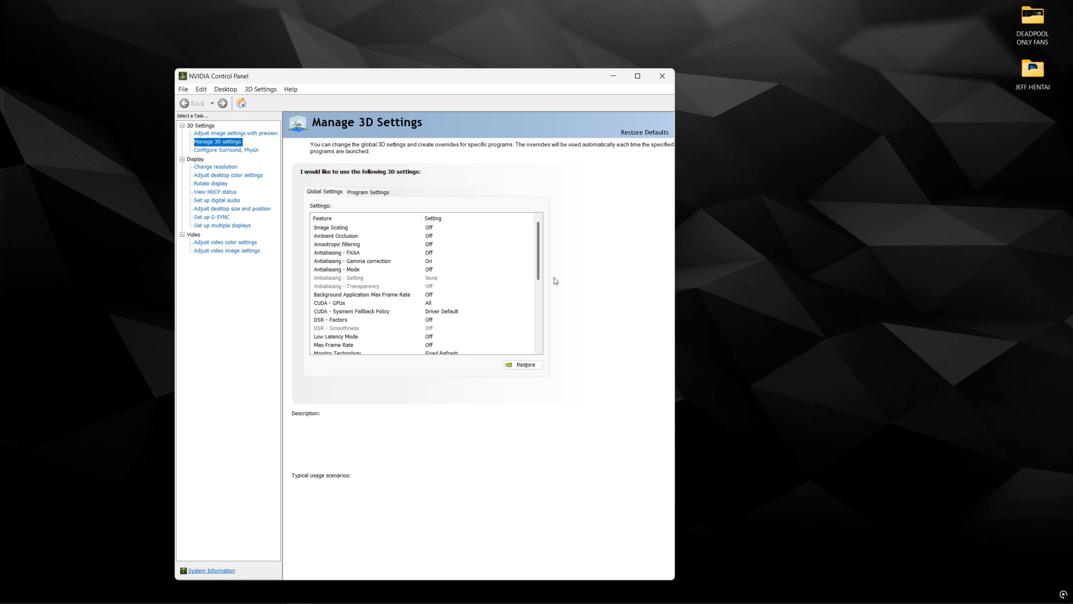
{"action": "mouse_move", "coordinate": [407, 234]}
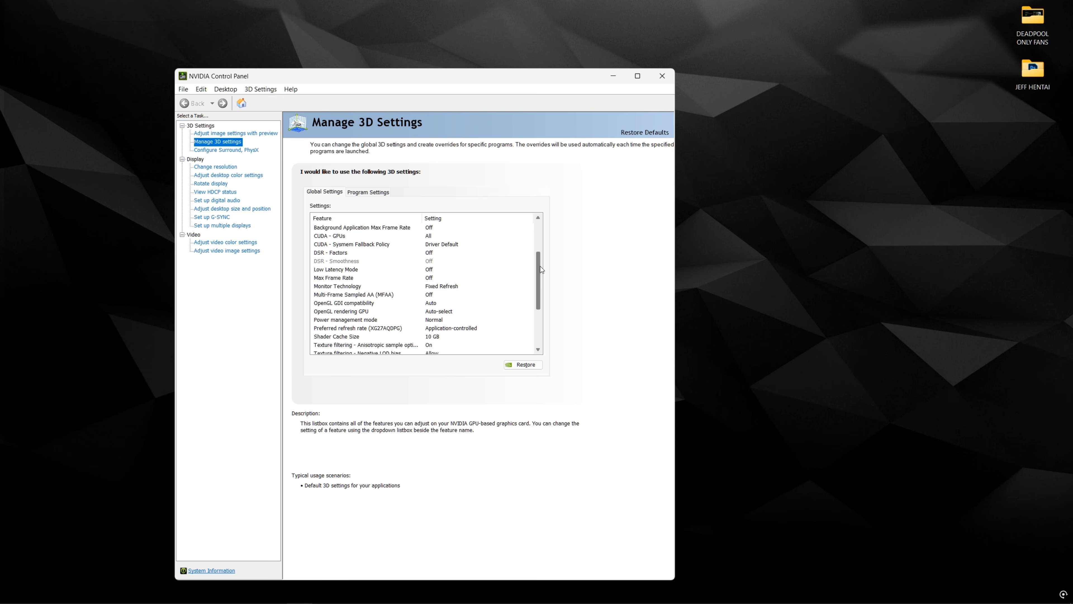
Select the global Shader Cache Size setting and review its size choices, reading 10 GB
{"action": "scroll", "scroll_direction": "down", "scroll_amount": 3}
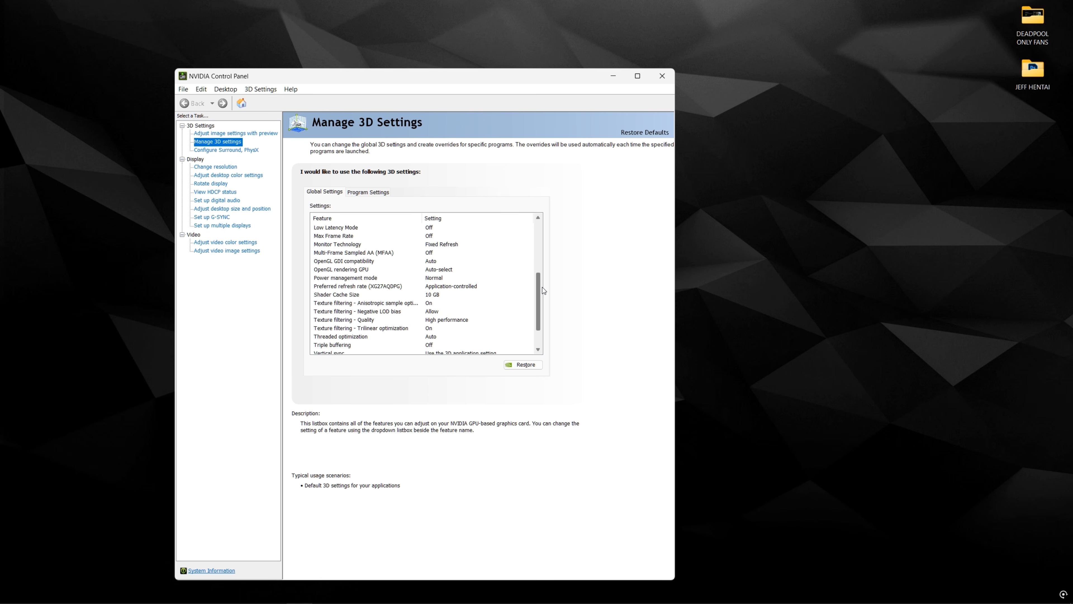
{"action": "left_click", "coordinate": [336, 295]}
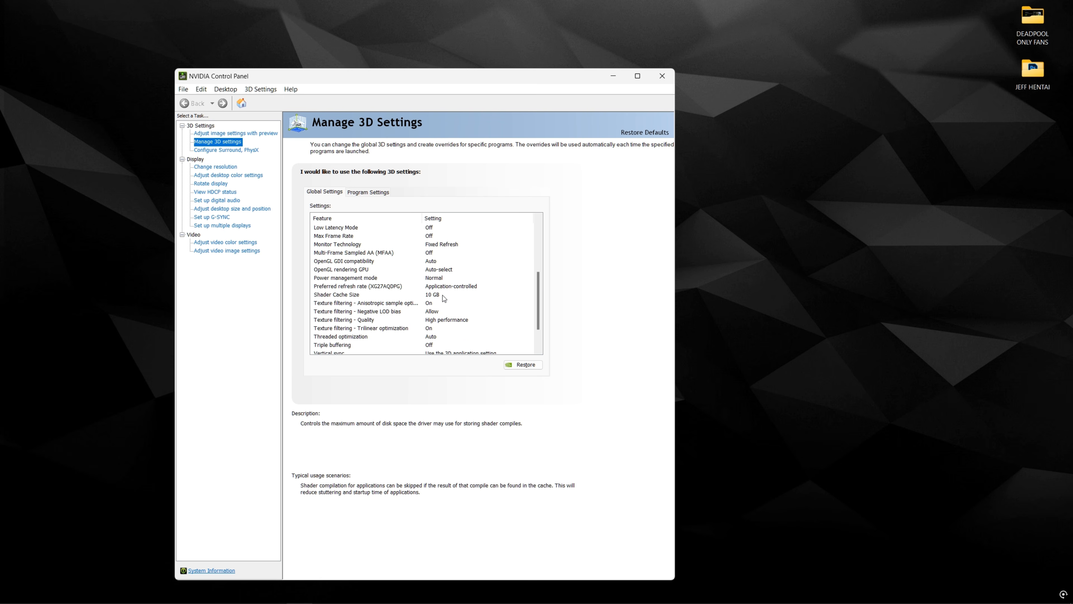
{"action": "mouse_move", "coordinate": [437, 298]}
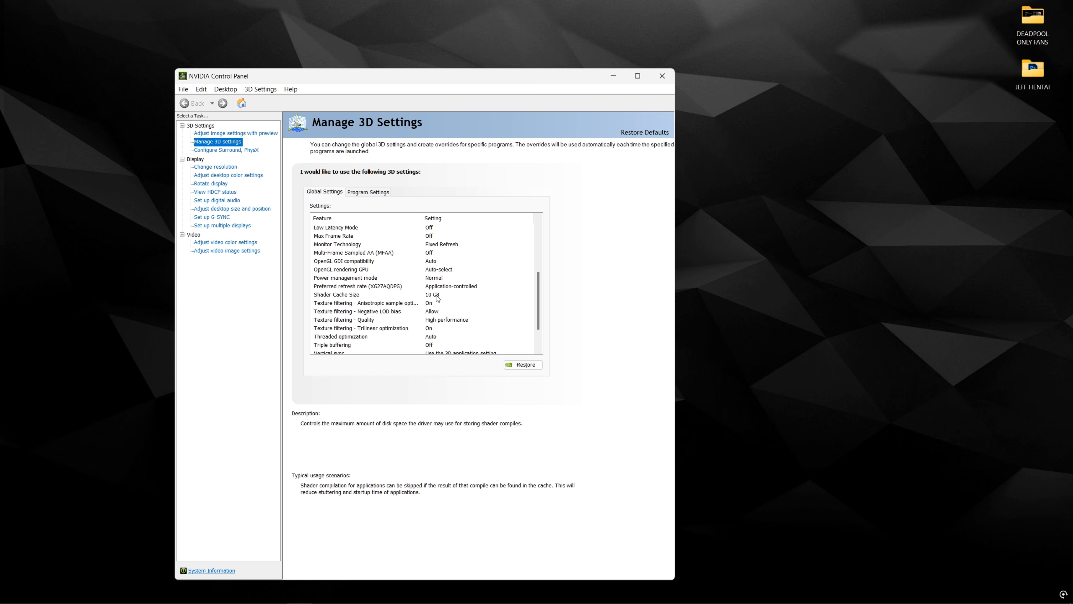
{"action": "left_click", "coordinate": [363, 294]}
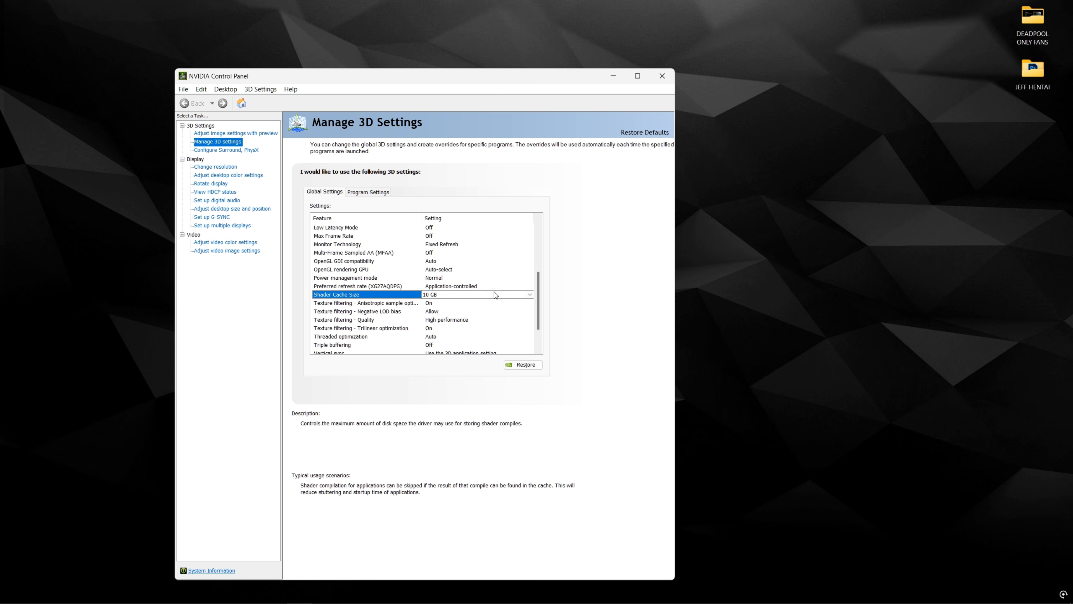
{"action": "mouse_move", "coordinate": [449, 298]}
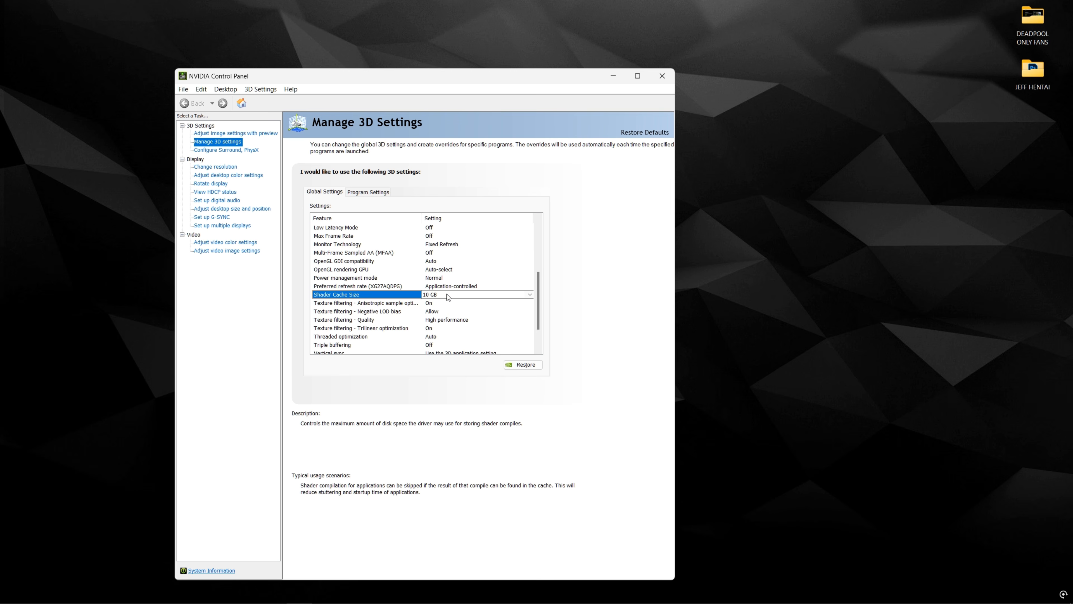
{"action": "mouse_move", "coordinate": [444, 299]}
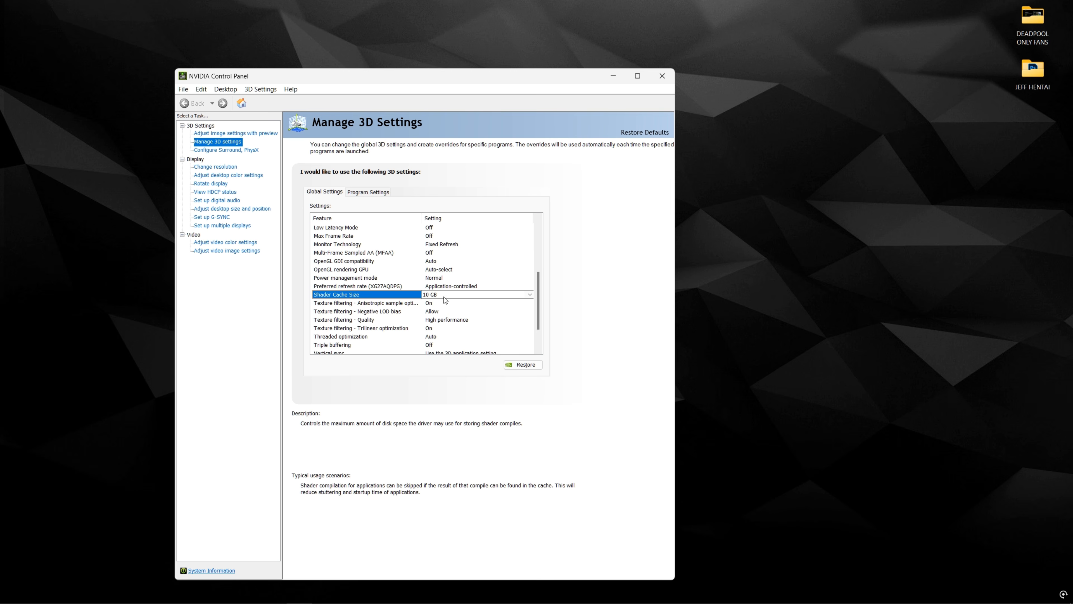
{"action": "mouse_move", "coordinate": [440, 296]}
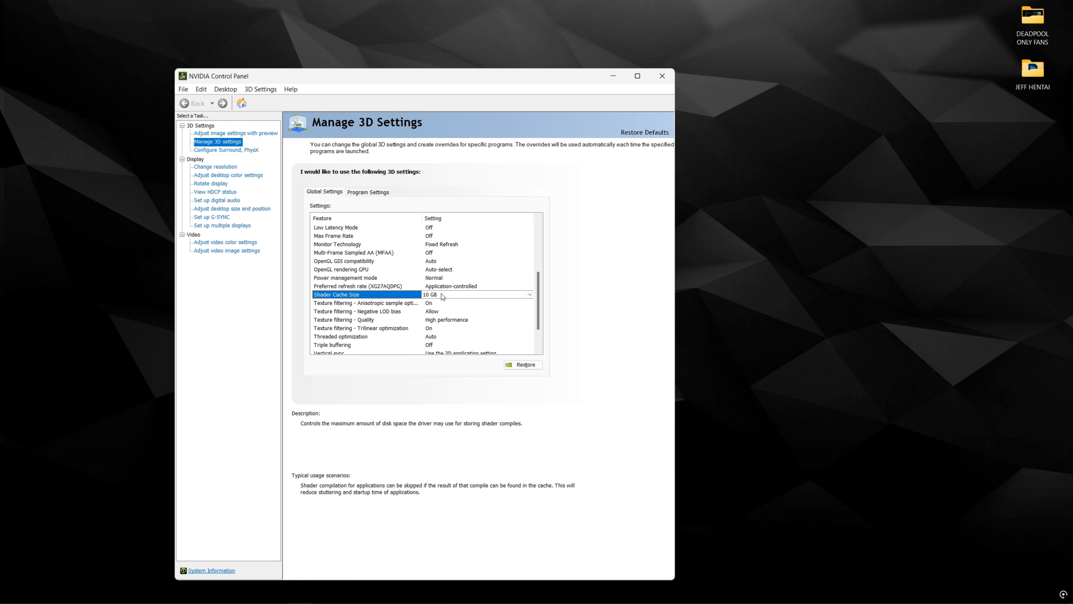
{"action": "mouse_move", "coordinate": [434, 298]}
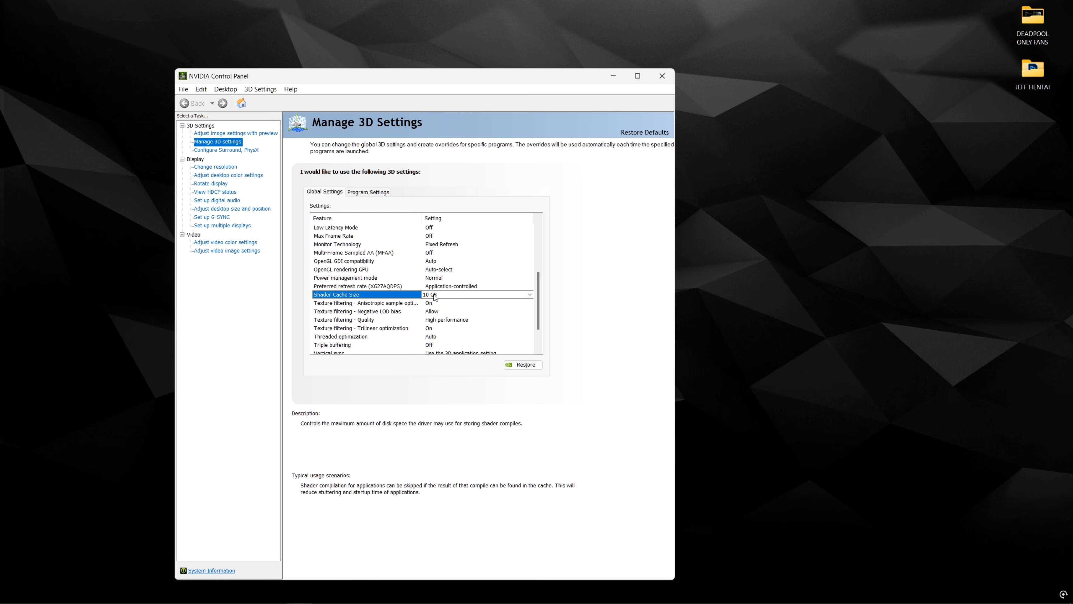
{"action": "left_click", "coordinate": [529, 294]}
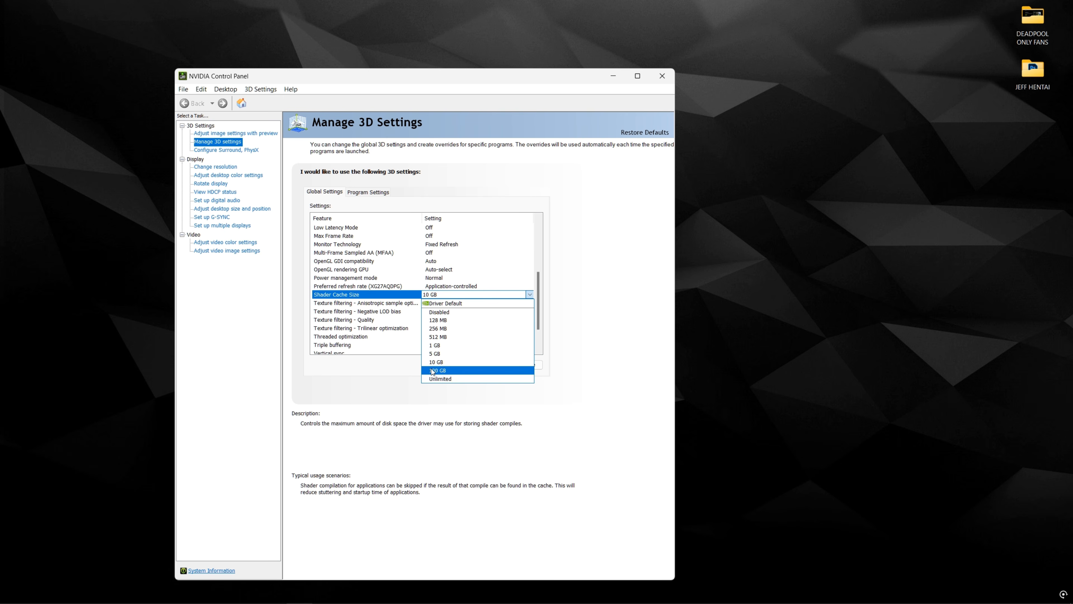
{"action": "mouse_move", "coordinate": [449, 378]}
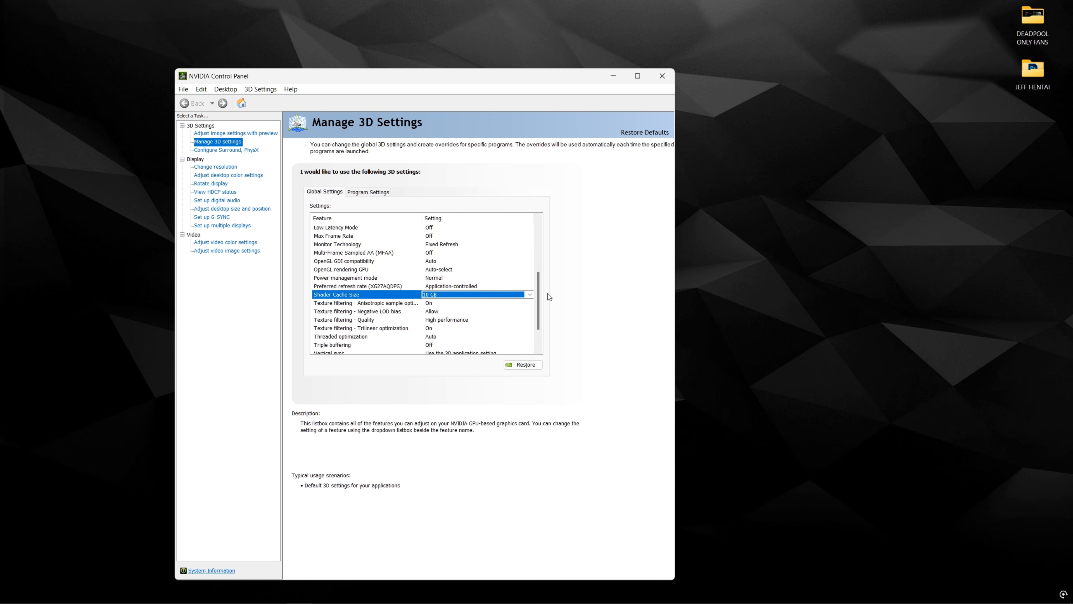
{"action": "scroll", "scroll_direction": "down", "scroll_amount": 3}
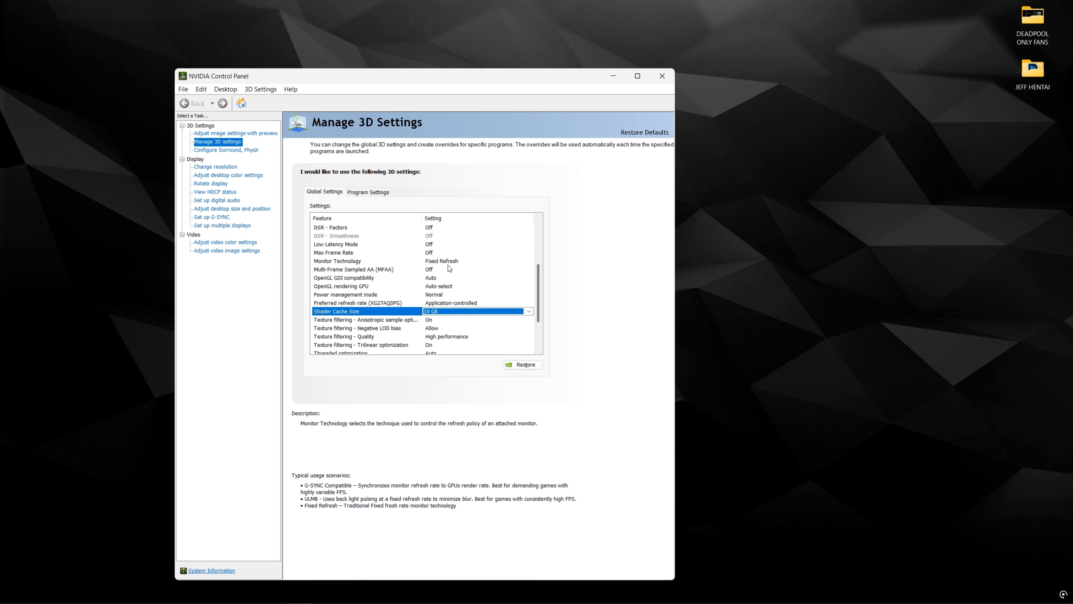
Leave Monitor Technology on Fixed Refresh and Vertical sync on application setting, then close the panel
{"action": "left_click", "coordinate": [528, 261]}
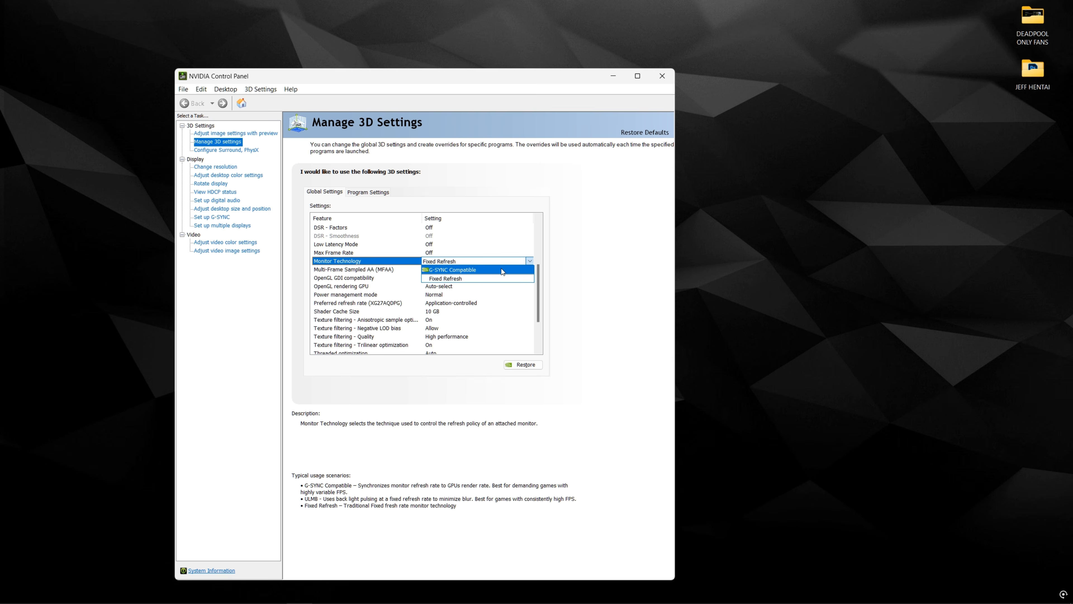
{"action": "scroll", "scroll_direction": "down", "scroll_amount": 3}
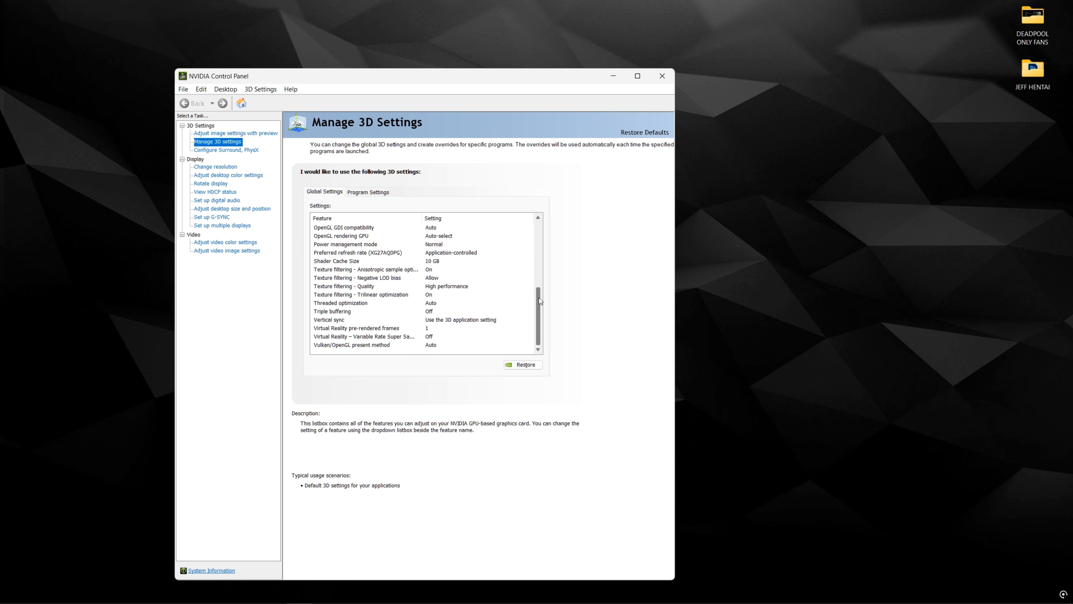
{"action": "left_click", "coordinate": [329, 320]}
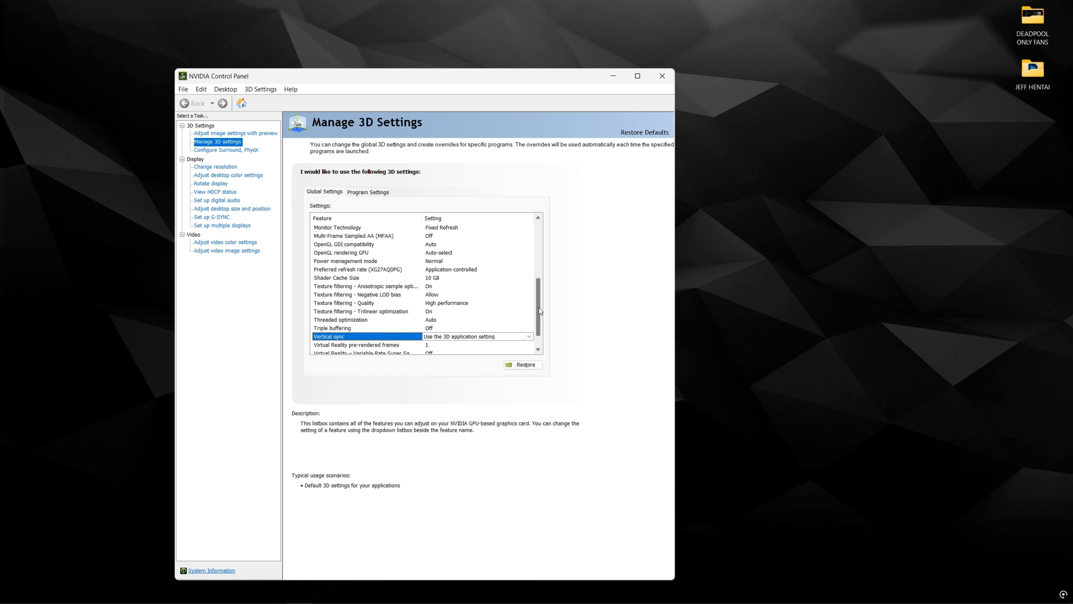
{"action": "scroll", "scroll_direction": "down", "scroll_amount": 3}
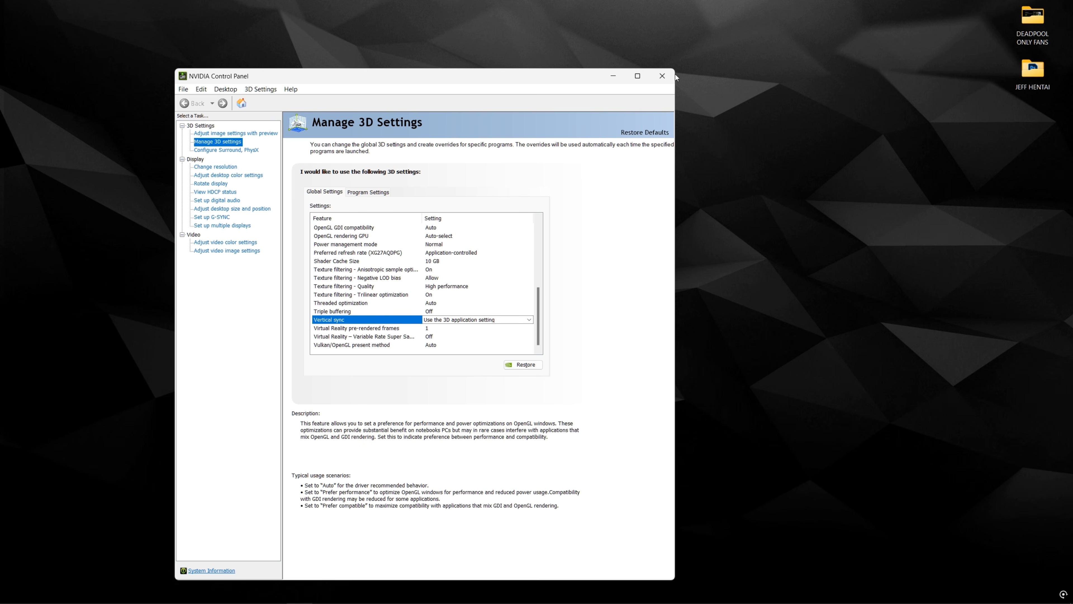
{"action": "left_click", "coordinate": [661, 76]}
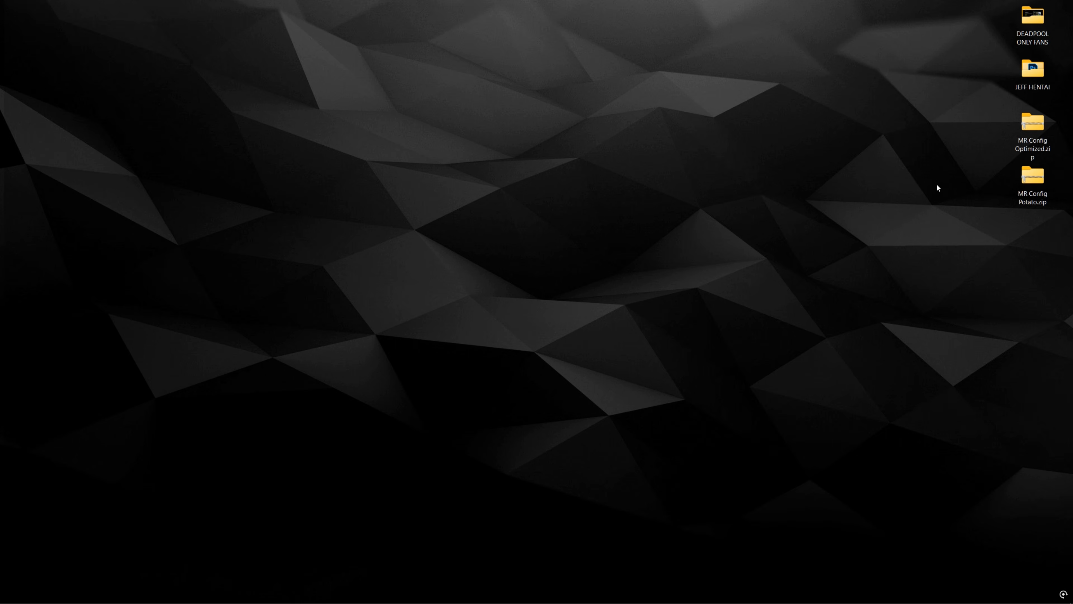
Open MR Config Optimized.zip and the Marvel folder under %localappdata% side by side
{"action": "double_click", "coordinate": [1031, 120]}
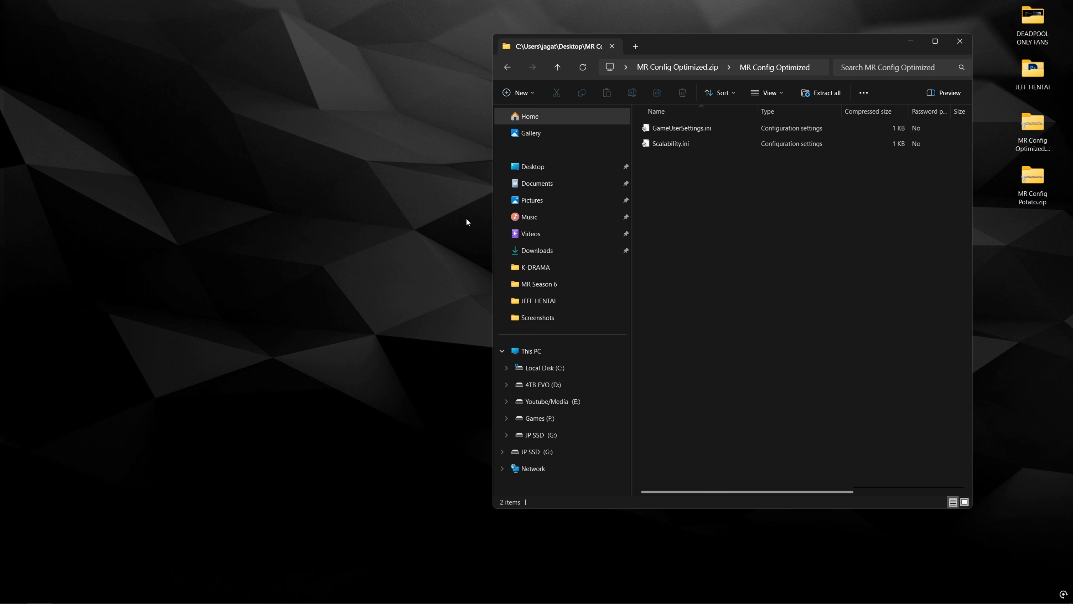
{"action": "key", "text": "Win+r"}
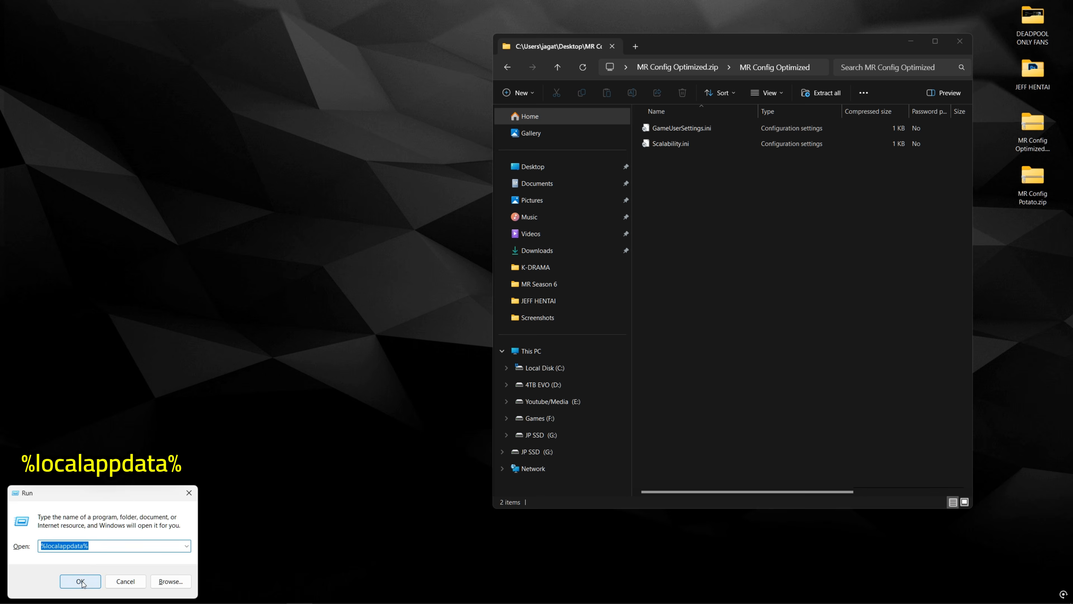
{"action": "left_click", "coordinate": [79, 581]}
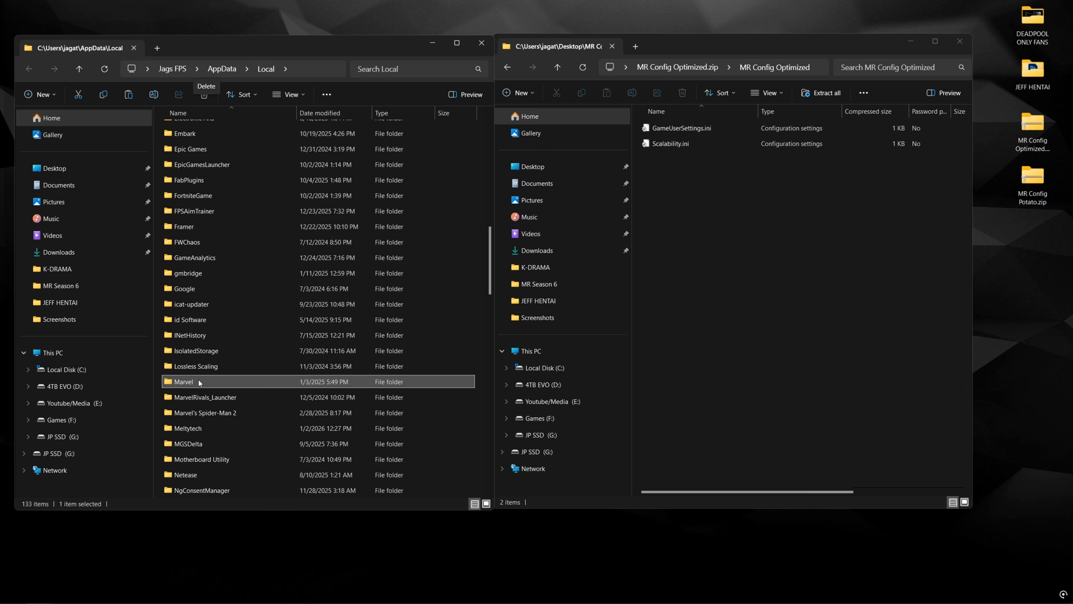
{"action": "double_click", "coordinate": [198, 381]}
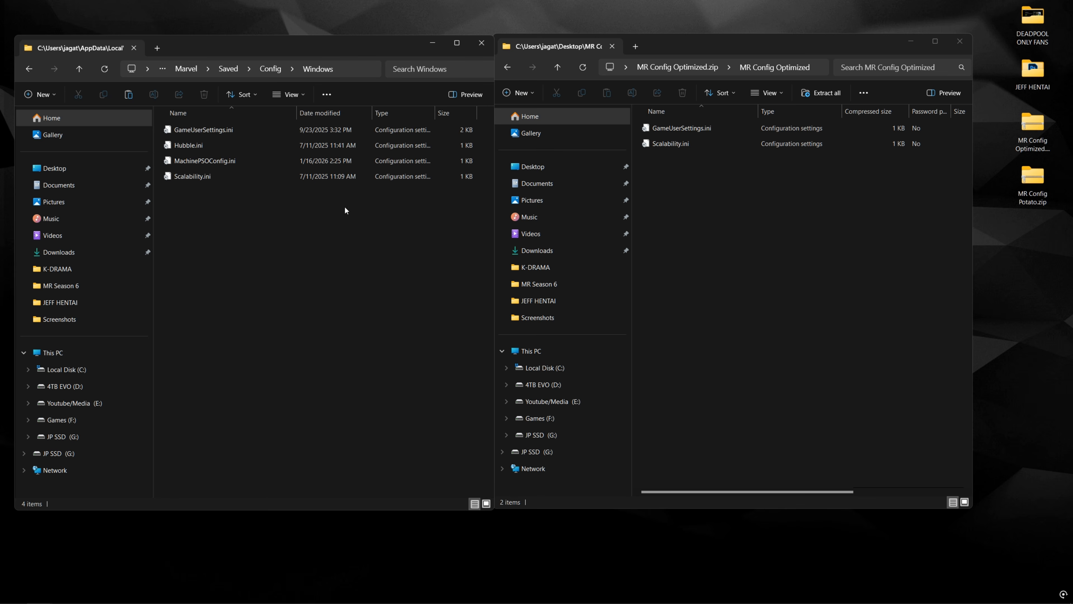
Copy the optimized GameUserSettings.ini and Scalability.ini into Saved\Config\Windows, replacing the existing files
{"action": "left_click", "coordinate": [193, 176]}
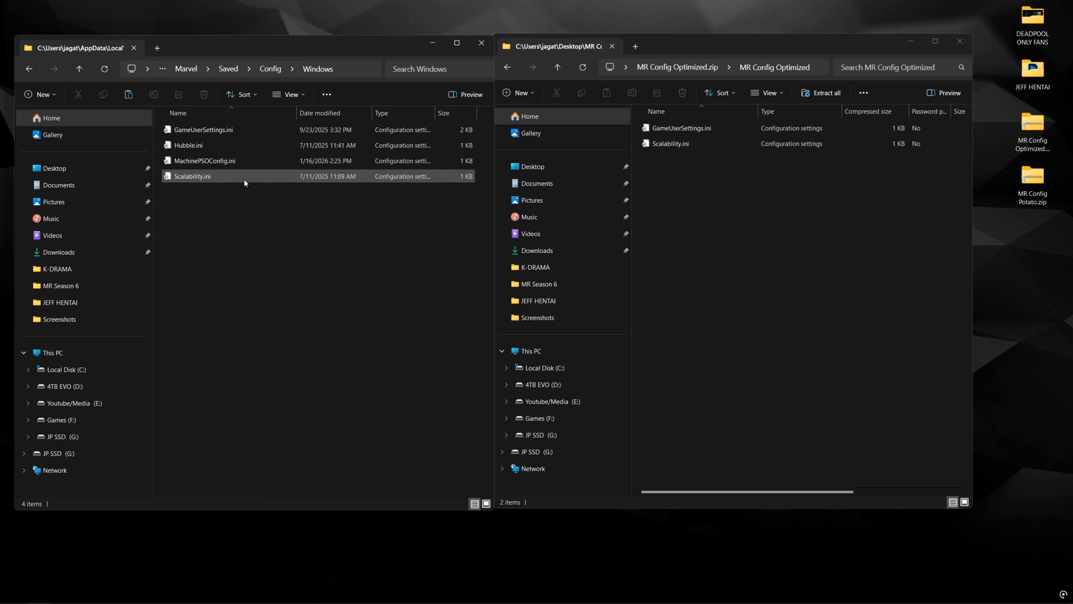
{"action": "mouse_move", "coordinate": [220, 180]}
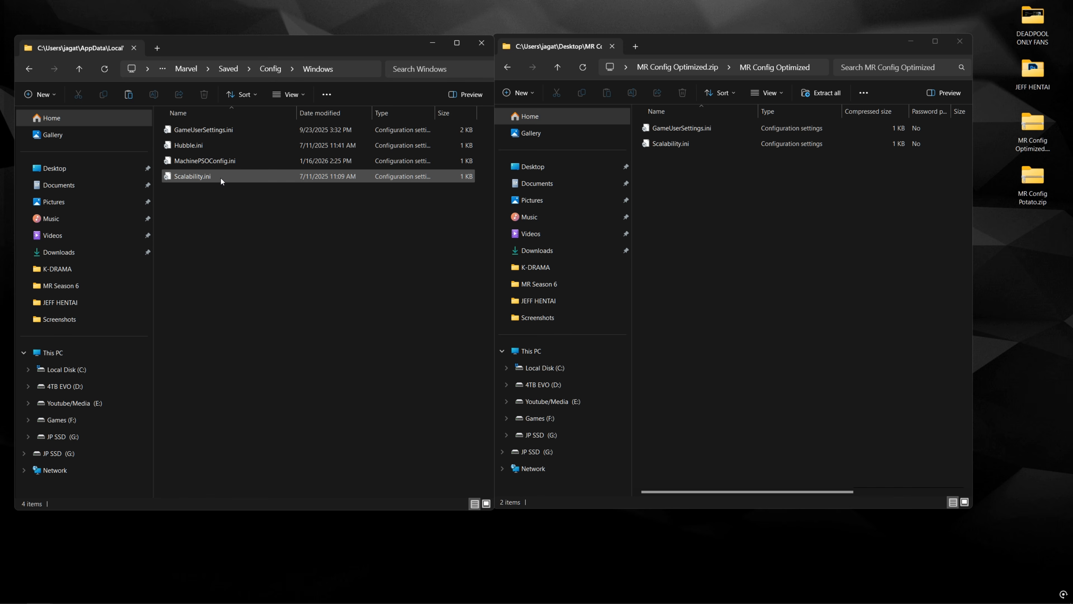
{"action": "left_click", "coordinate": [203, 160]}
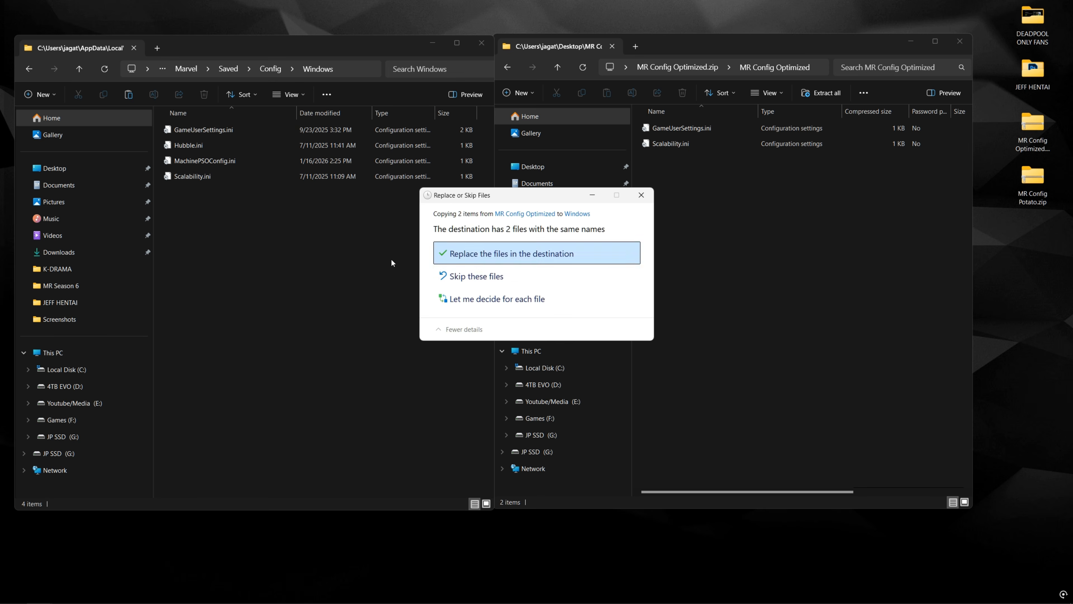
{"action": "left_click", "coordinate": [510, 253]}
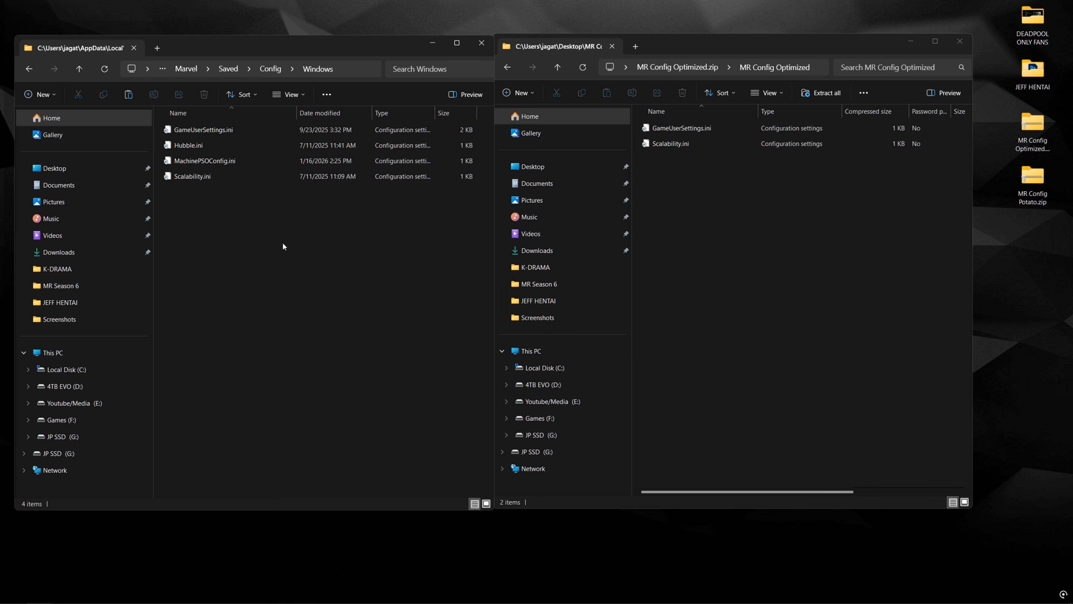
{"action": "double_click", "coordinate": [193, 176]}
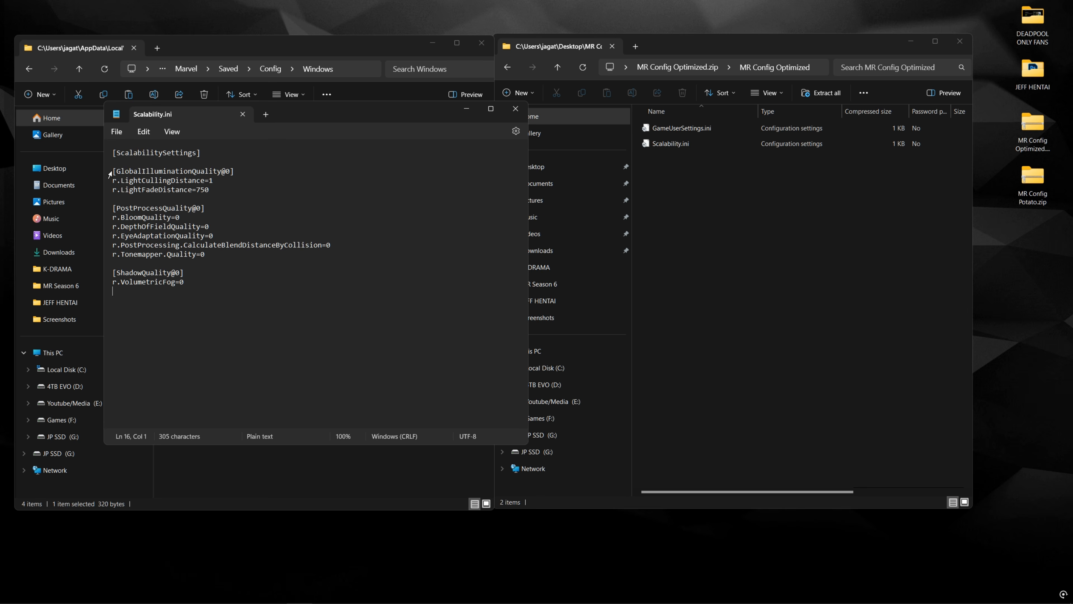
{"action": "left_click", "coordinate": [186, 238]}
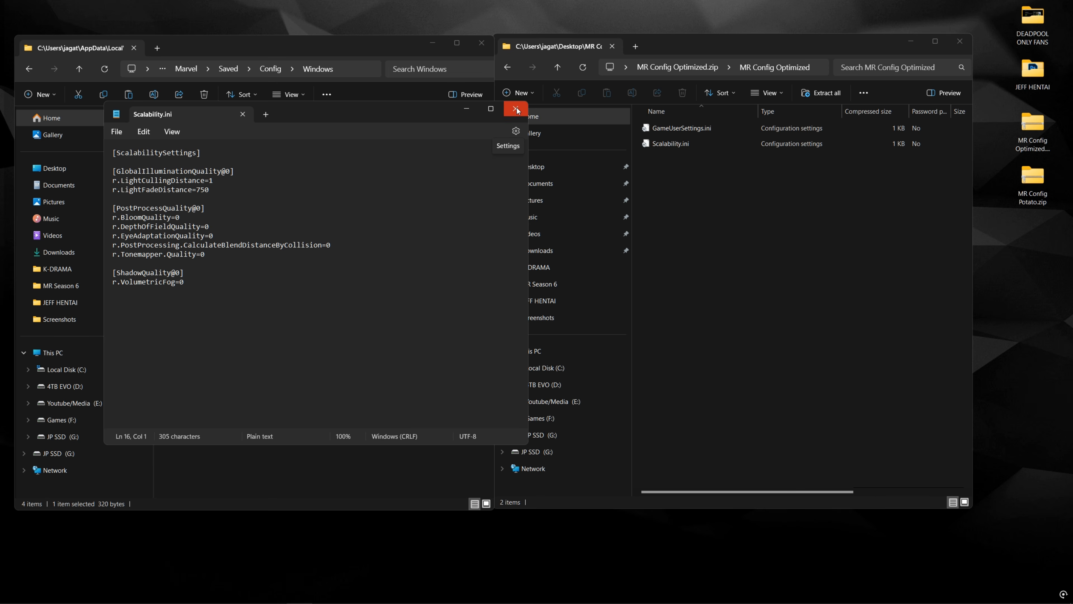
{"action": "left_click", "coordinate": [516, 110]}
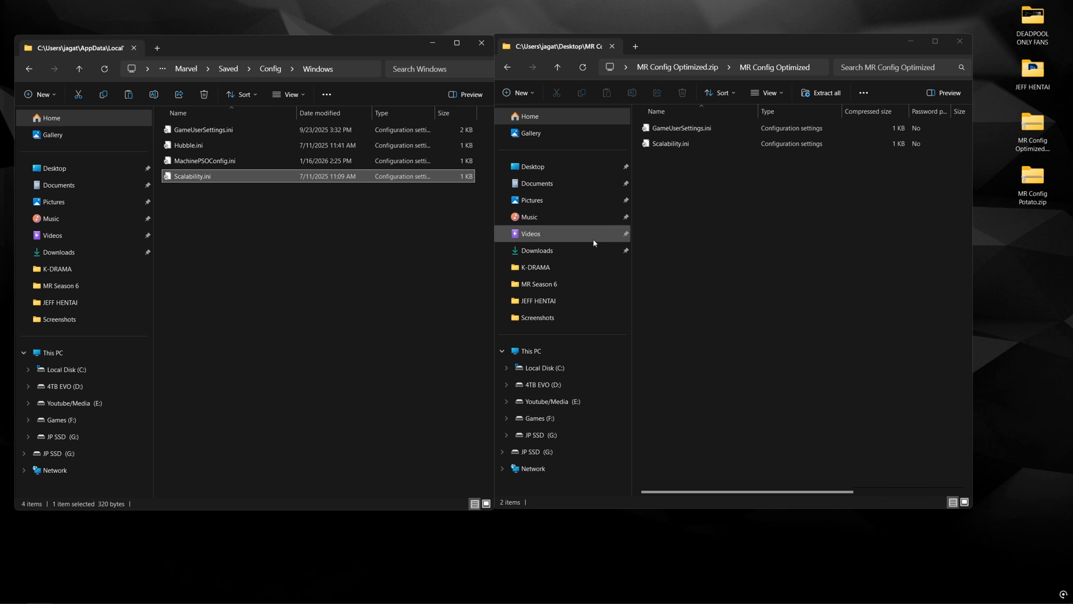
{"action": "left_click", "coordinate": [204, 129]}
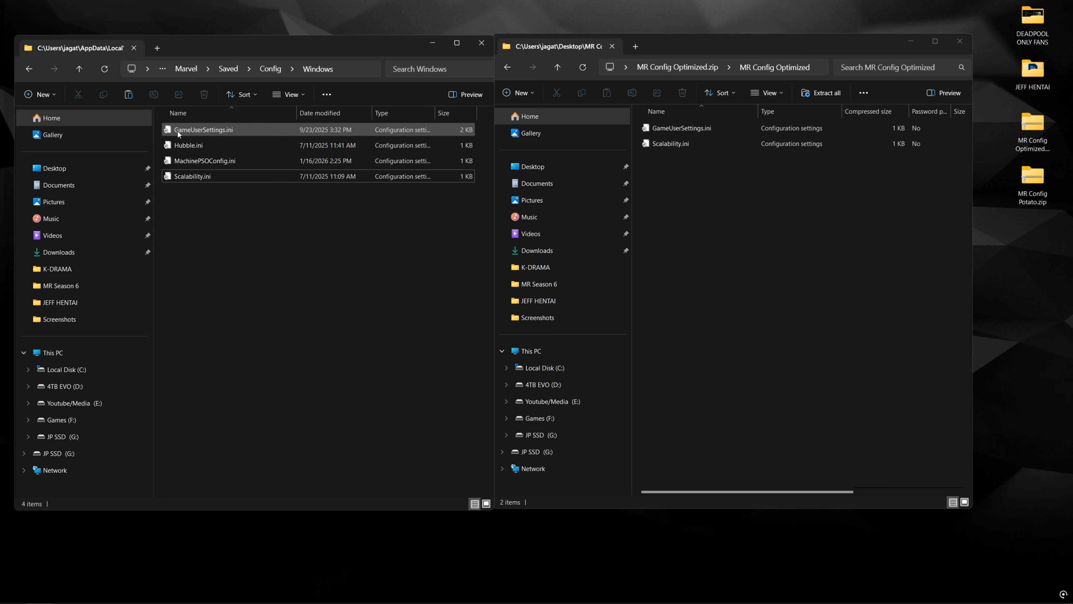
{"action": "mouse_move", "coordinate": [228, 132]}
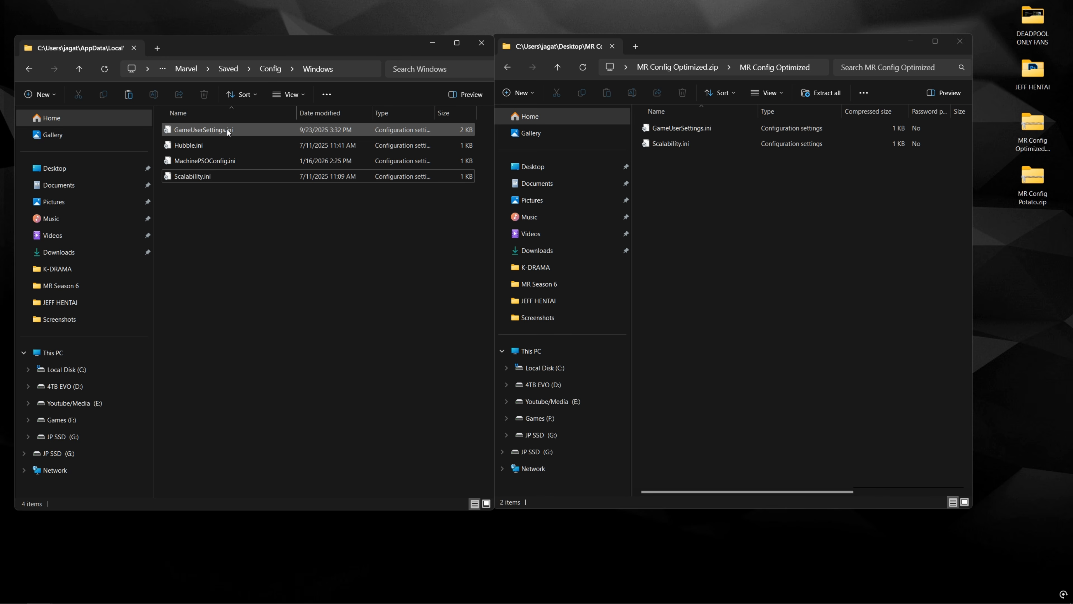
{"action": "left_click", "coordinate": [204, 160]}
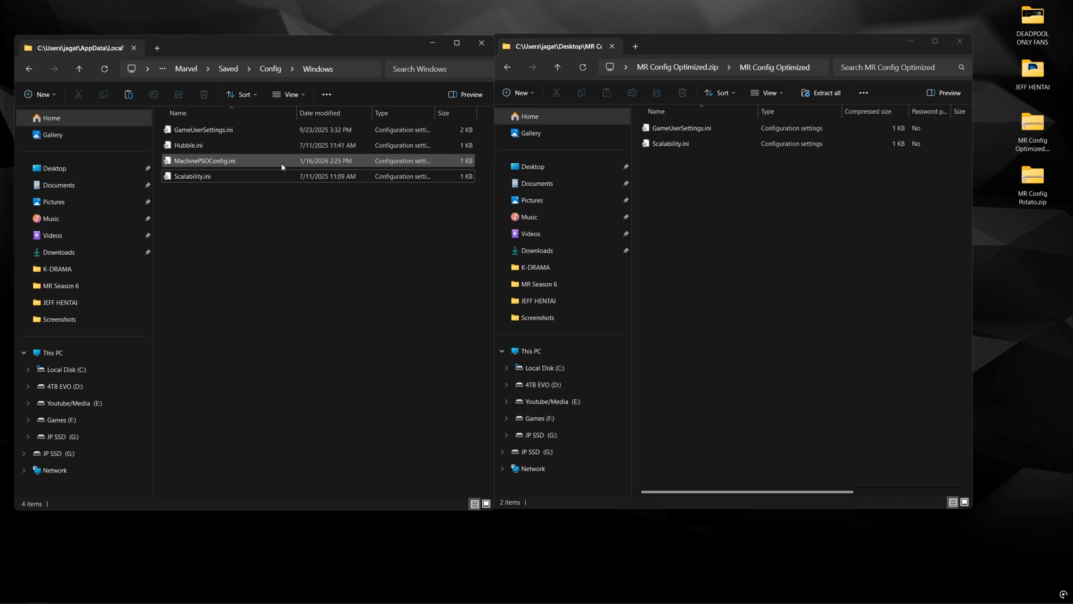
{"action": "left_click", "coordinate": [369, 240]}
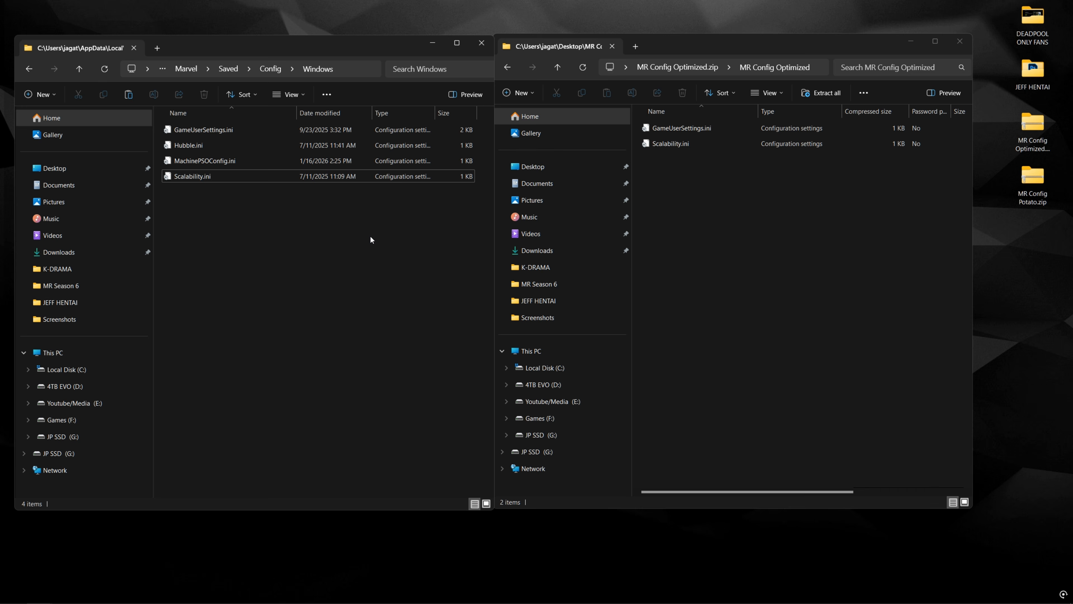
{"action": "mouse_move", "coordinate": [376, 240]}
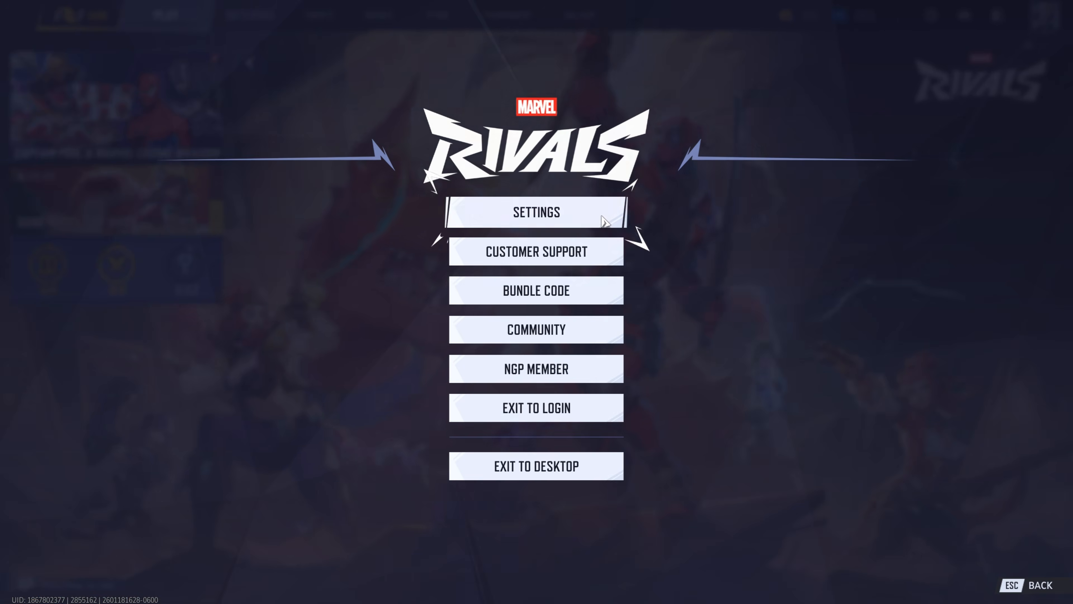
Open the in-game Settings Display tab showing DLSS Performance, frame generation off and Reflex Low Latency
{"action": "left_click", "coordinate": [536, 211]}
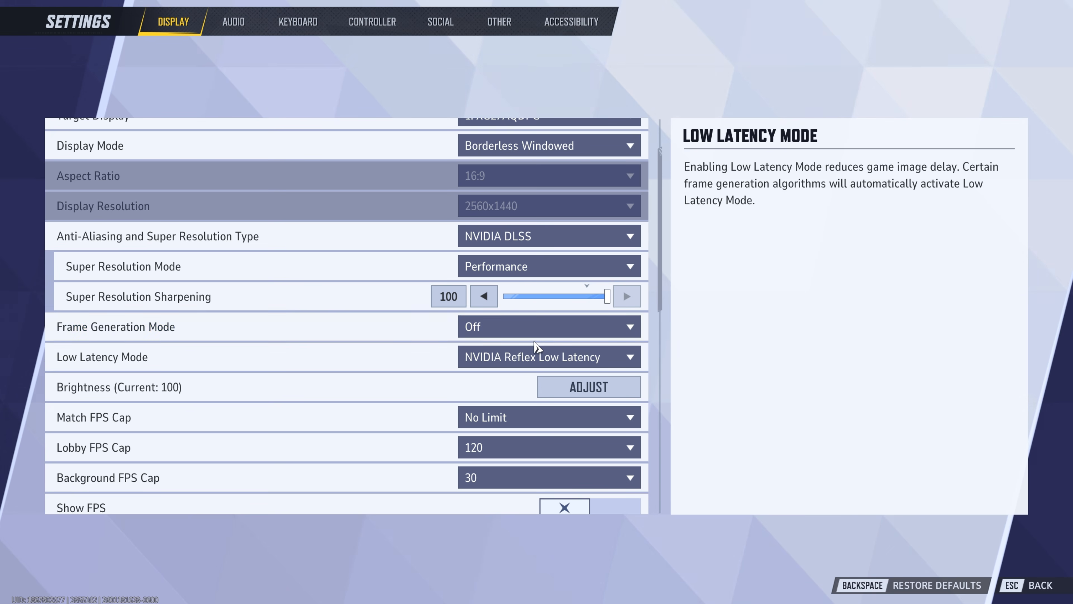
{"action": "mouse_move", "coordinate": [486, 327]}
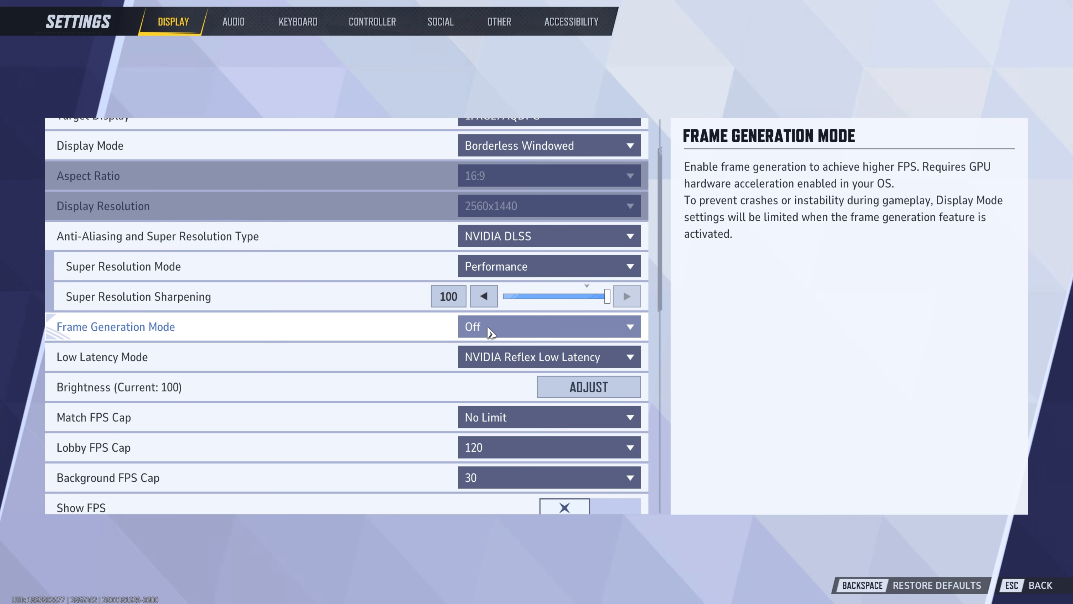
{"action": "mouse_move", "coordinate": [494, 333]}
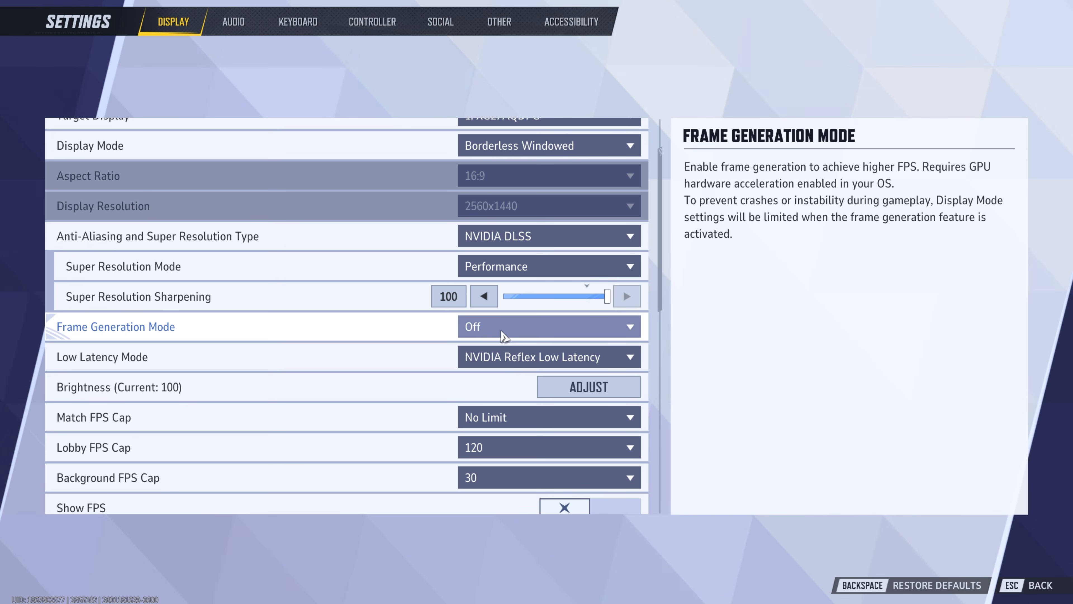
{"action": "mouse_move", "coordinate": [543, 336]}
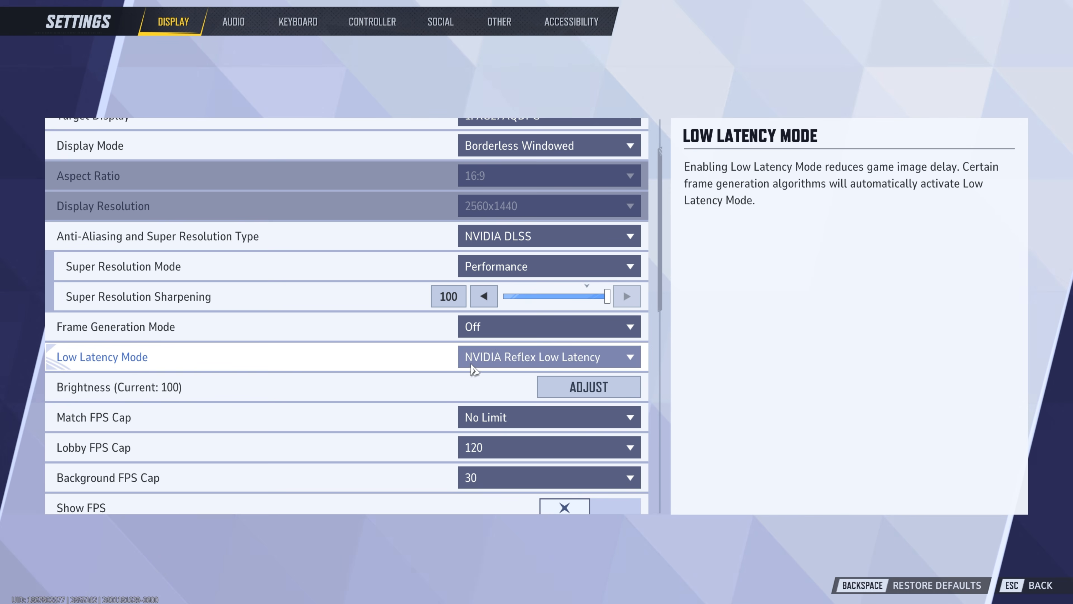
{"action": "left_click", "coordinate": [548, 357]}
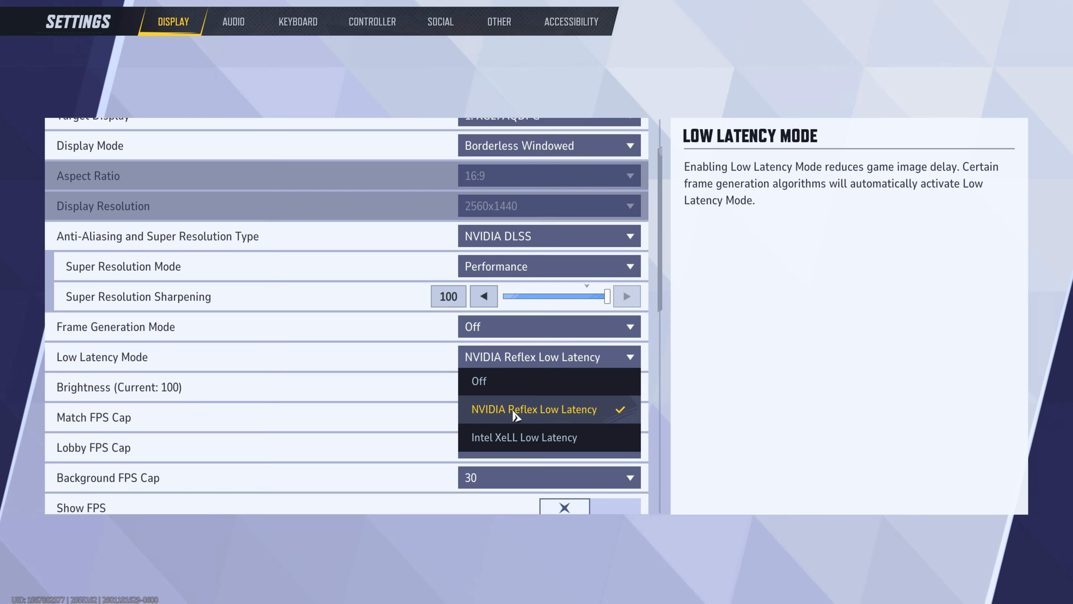
{"action": "left_click", "coordinate": [534, 409]}
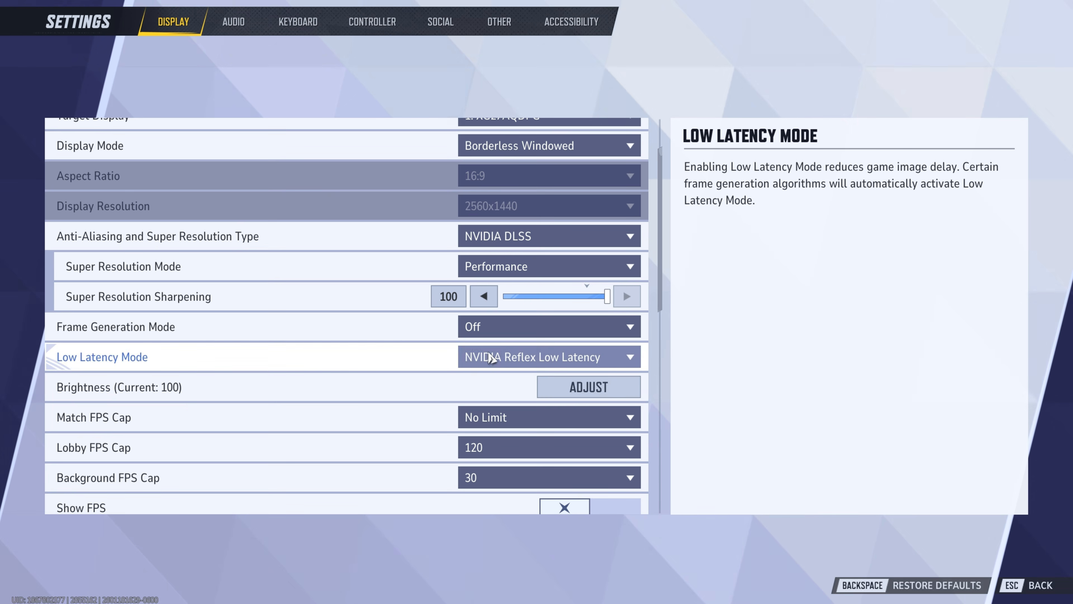
{"action": "left_click", "coordinate": [548, 357]}
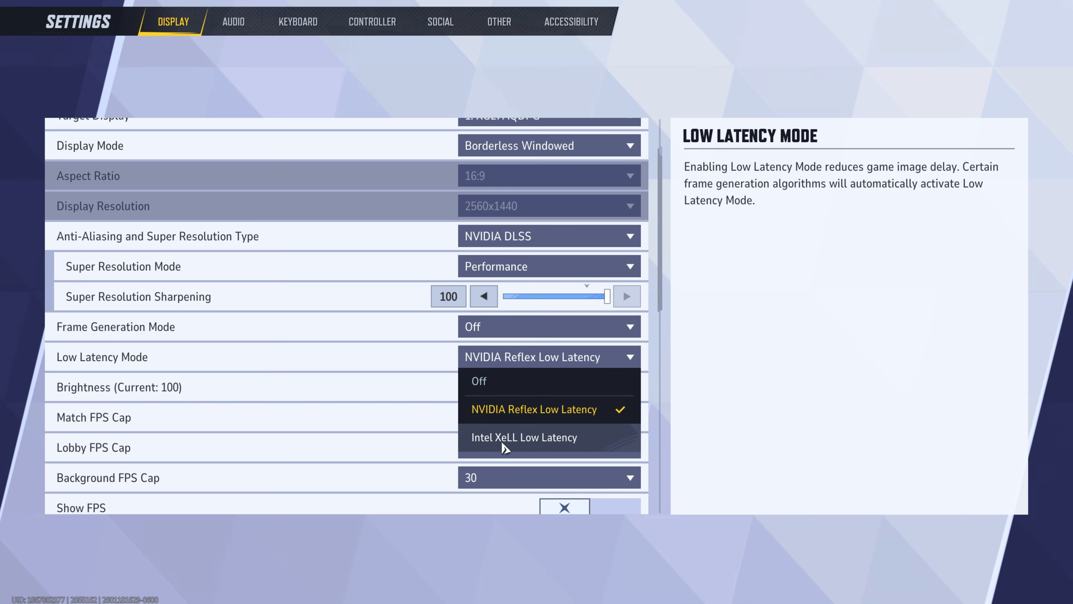
{"action": "mouse_move", "coordinate": [500, 443]}
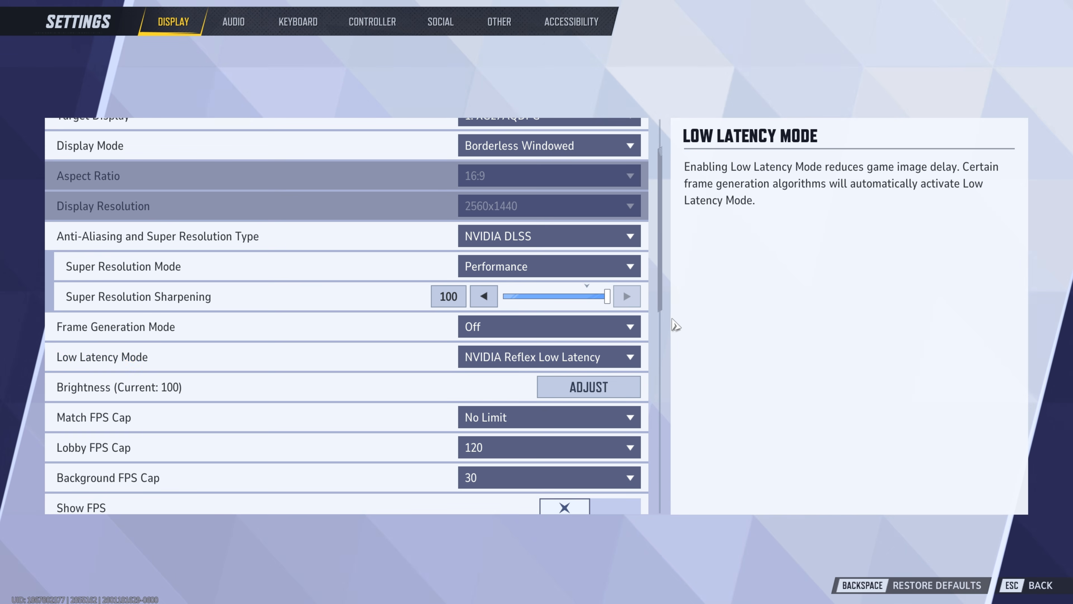
{"action": "scroll", "scroll_direction": "down", "scroll_amount": 3}
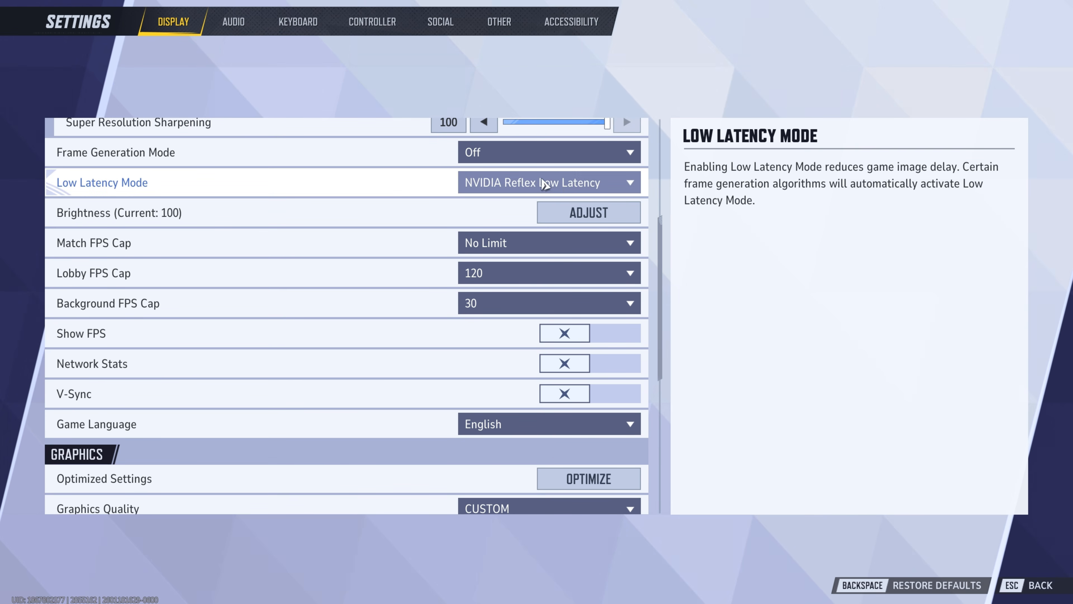
{"action": "mouse_move", "coordinate": [577, 187]}
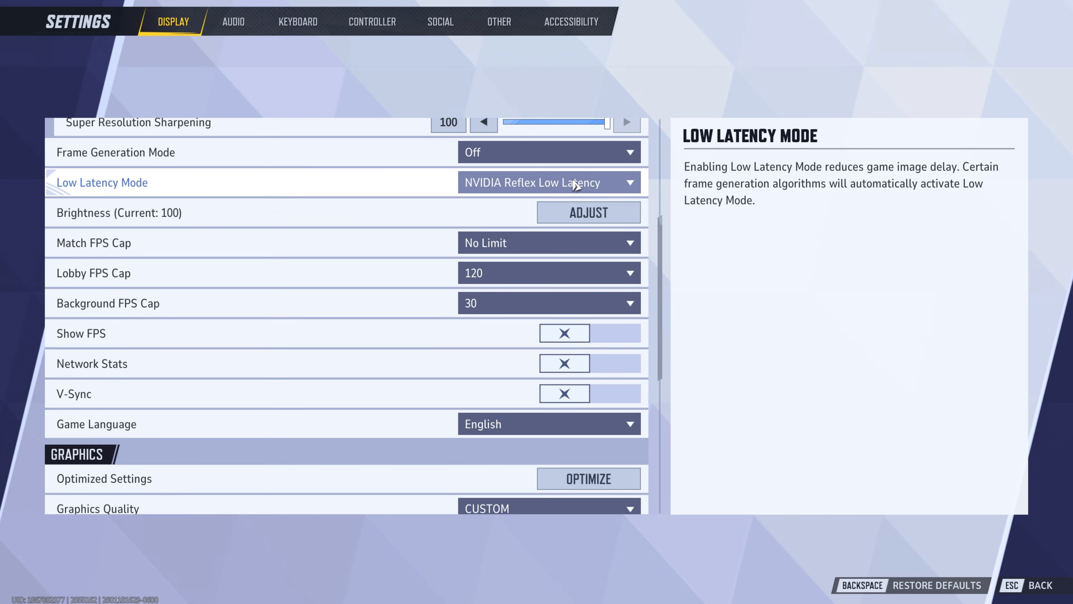
{"action": "left_click", "coordinate": [588, 213]}
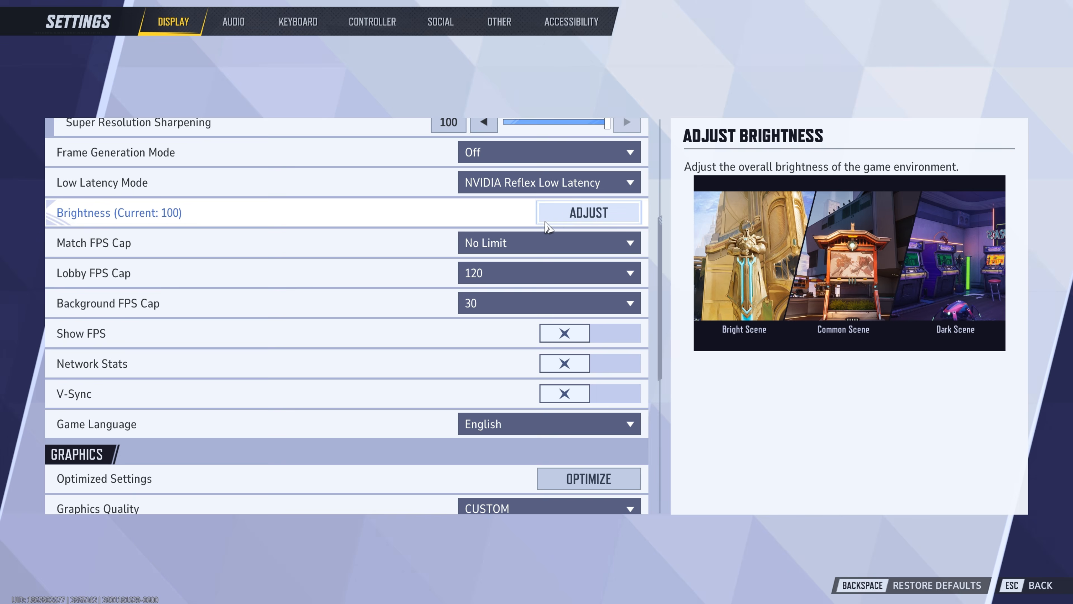
{"action": "left_click", "coordinate": [587, 211]}
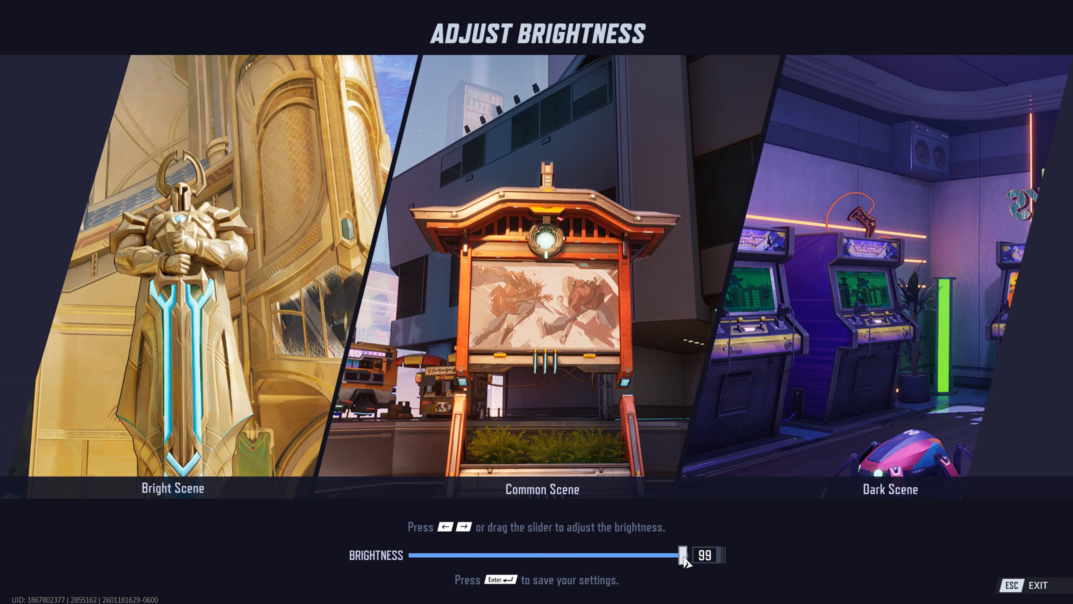
{"action": "mouse_move", "coordinate": [683, 557]}
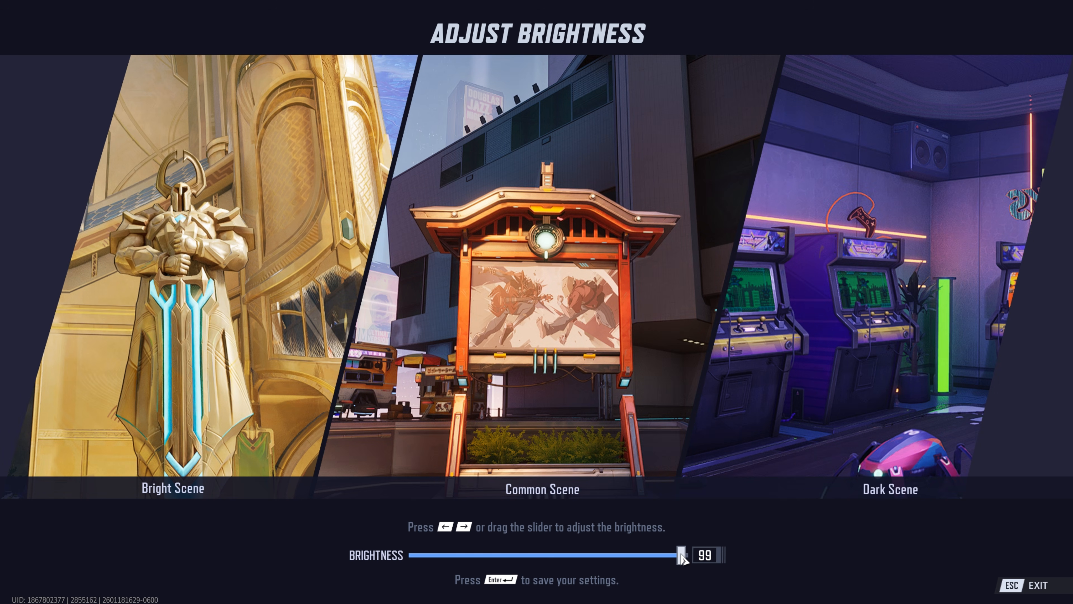
{"action": "key", "text": "left"}
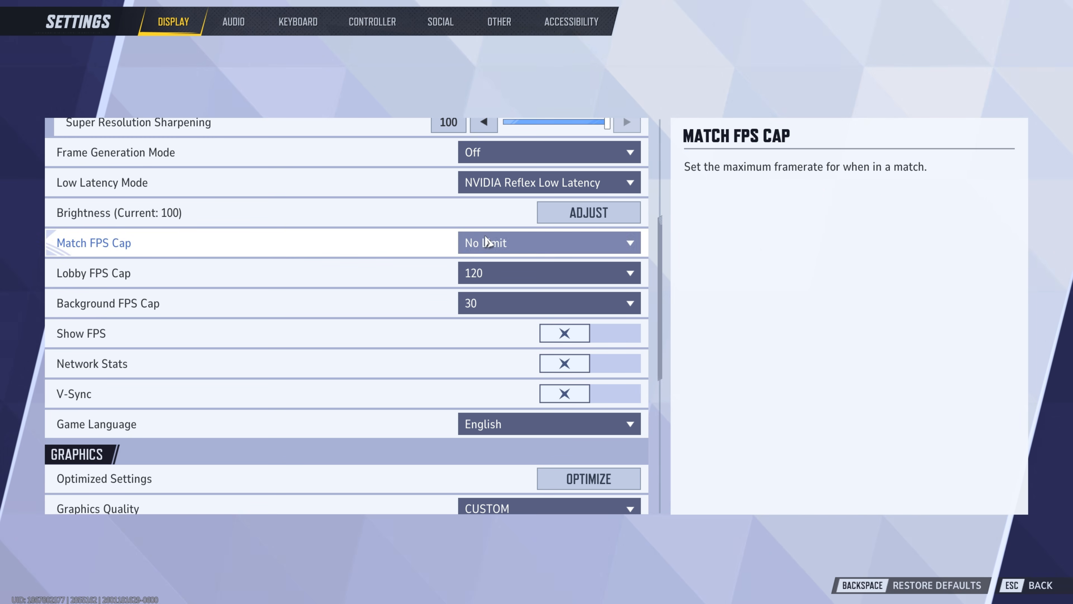
{"action": "mouse_move", "coordinate": [557, 253]}
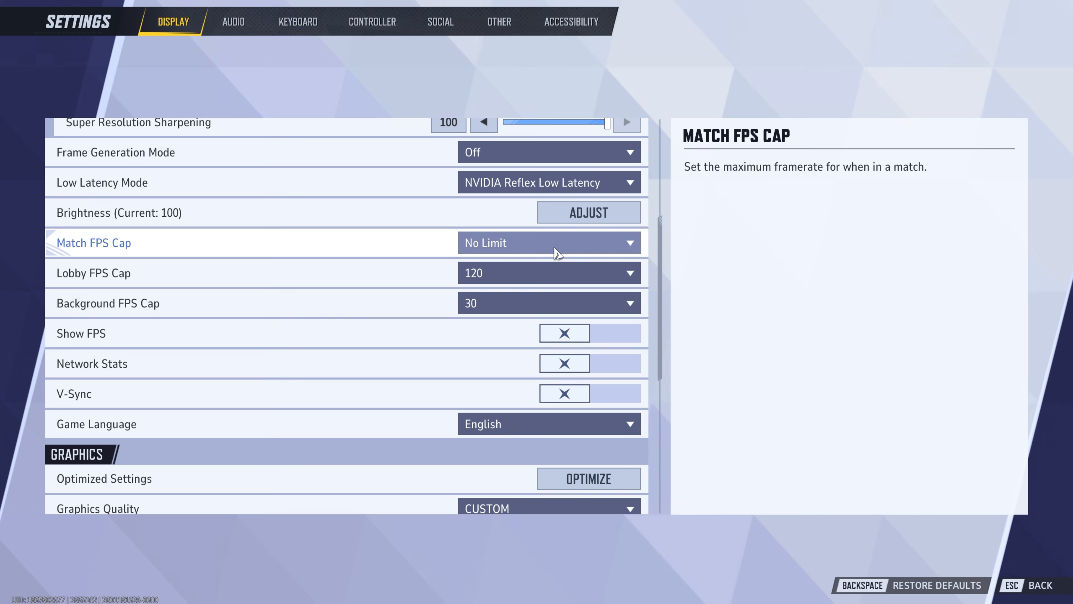
Switch Match FPS Cap to Custom and set the custom cap slider to 130
{"action": "left_click", "coordinate": [549, 242]}
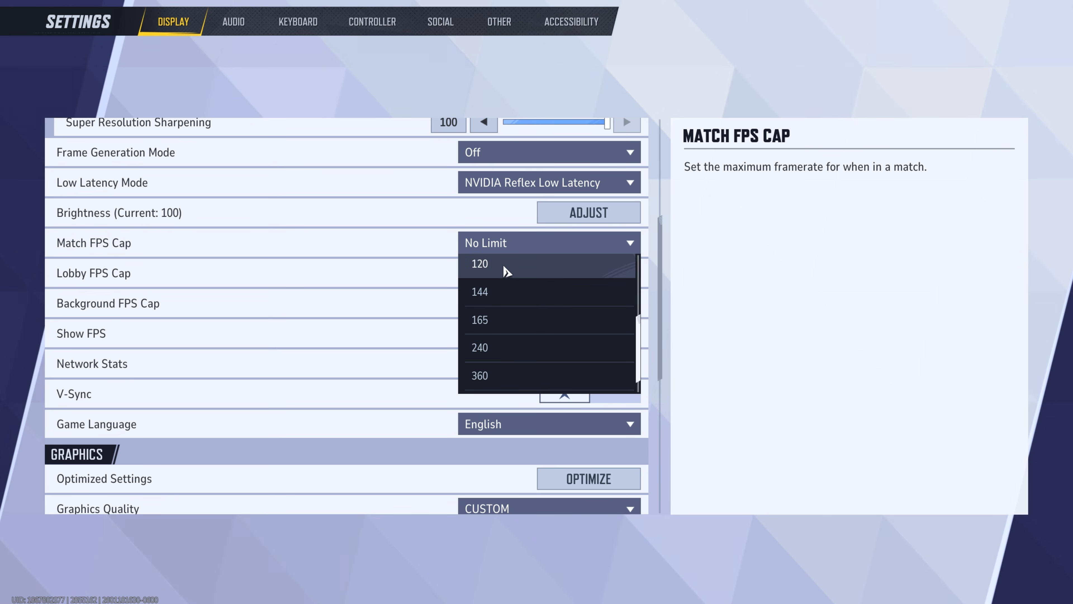
{"action": "left_click", "coordinate": [479, 264]}
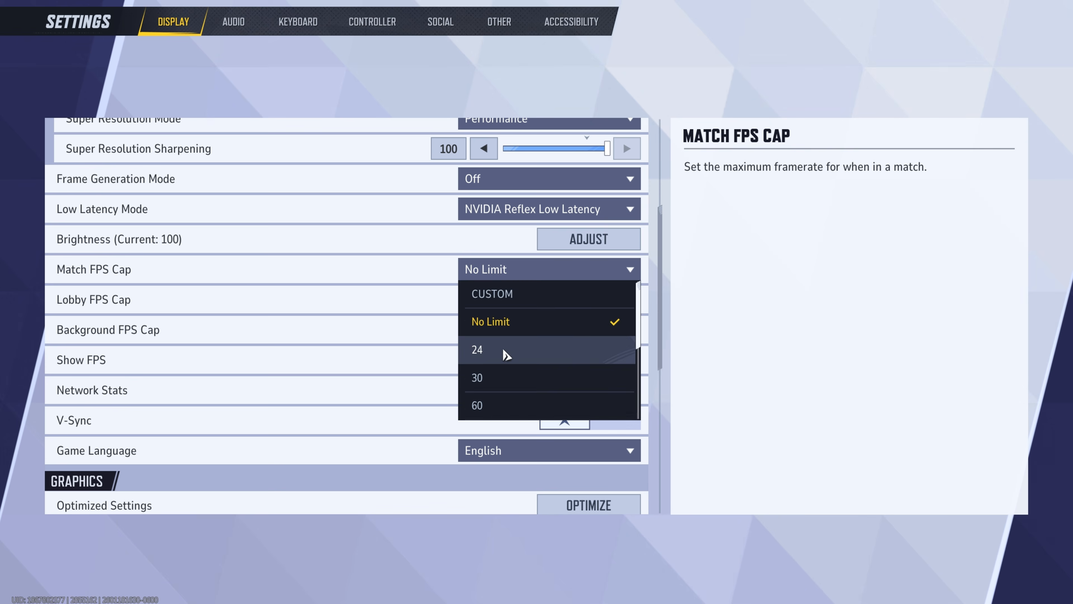
{"action": "left_click", "coordinate": [491, 294]}
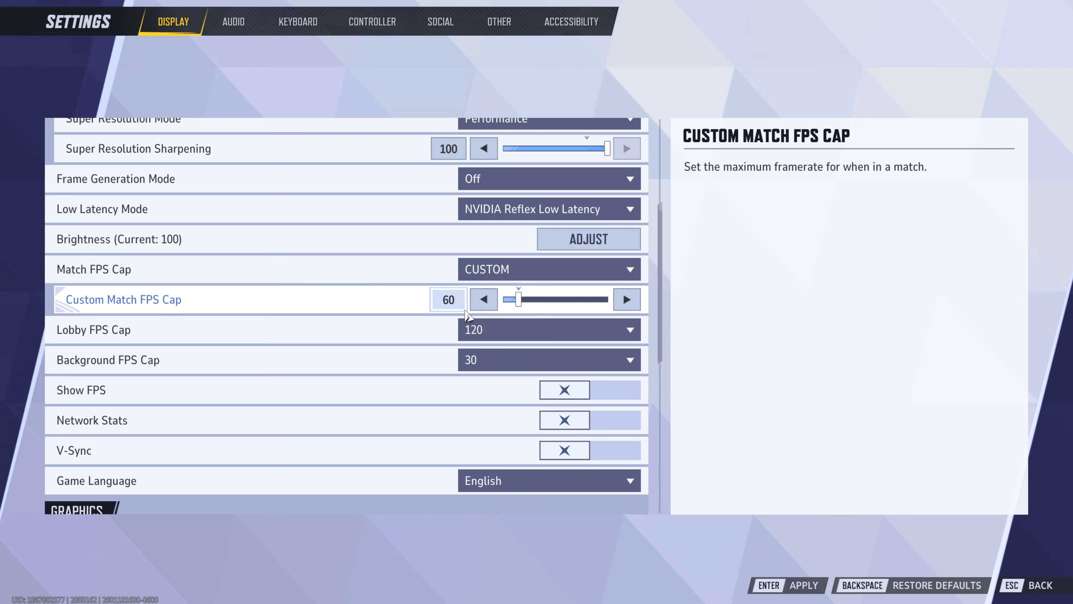
{"action": "left_click_drag", "start_coordinate": [517, 299], "coordinate": [555, 299]}
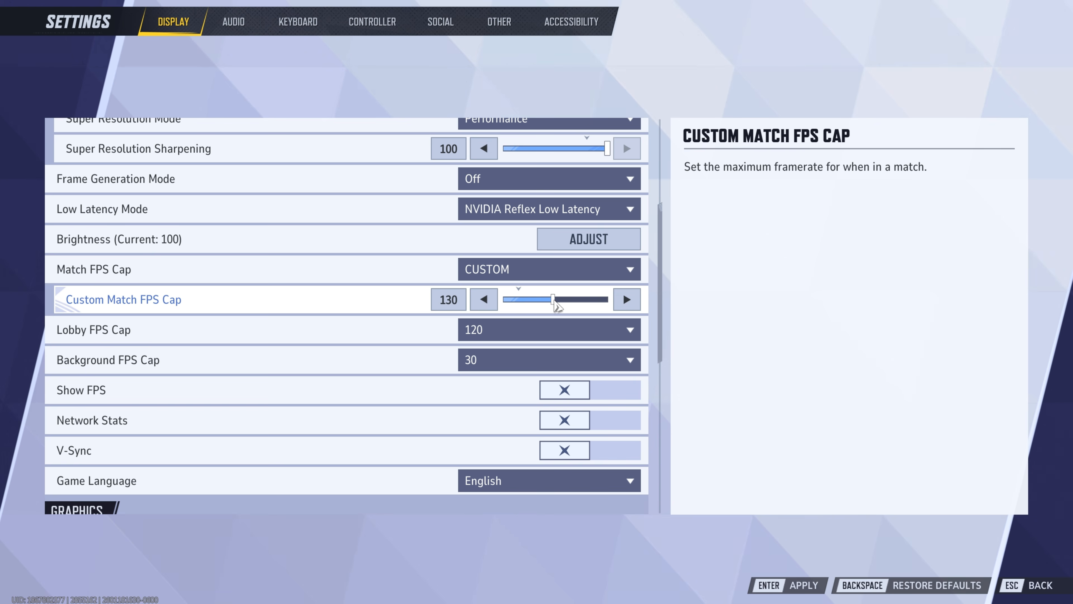
{"action": "left_click", "coordinate": [449, 299]}
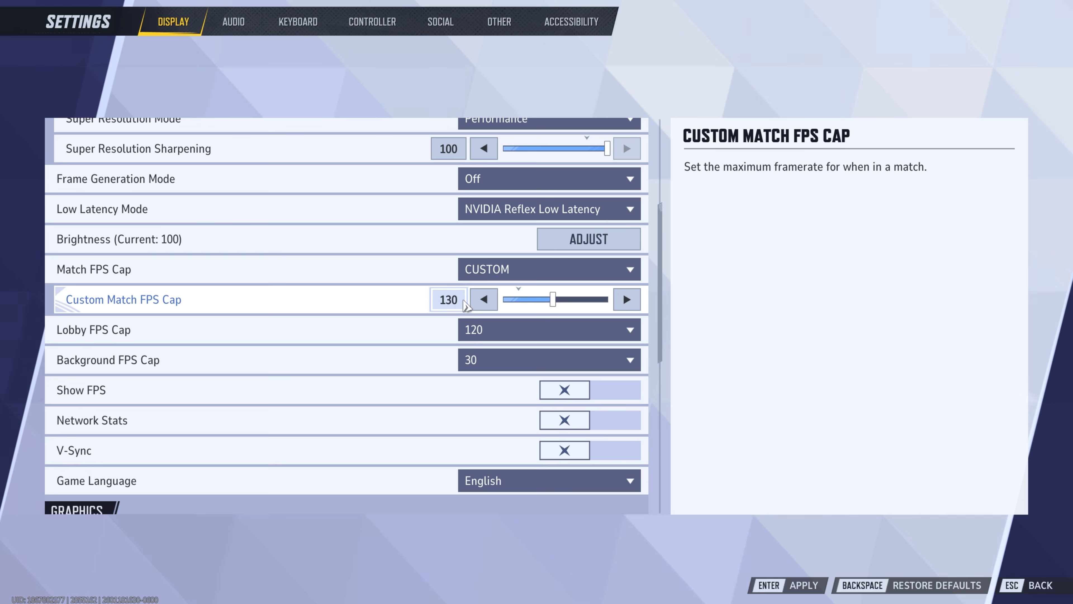
{"action": "left_click", "coordinate": [549, 269]}
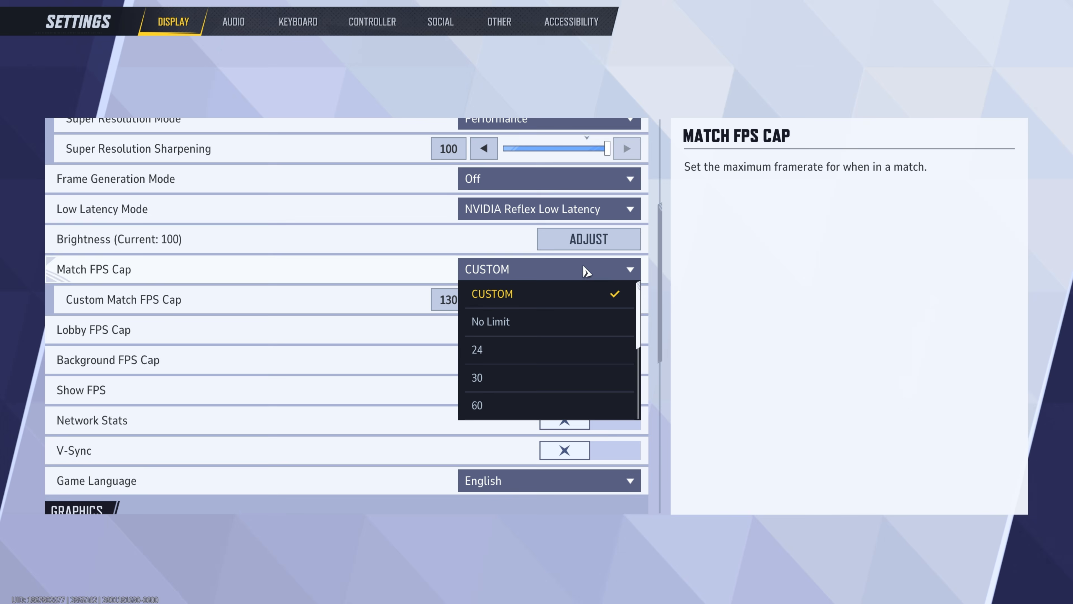
Return Match FPS Cap to No Limit and enable Show FPS and Network Stats
{"action": "left_click", "coordinate": [490, 321]}
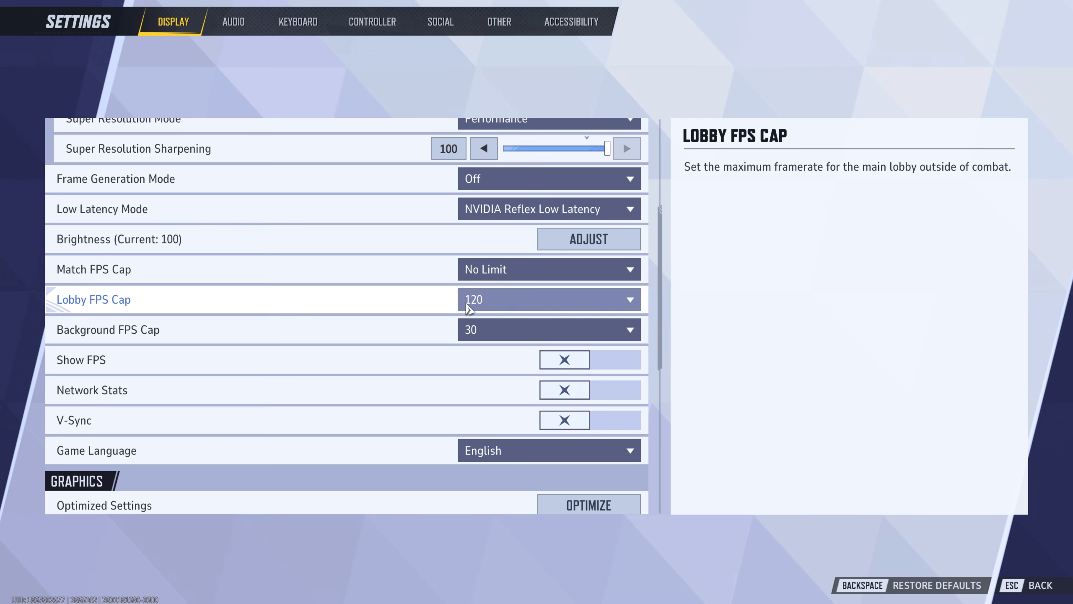
{"action": "mouse_move", "coordinate": [528, 329]}
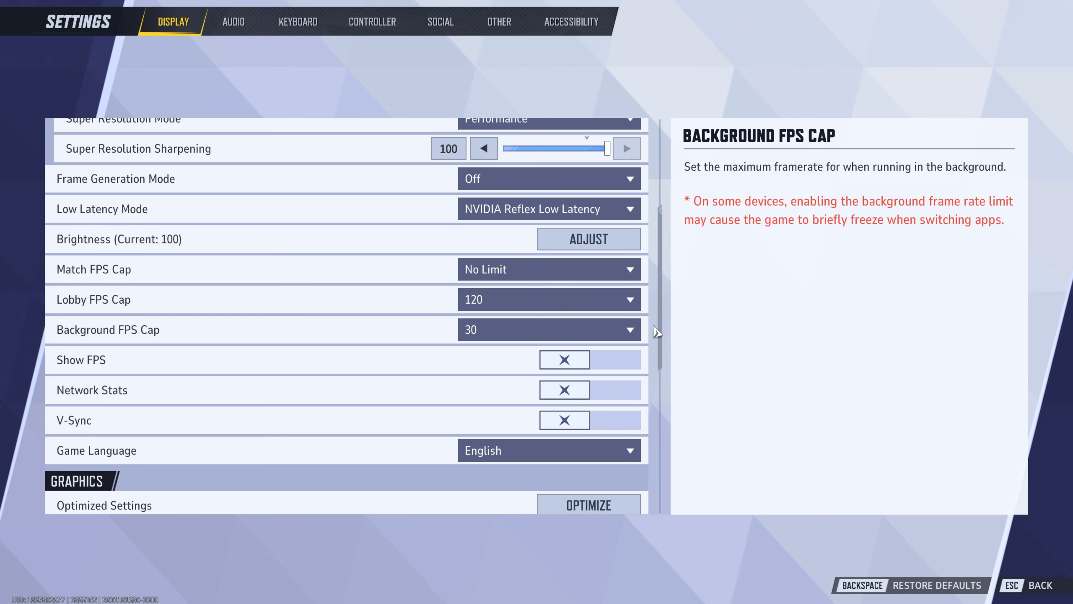
{"action": "scroll", "scroll_direction": "down", "scroll_amount": 3}
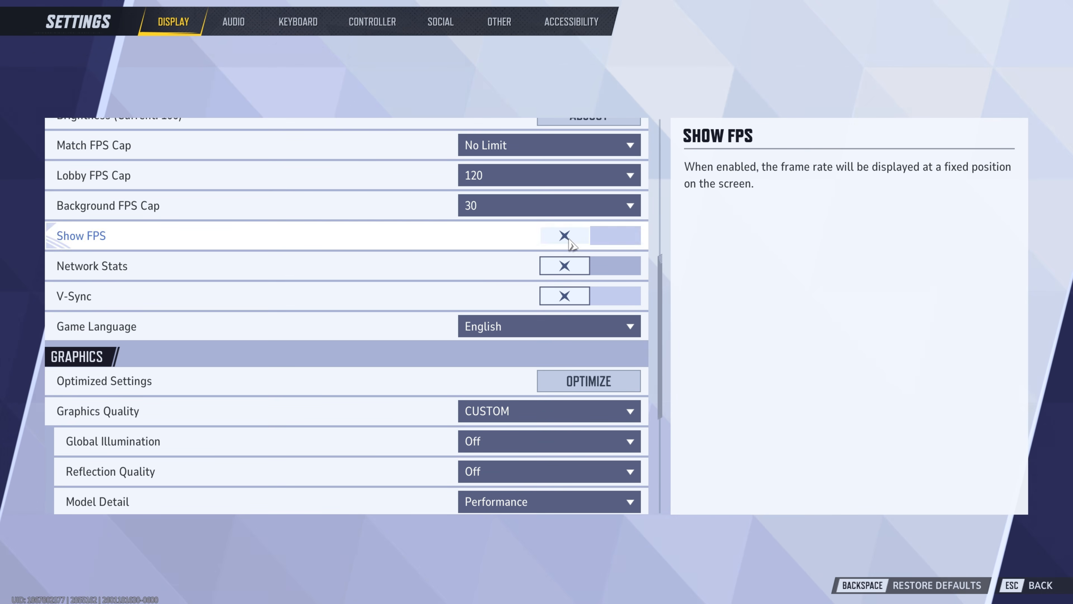
{"action": "left_click", "coordinate": [614, 235]}
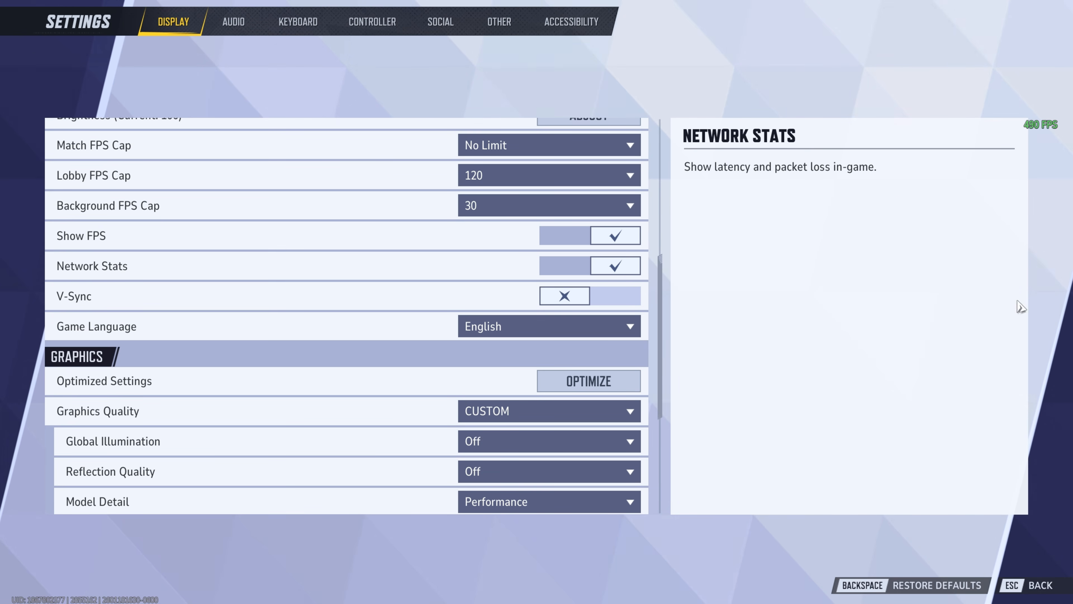
{"action": "mouse_move", "coordinate": [564, 296]}
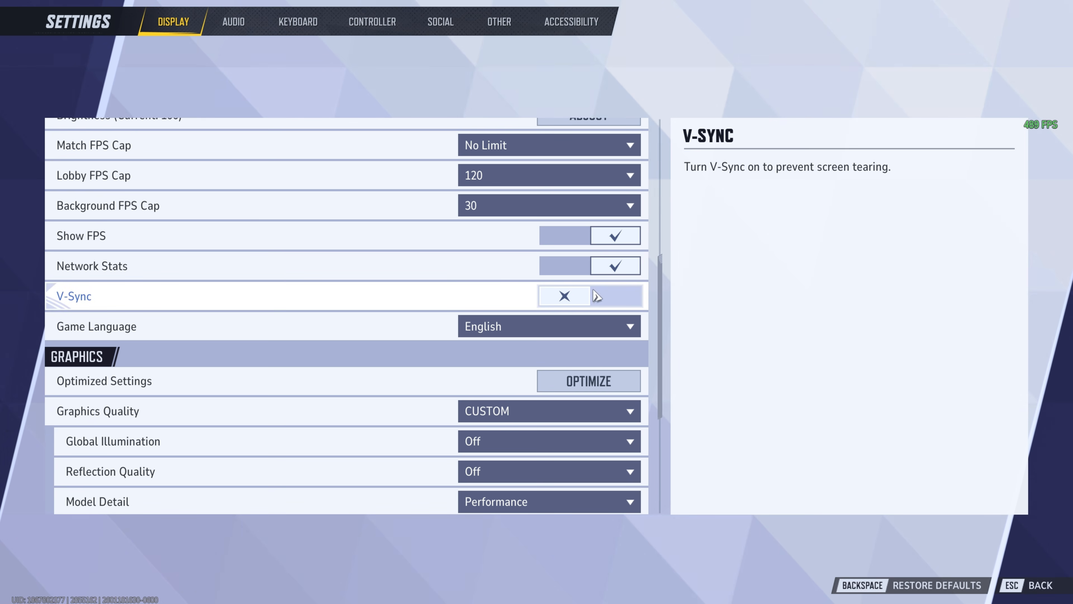
{"action": "mouse_move", "coordinate": [581, 302]}
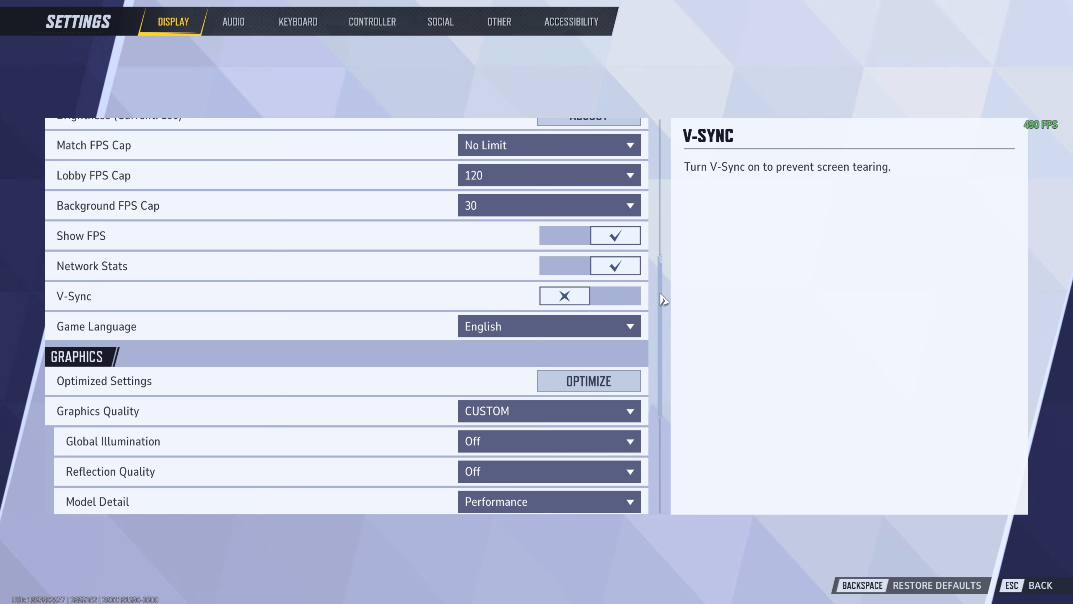
{"action": "scroll", "scroll_direction": "down", "scroll_amount": 3}
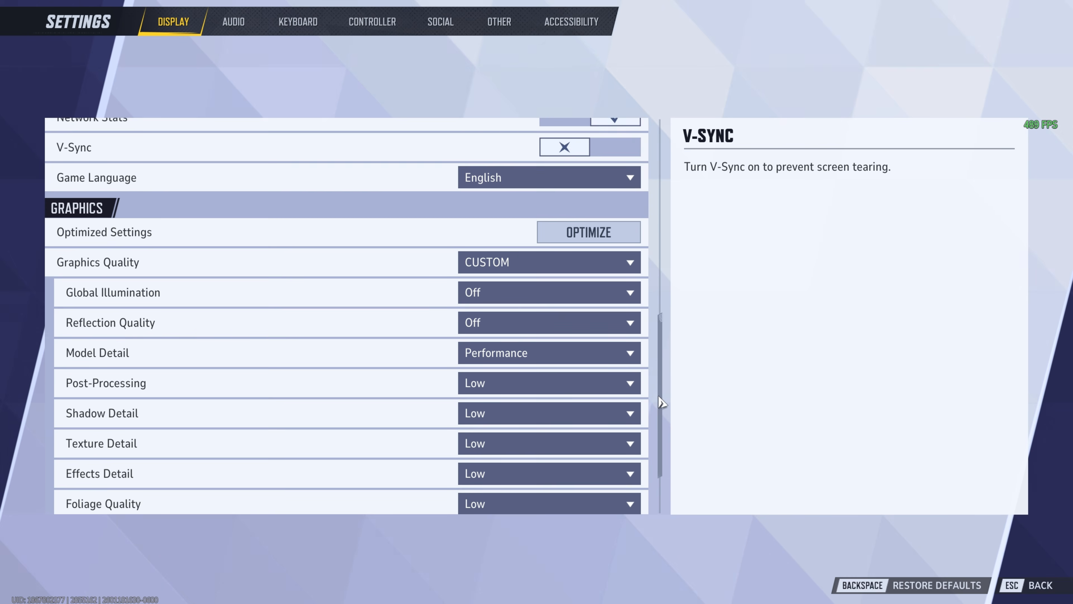
{"action": "scroll", "scroll_direction": "down", "scroll_amount": 3}
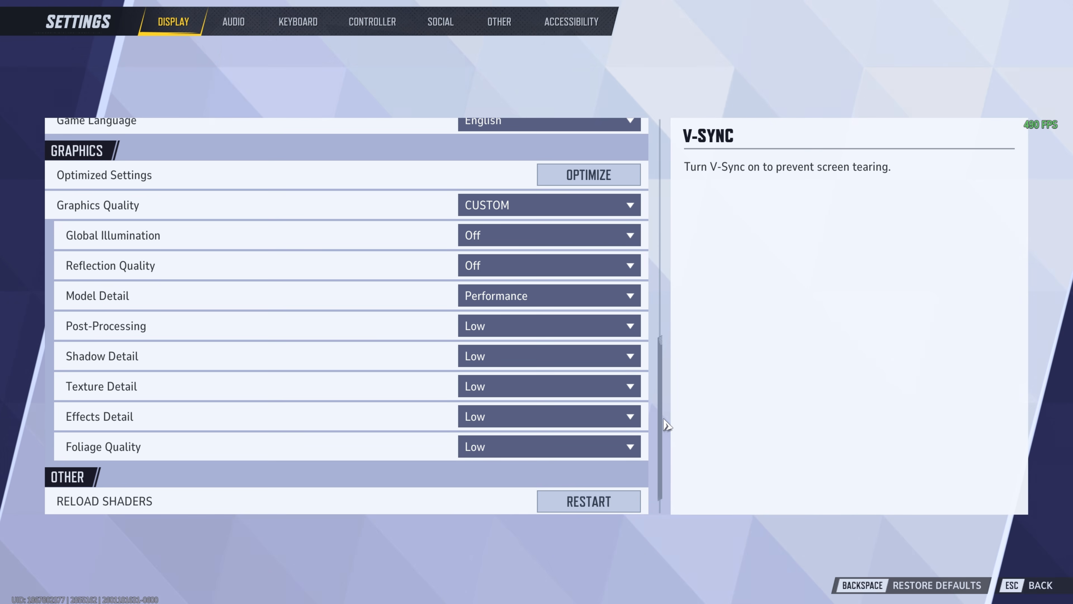
{"action": "mouse_move", "coordinate": [521, 376]}
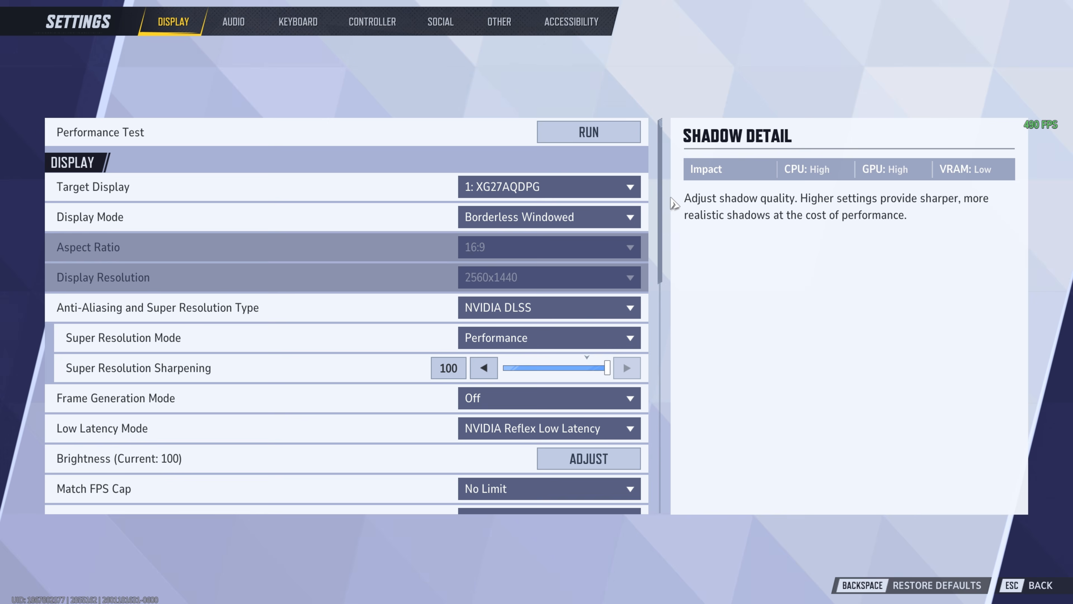
{"action": "left_click", "coordinate": [549, 308]}
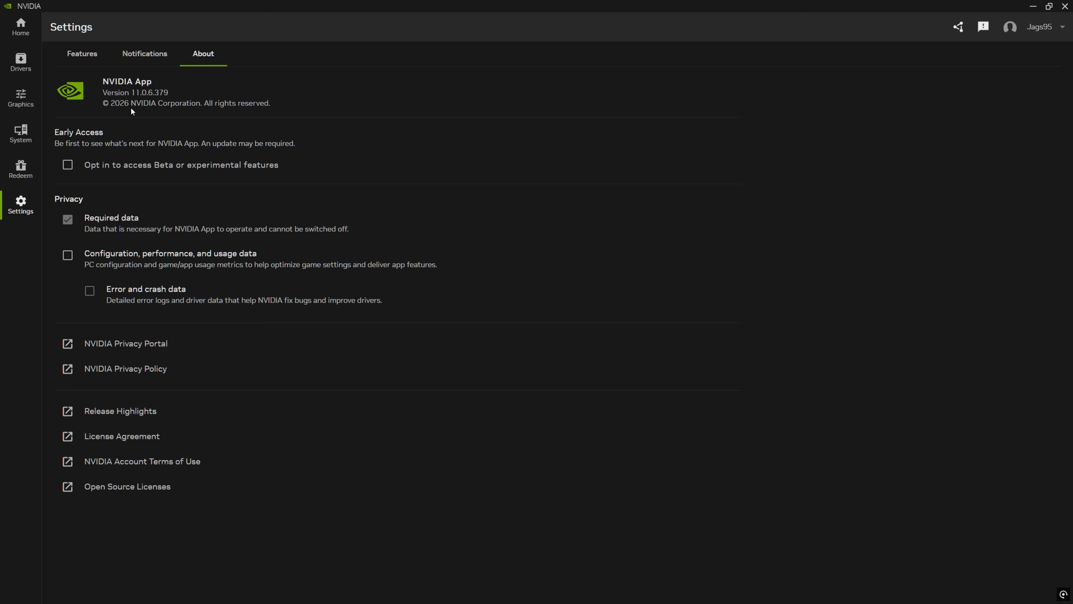
{"action": "mouse_move", "coordinate": [156, 100]}
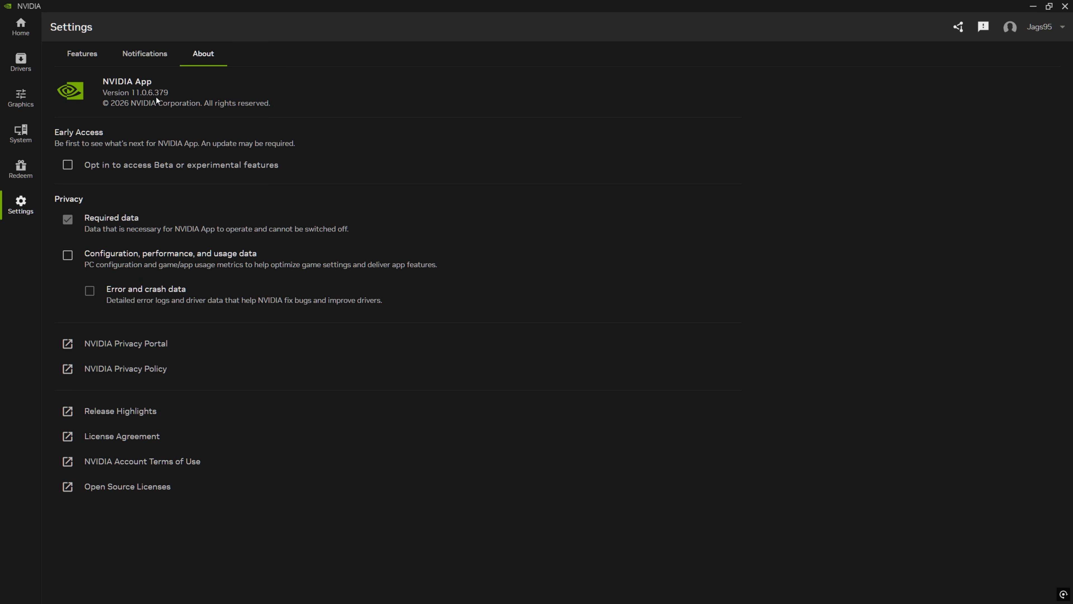
{"action": "mouse_move", "coordinate": [186, 98]}
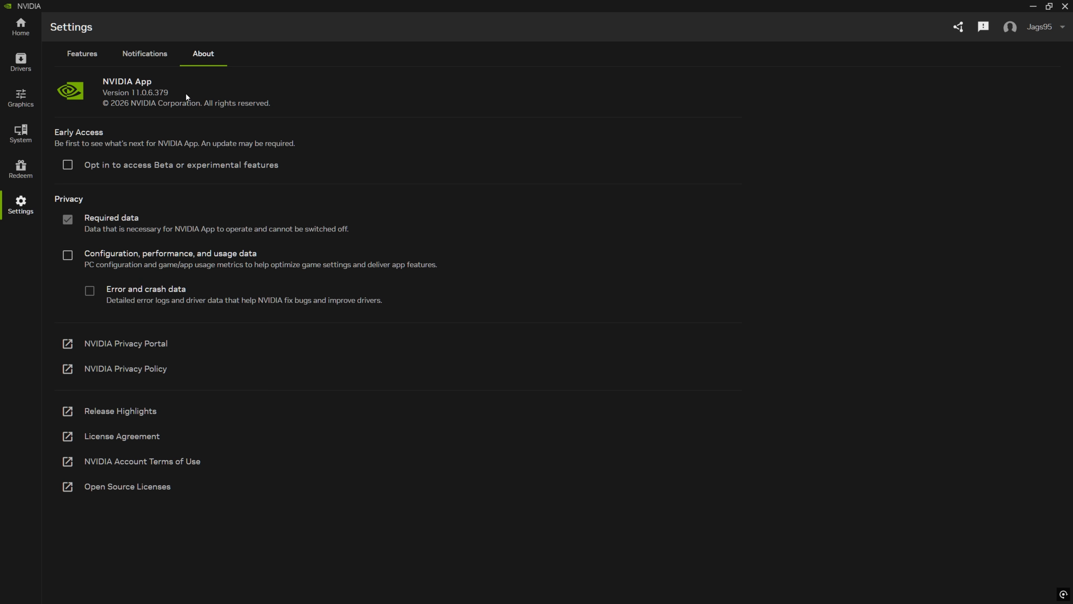
{"action": "mouse_move", "coordinate": [192, 92]}
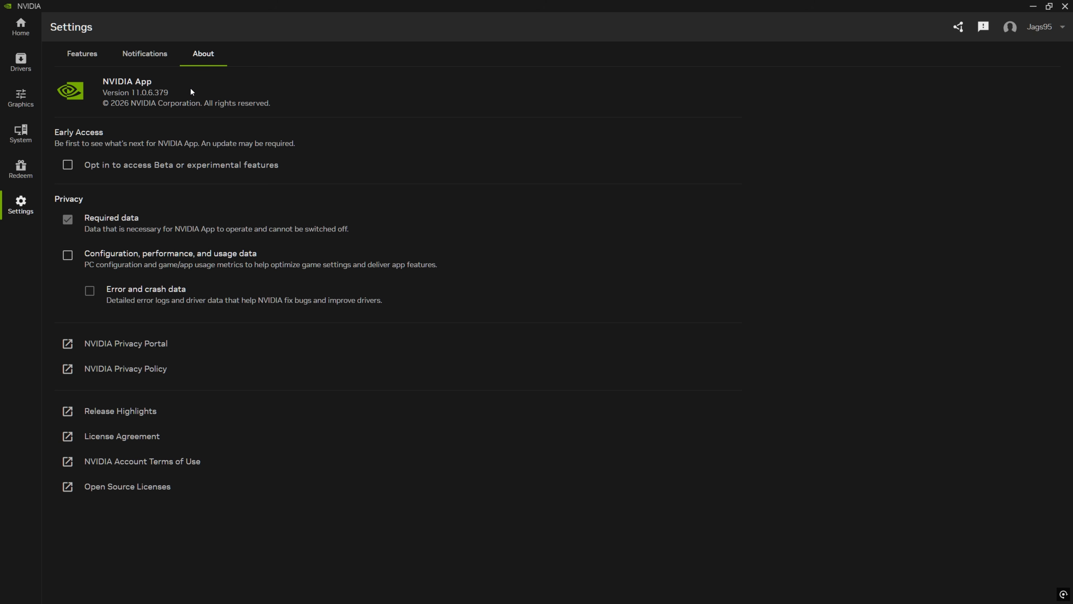
{"action": "mouse_move", "coordinate": [99, 94]}
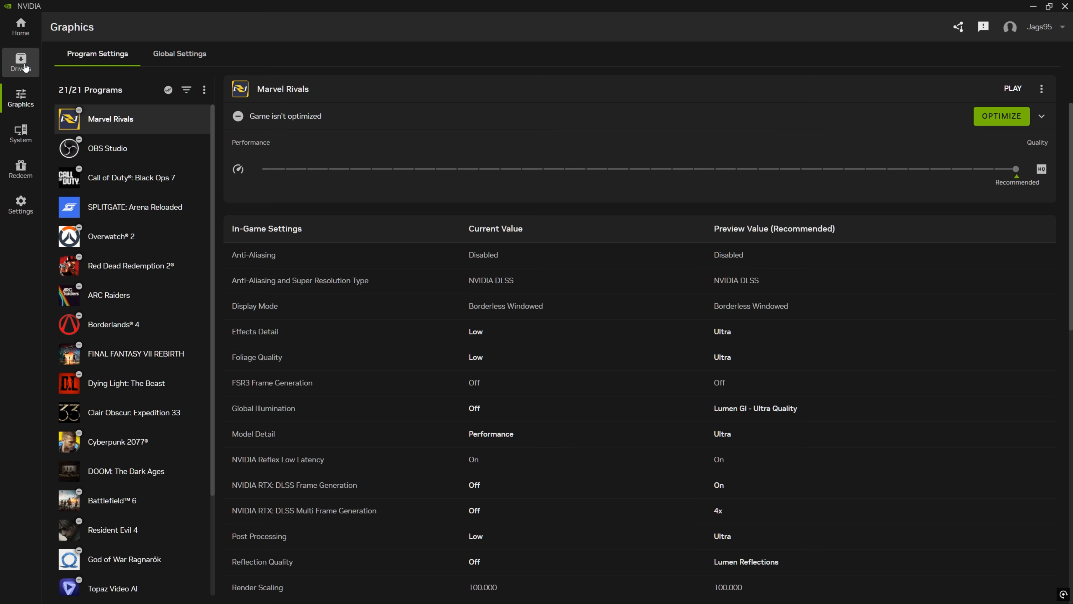
Check Drivers (Game Ready Driver 591.74), then return to Graphics program settings
{"action": "left_click", "coordinate": [21, 62]}
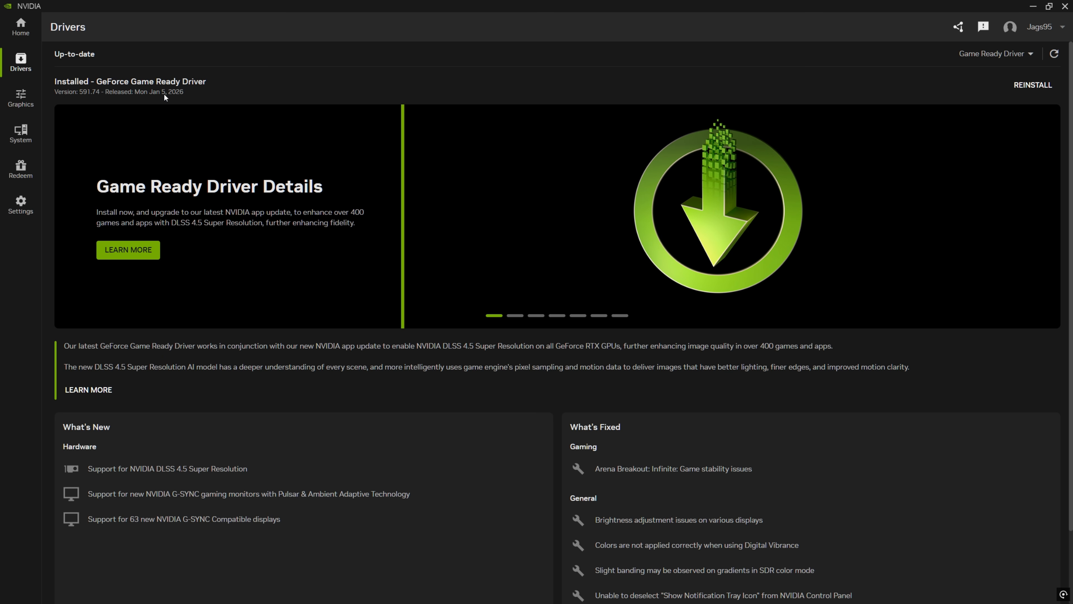
{"action": "mouse_move", "coordinate": [100, 97]}
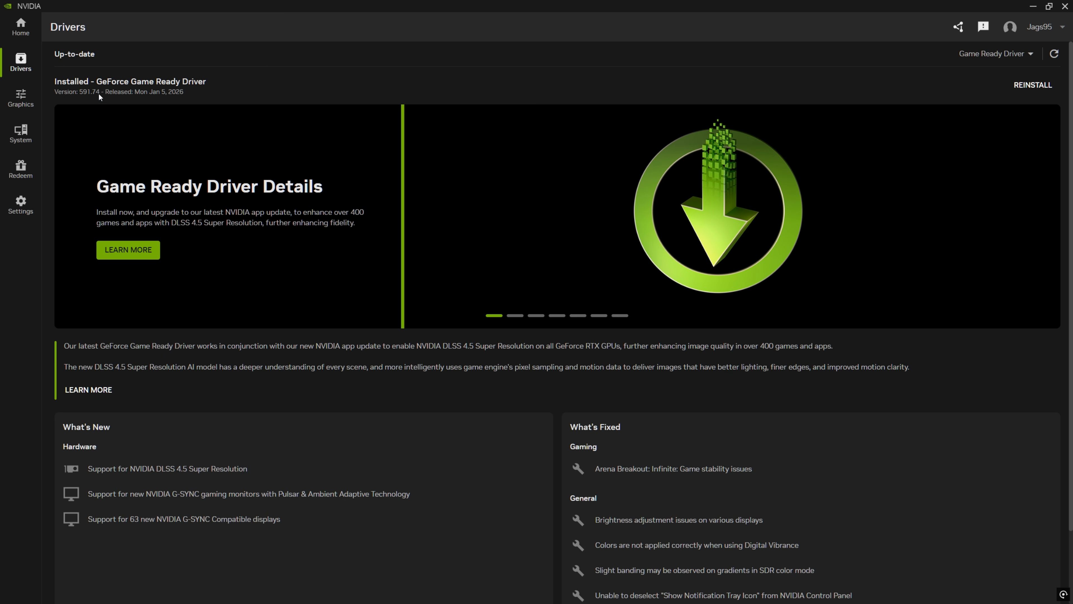
{"action": "left_click", "coordinate": [21, 97]}
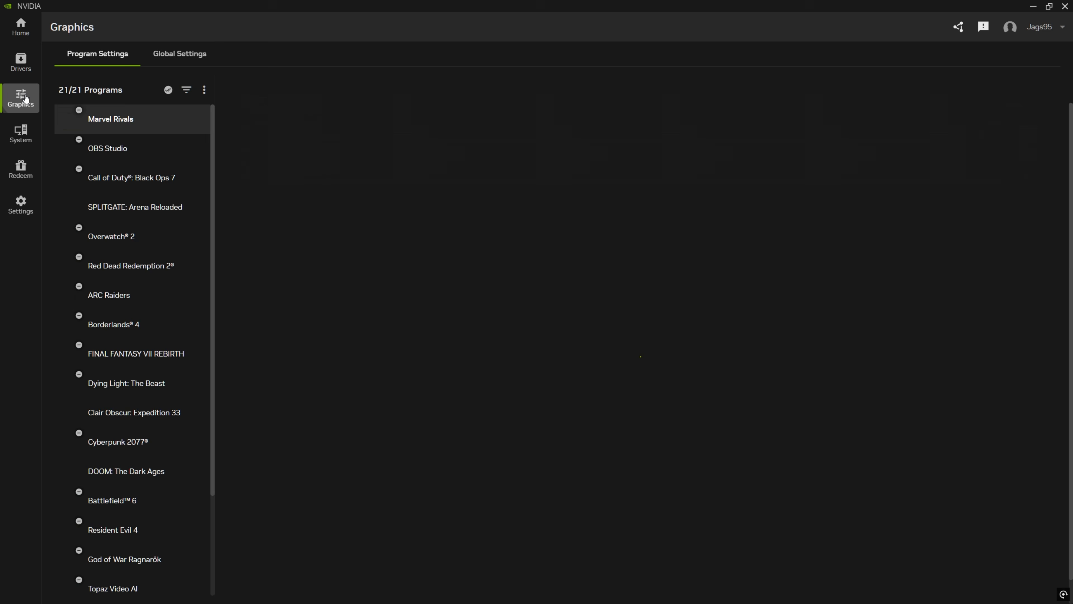
Select Marvel Rivals and choose Preset L for Super Resolution in DLSS Override Model Presets
{"action": "left_click", "coordinate": [110, 119]}
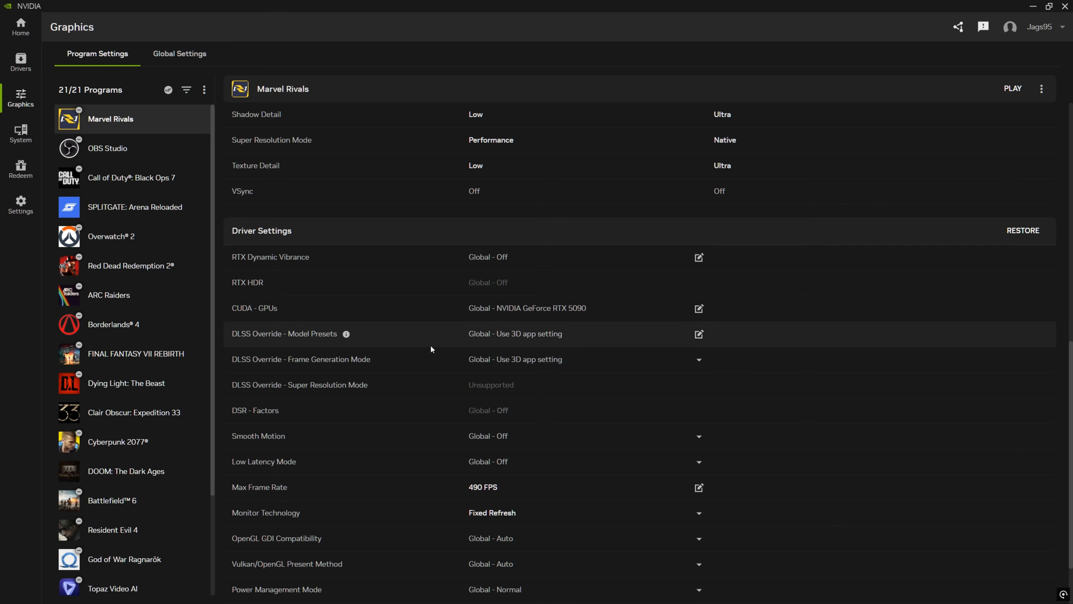
{"action": "mouse_move", "coordinate": [296, 341]}
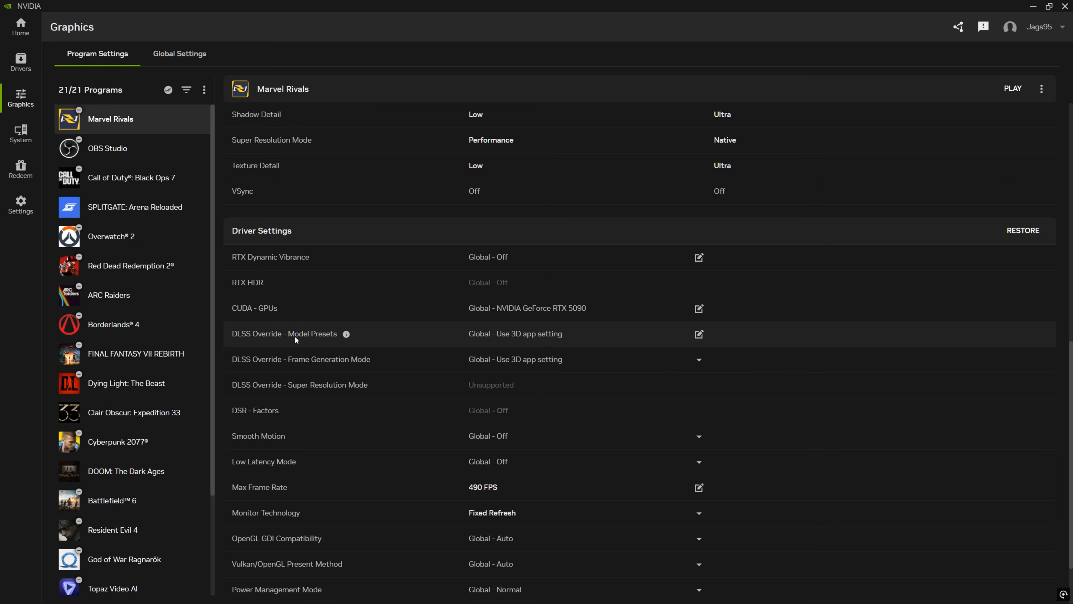
{"action": "left_click", "coordinate": [699, 335]}
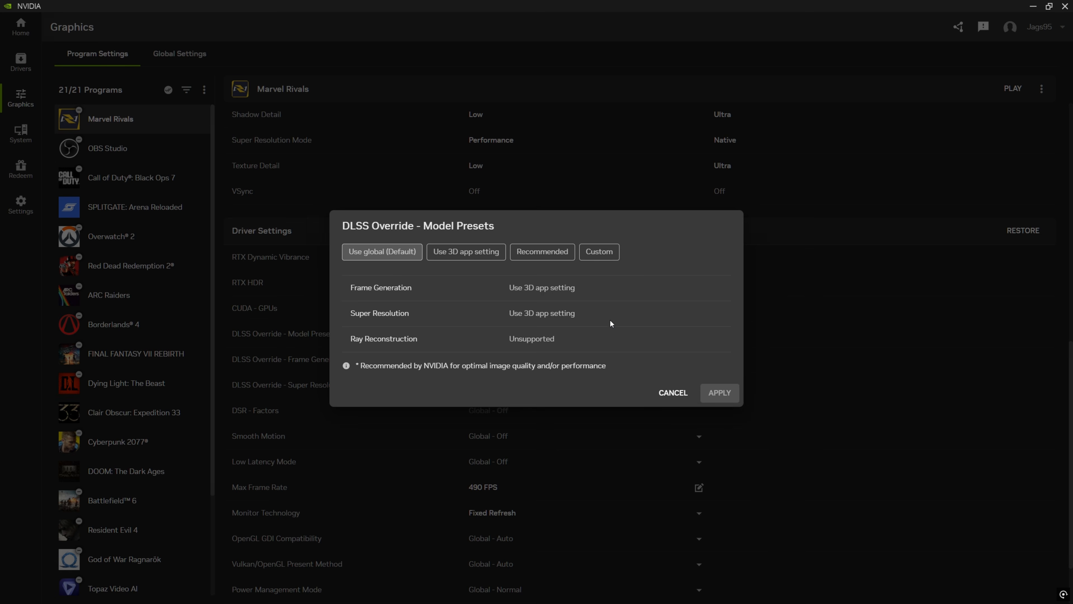
{"action": "left_click", "coordinate": [597, 251]}
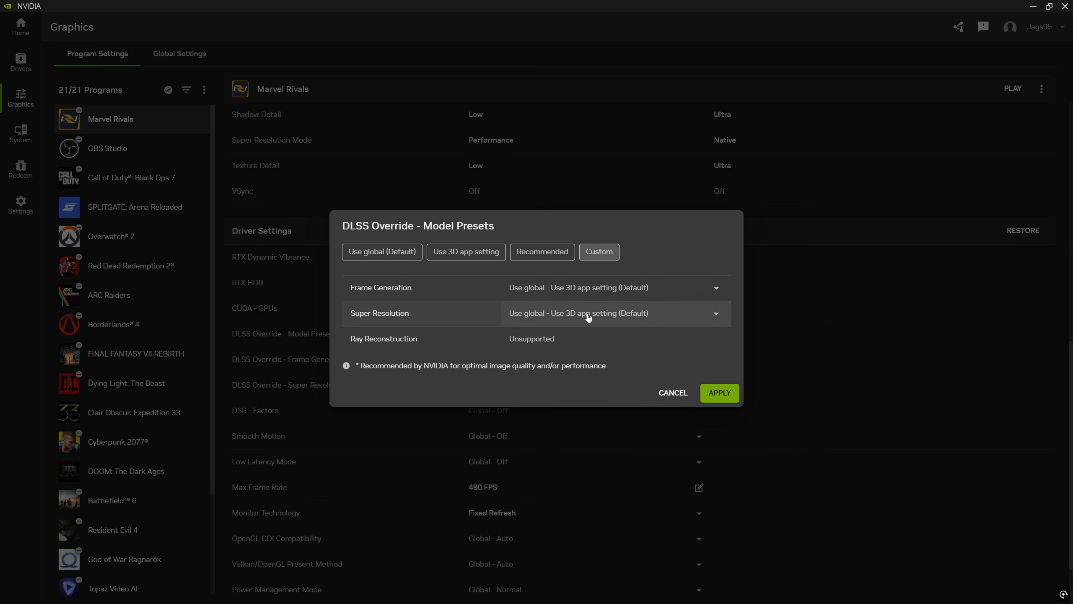
{"action": "left_click", "coordinate": [614, 313]}
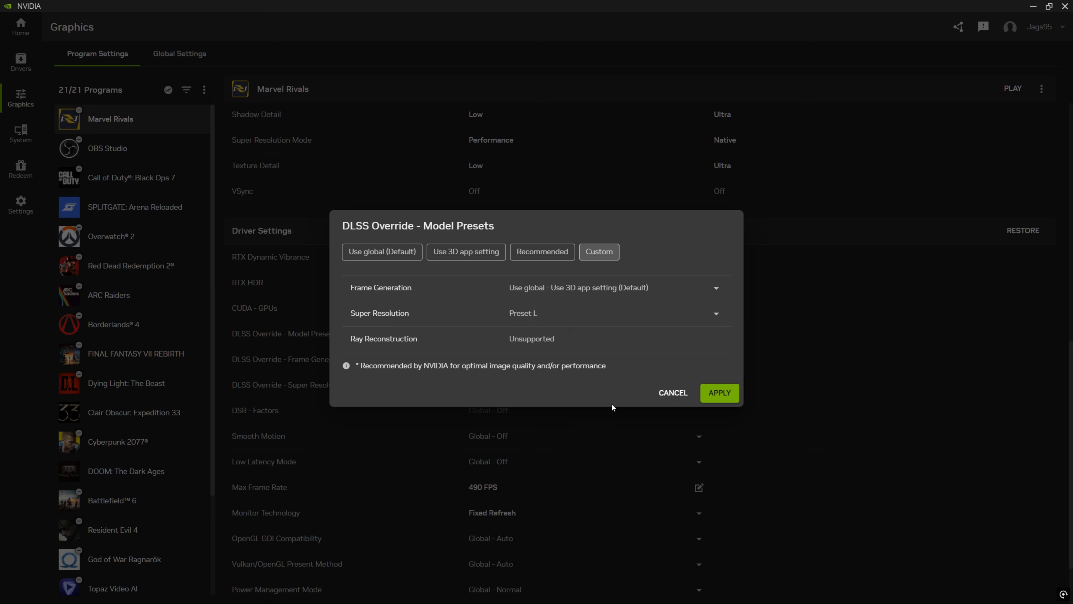
{"action": "mouse_move", "coordinate": [540, 317]}
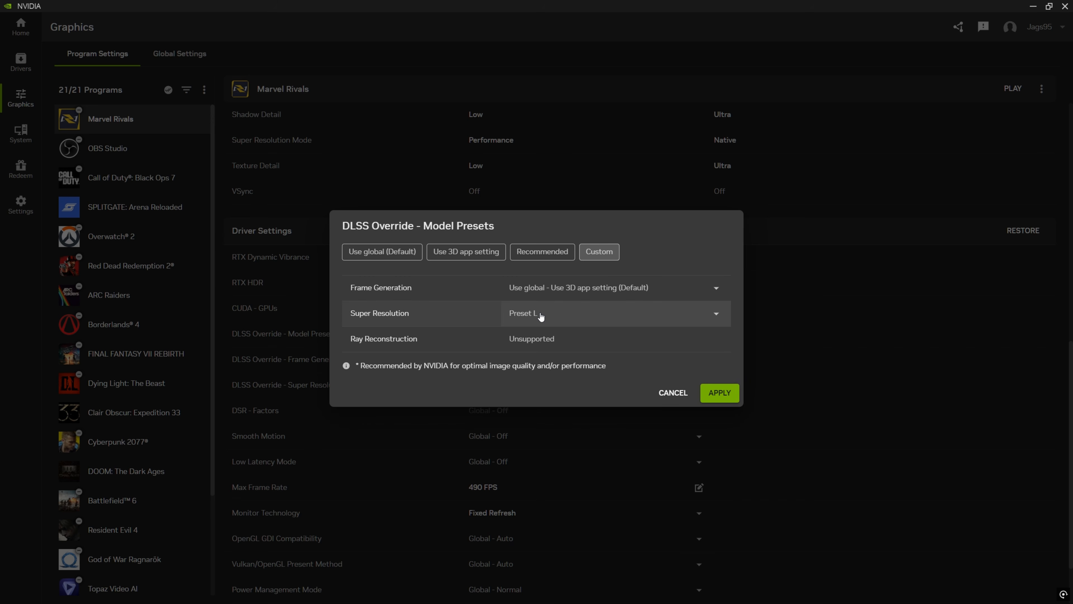
{"action": "left_click", "coordinate": [613, 313]}
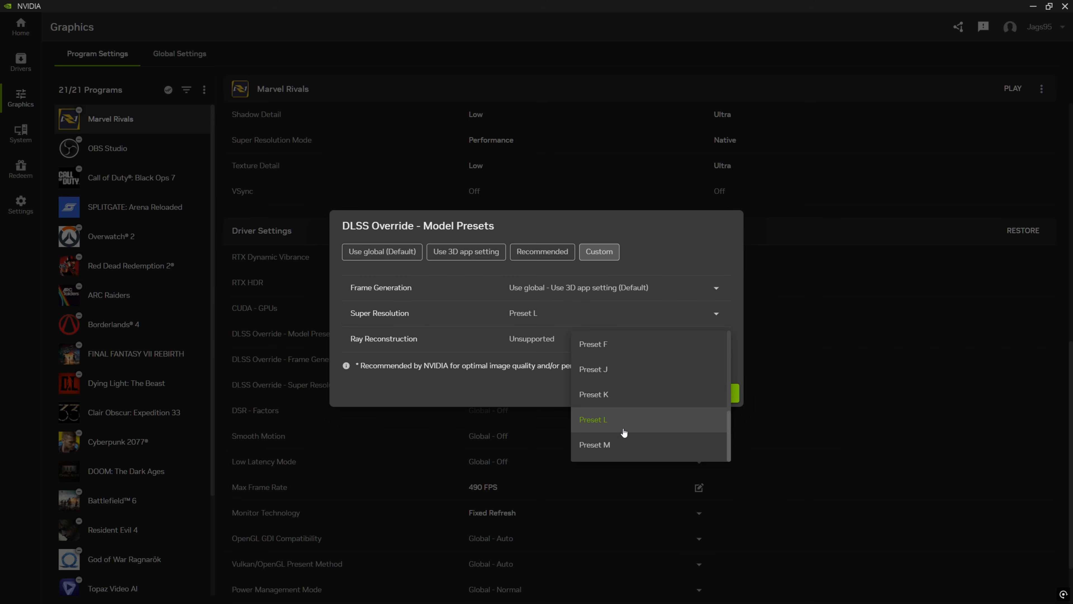
{"action": "mouse_move", "coordinate": [618, 425]}
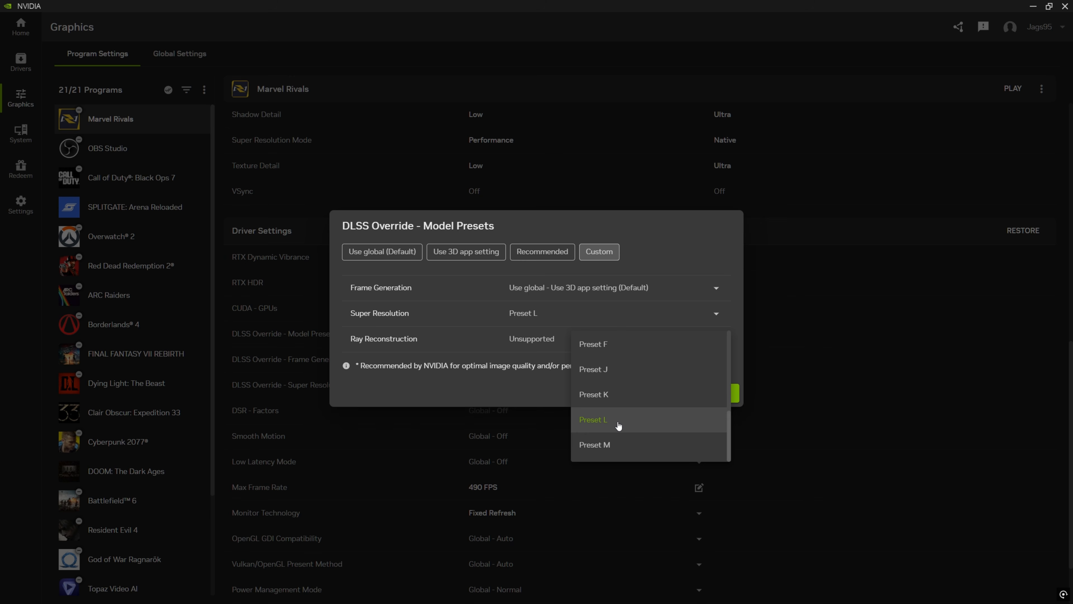
{"action": "mouse_move", "coordinate": [611, 425]}
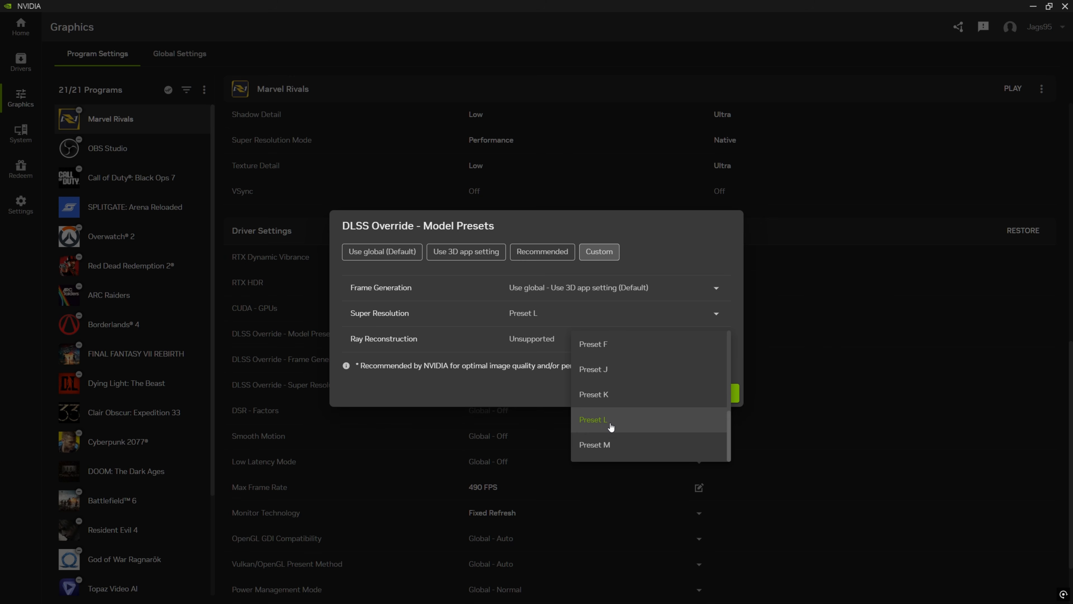
{"action": "mouse_move", "coordinate": [594, 445]}
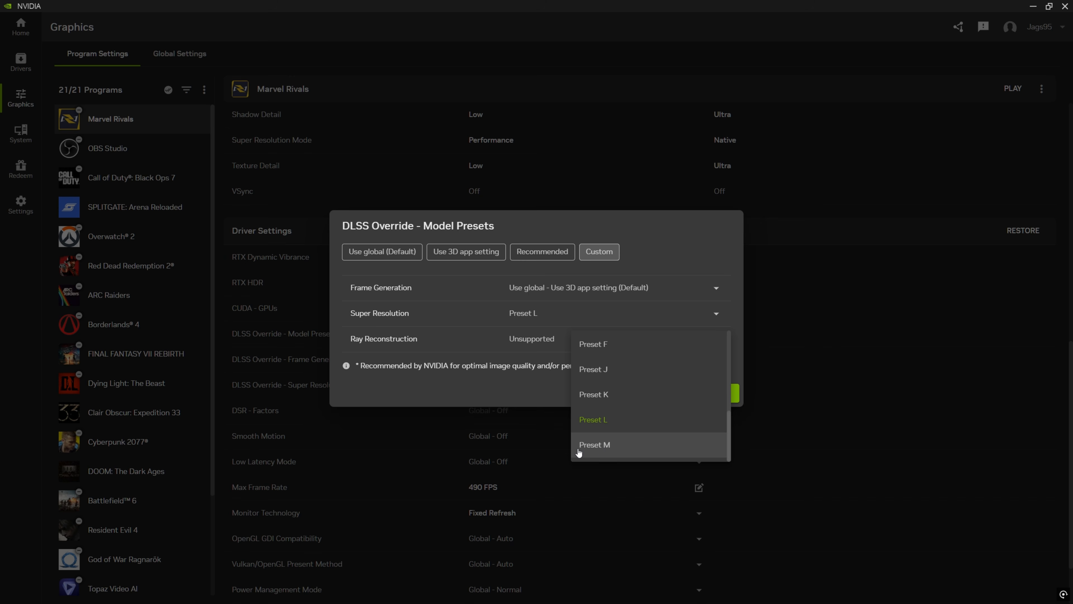
{"action": "mouse_move", "coordinate": [626, 456]}
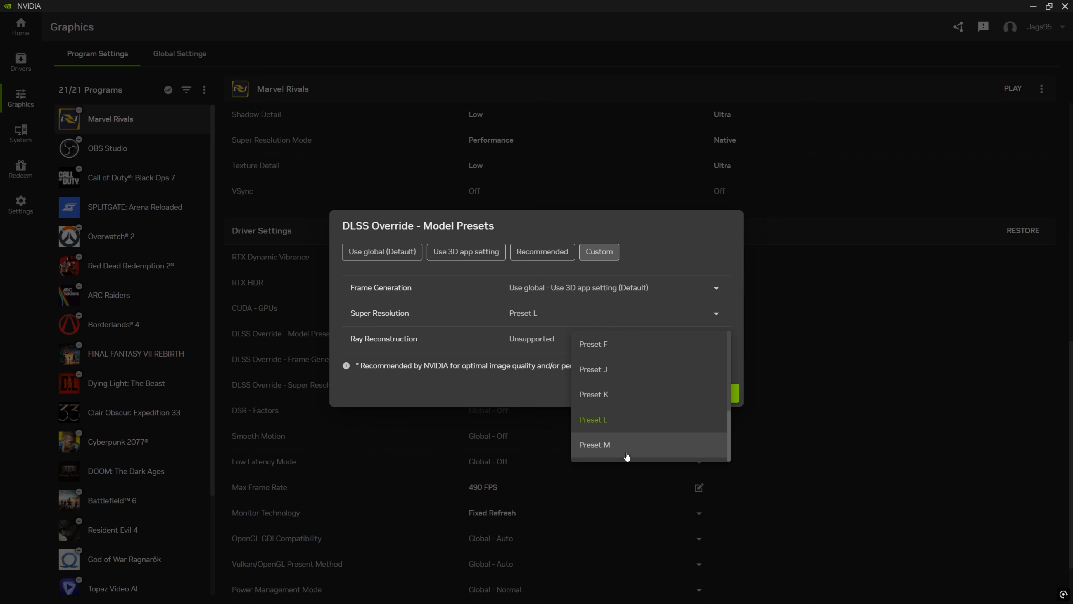
{"action": "mouse_move", "coordinate": [629, 451]}
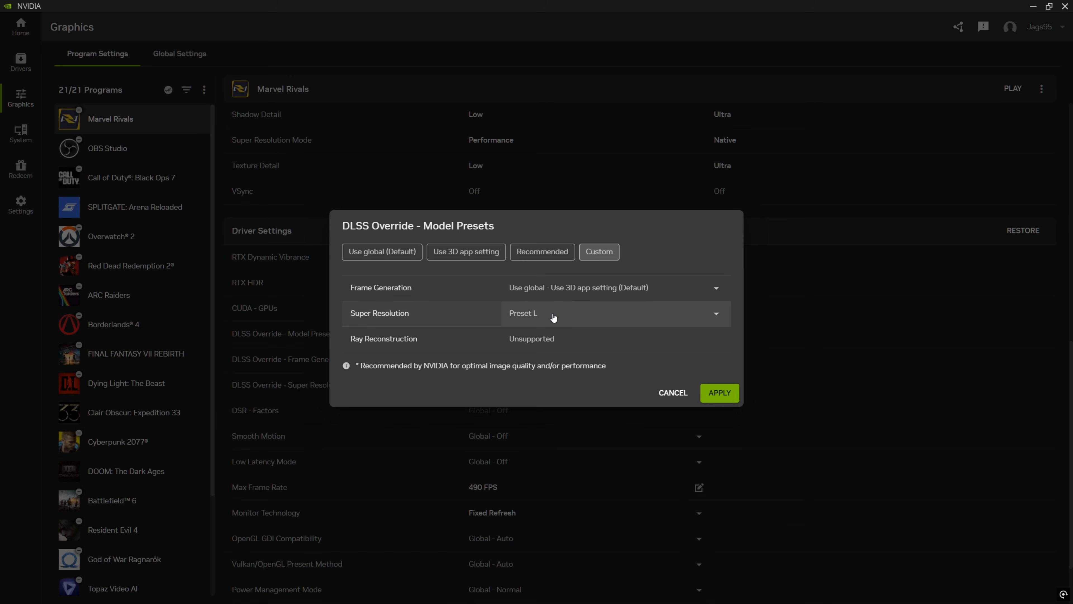
{"action": "mouse_move", "coordinate": [520, 323]}
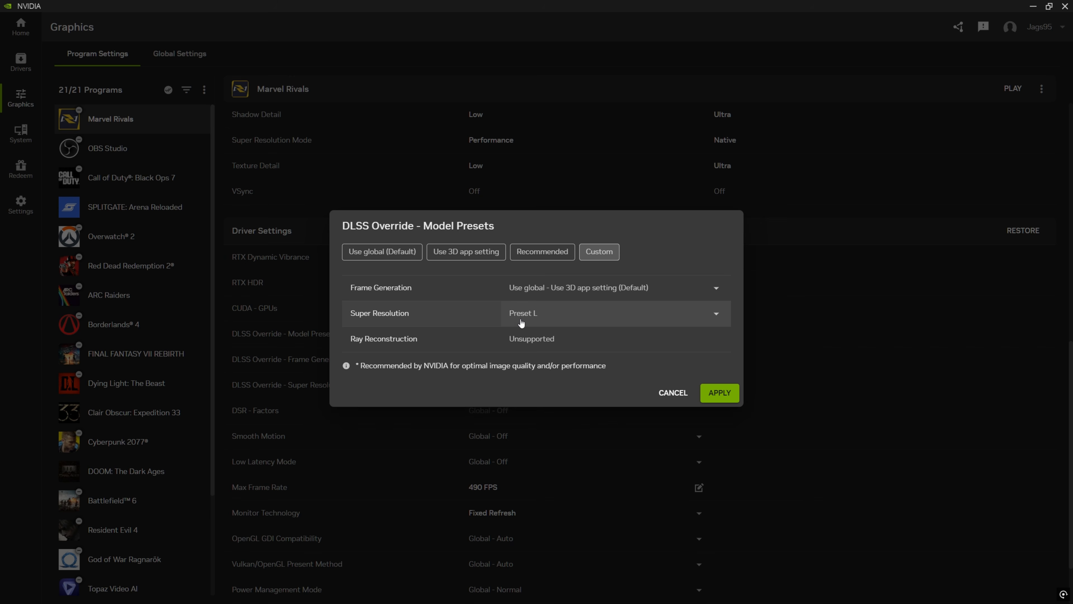
Apply the Preset L override, then review the preset dialog without further changes
{"action": "left_click", "coordinate": [719, 393]}
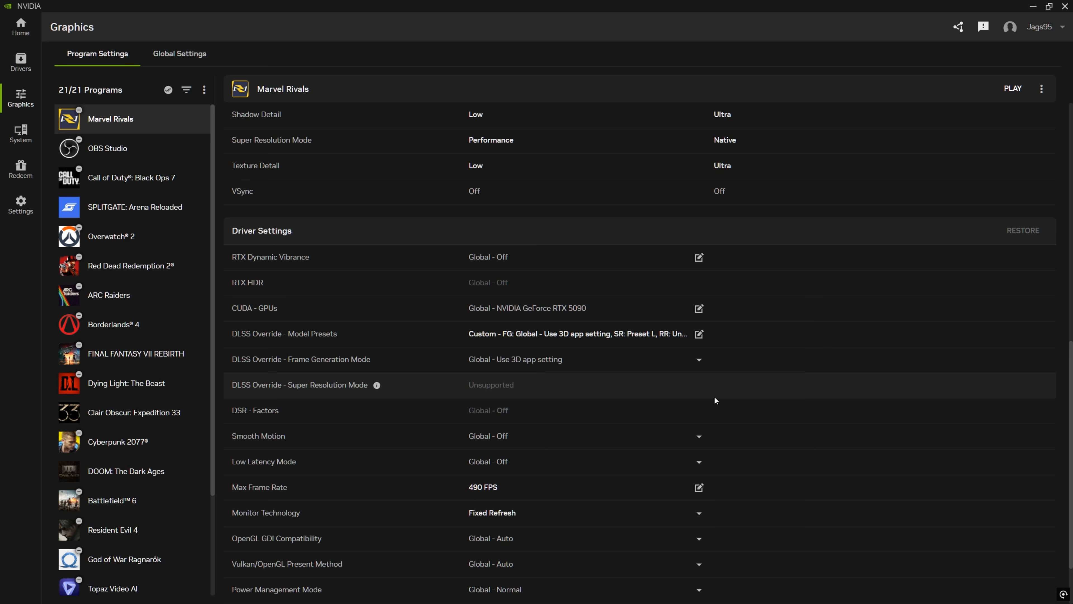
{"action": "mouse_move", "coordinate": [615, 336]}
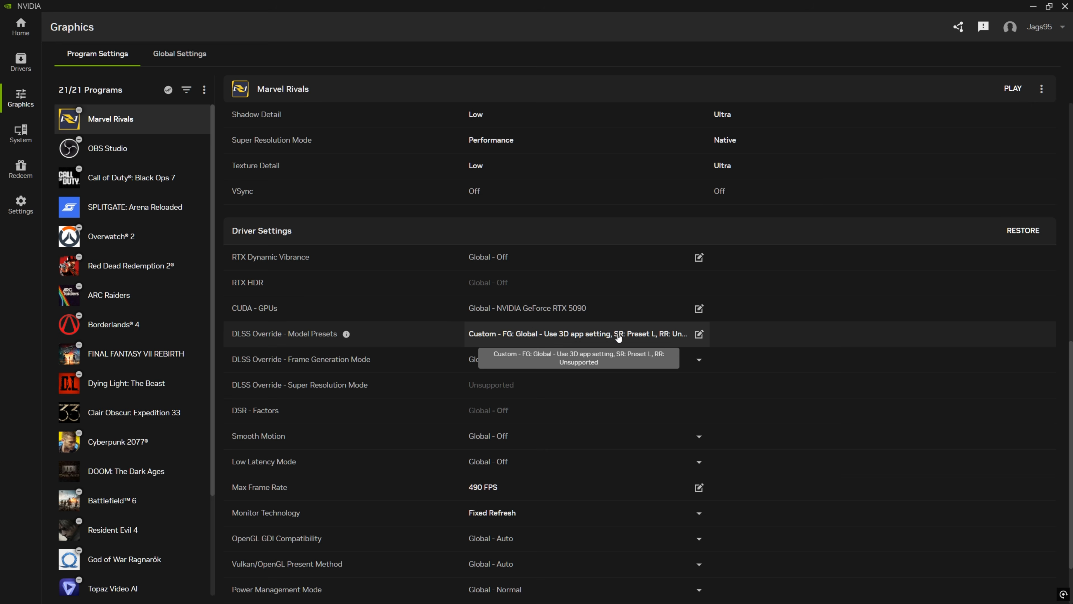
{"action": "left_click", "coordinate": [699, 333]}
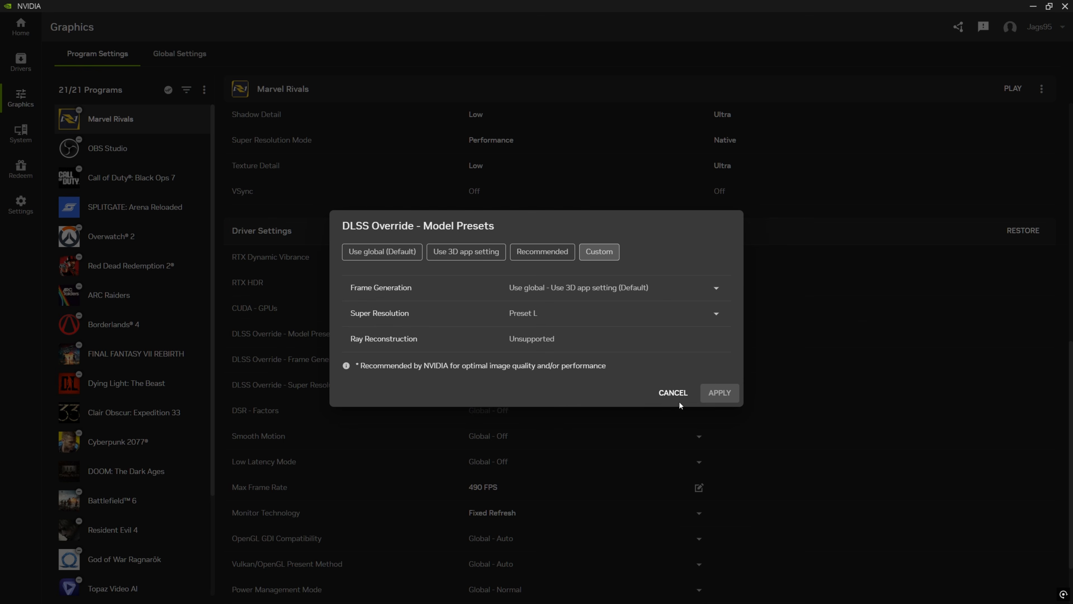
{"action": "left_click", "coordinate": [718, 392]}
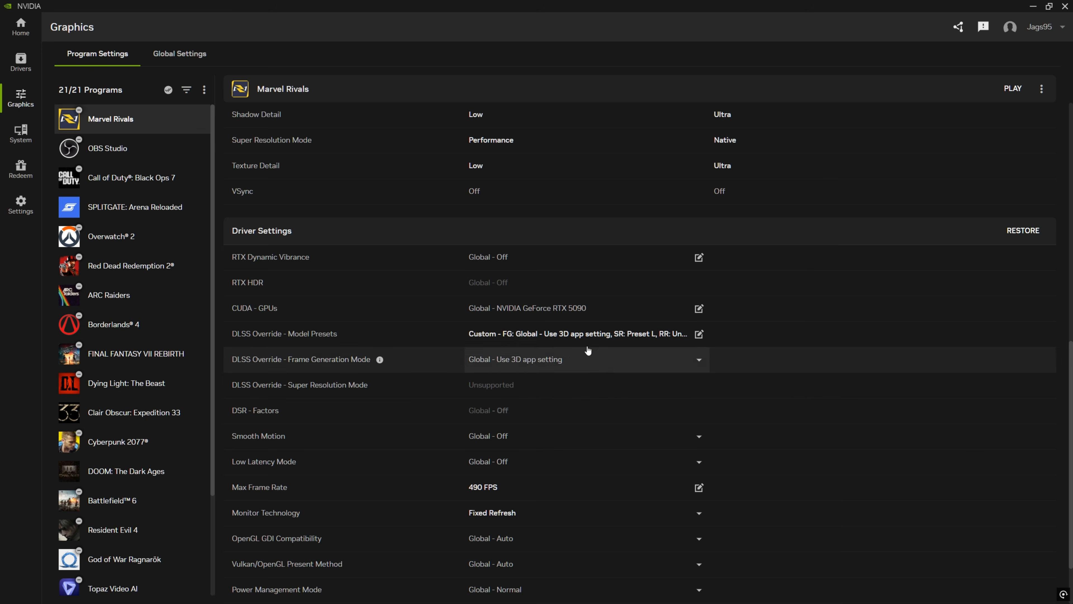
{"action": "mouse_move", "coordinate": [577, 333]}
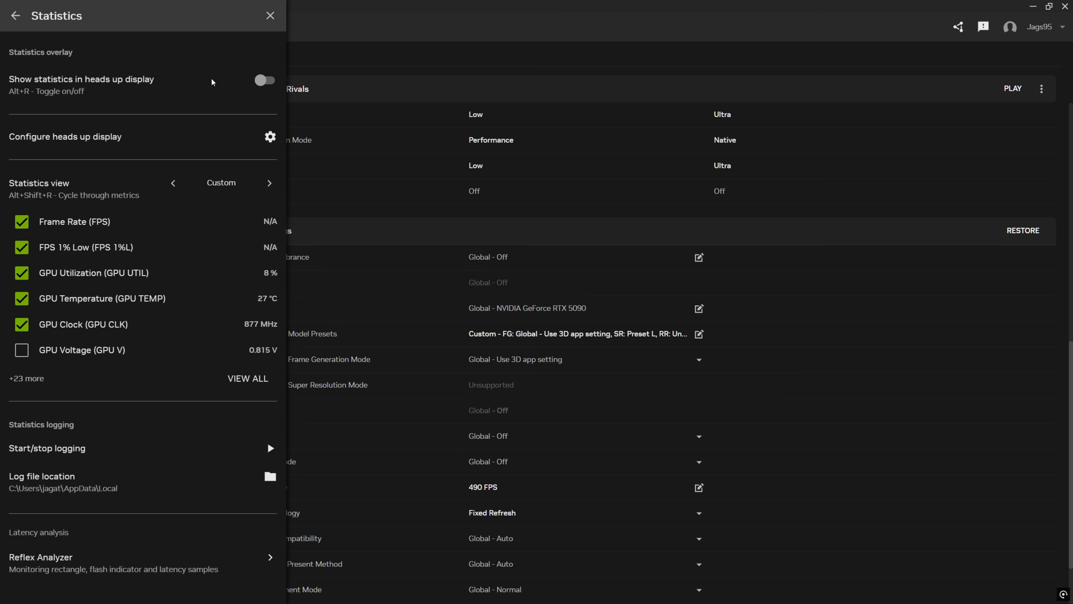
Enable the statistics heads-up display with a Custom metric view including Super Resolution Model Override
{"action": "left_click", "coordinate": [264, 80]}
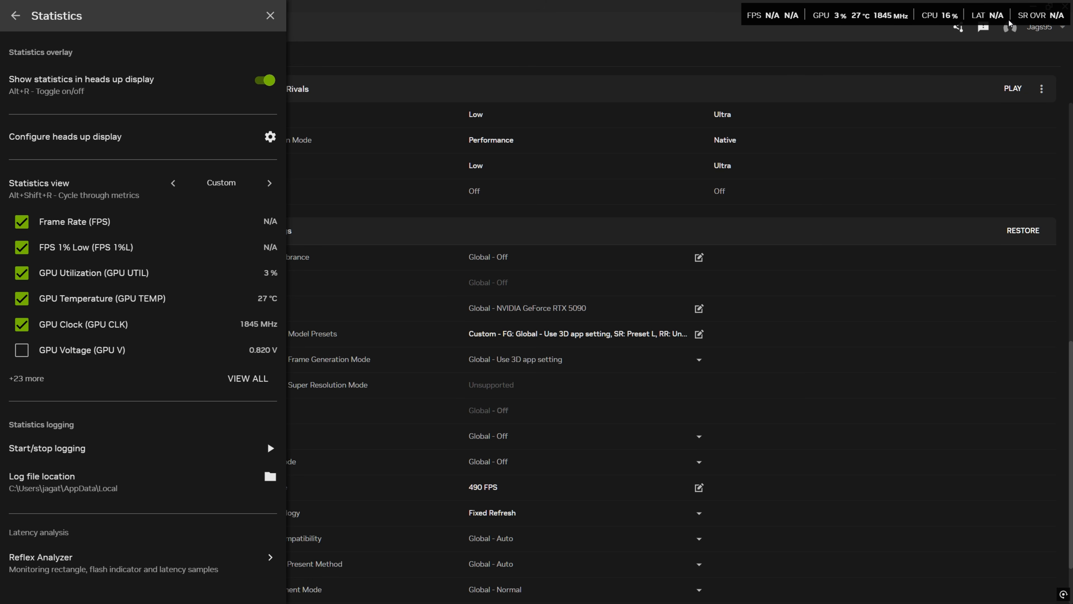
{"action": "mouse_move", "coordinate": [1019, 18]}
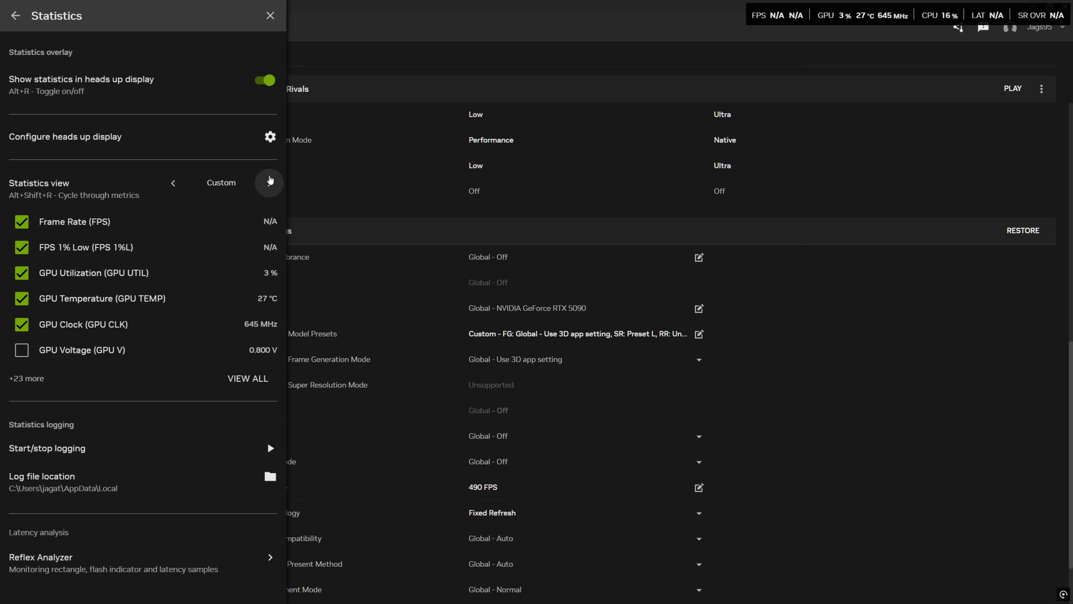
{"action": "left_click", "coordinate": [269, 182]}
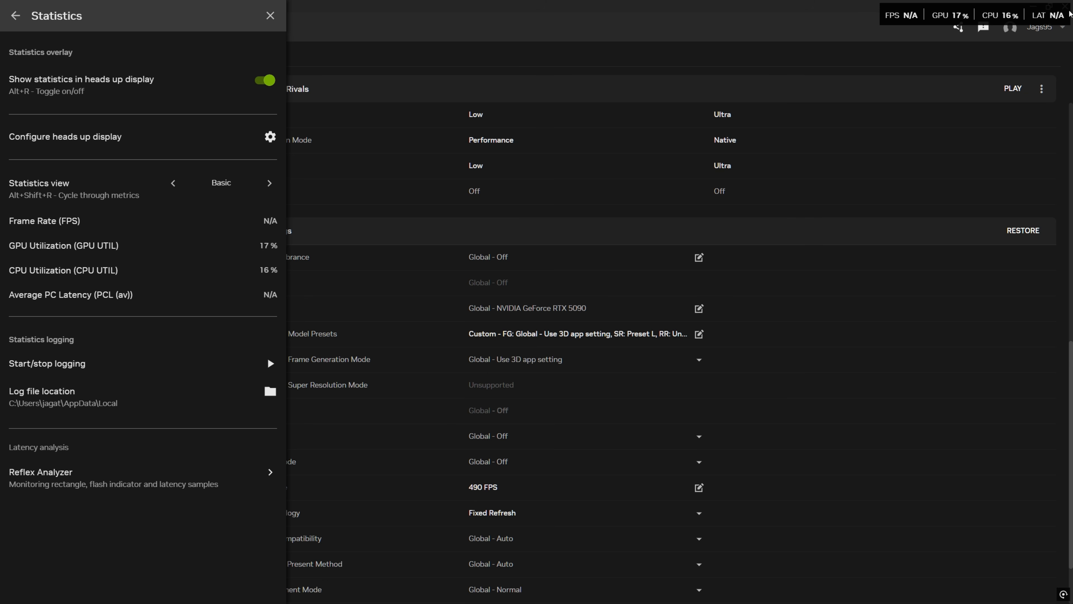
{"action": "left_click", "coordinate": [173, 183]}
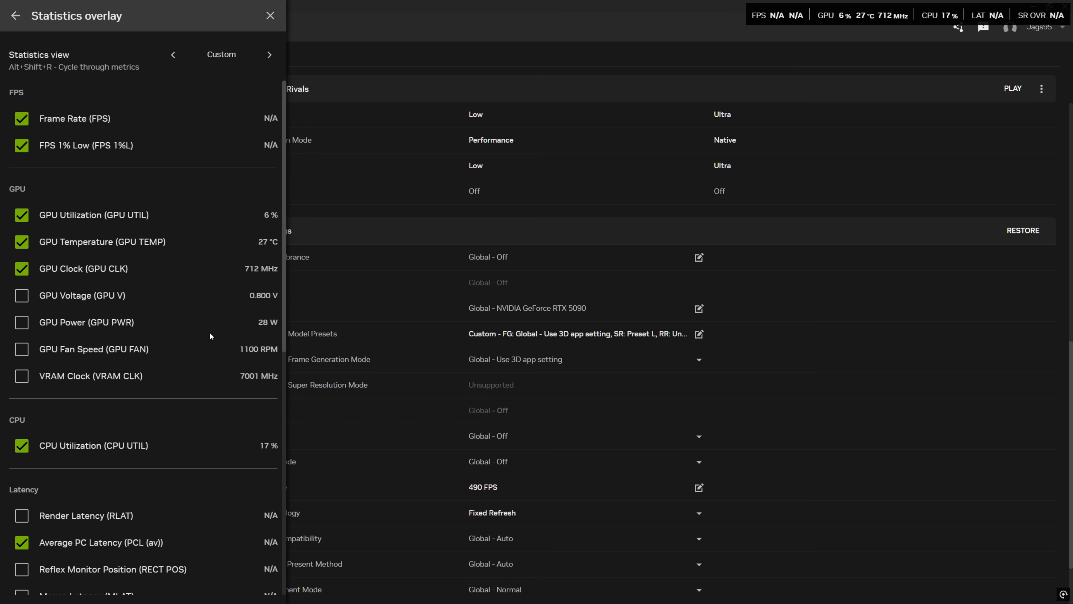
{"action": "scroll", "scroll_direction": "down", "scroll_amount": 3}
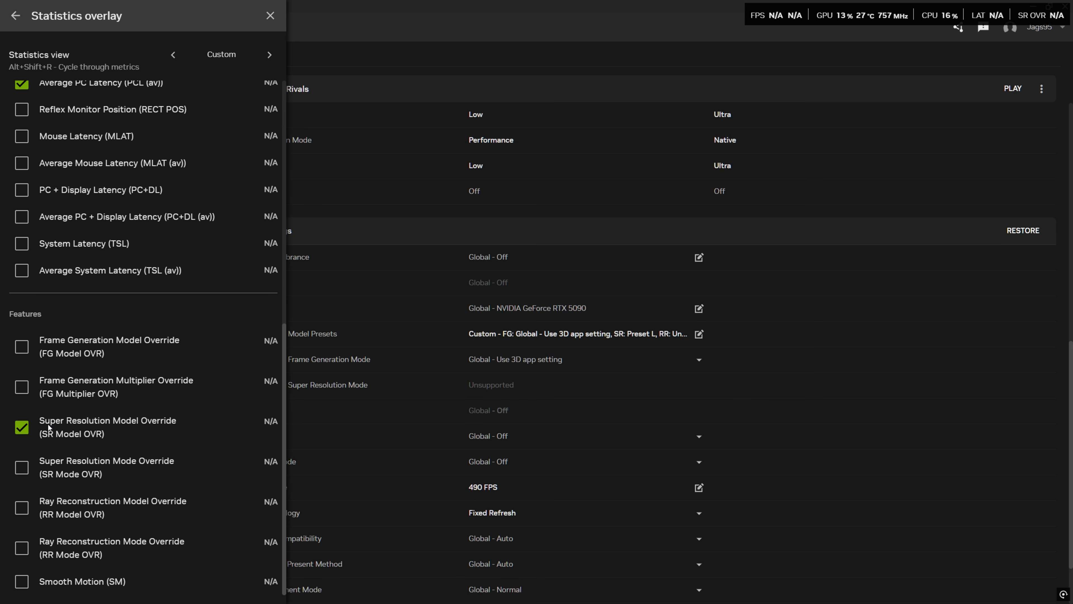
{"action": "mouse_move", "coordinate": [192, 396]}
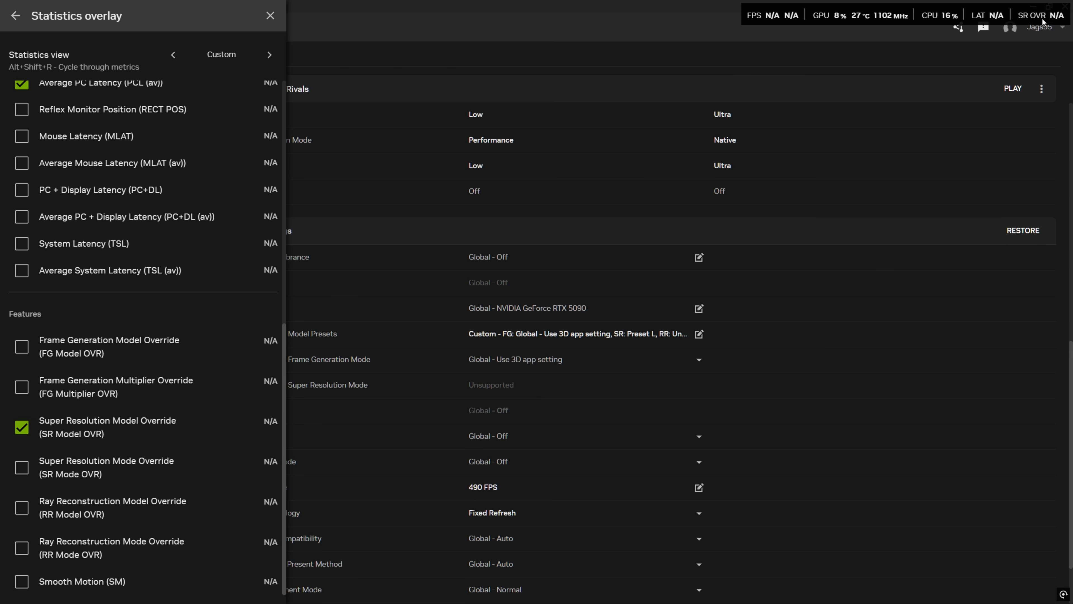
{"action": "mouse_move", "coordinate": [619, 320]}
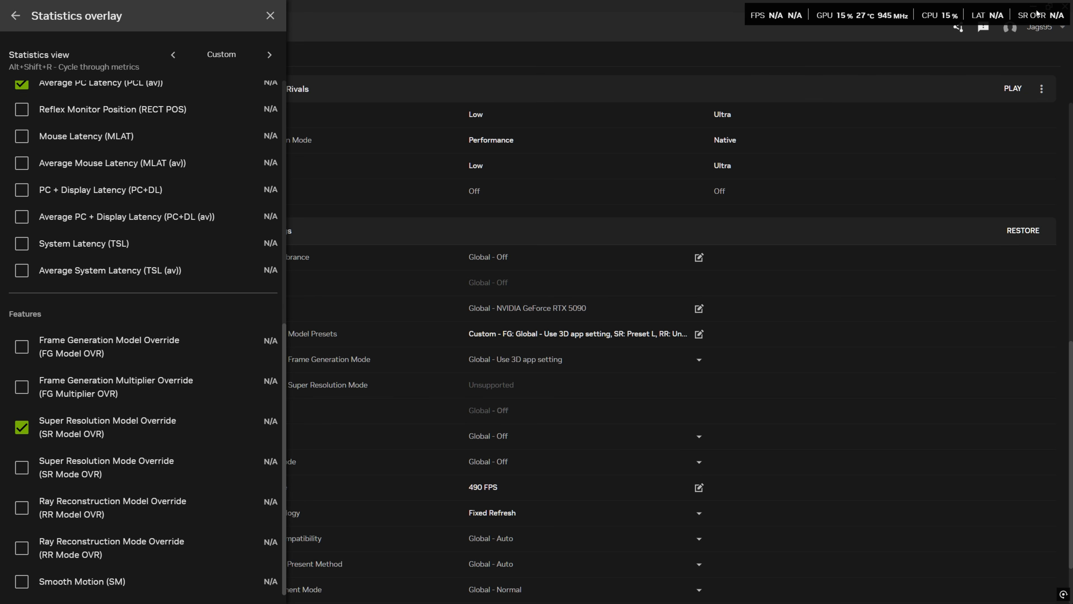
{"action": "mouse_move", "coordinate": [293, 33]}
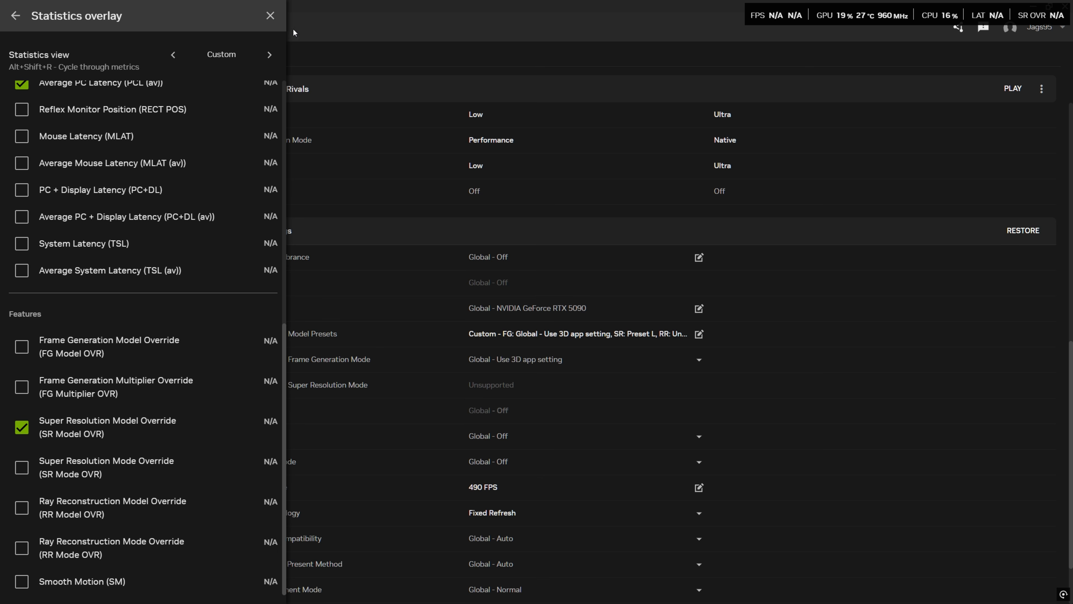
{"action": "left_click", "coordinate": [270, 15]}
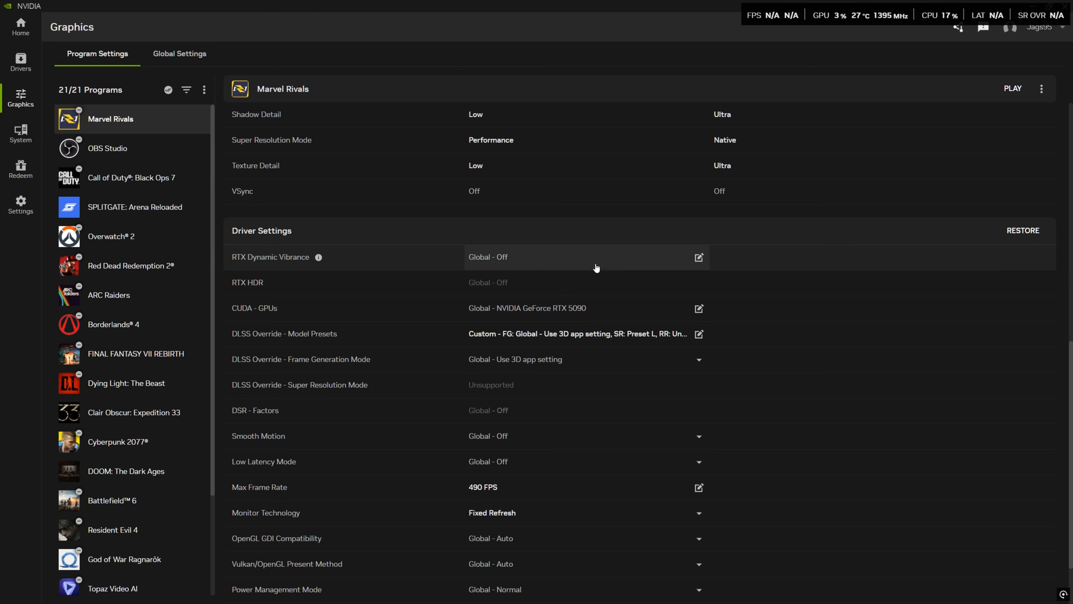
{"action": "mouse_move", "coordinate": [604, 268]}
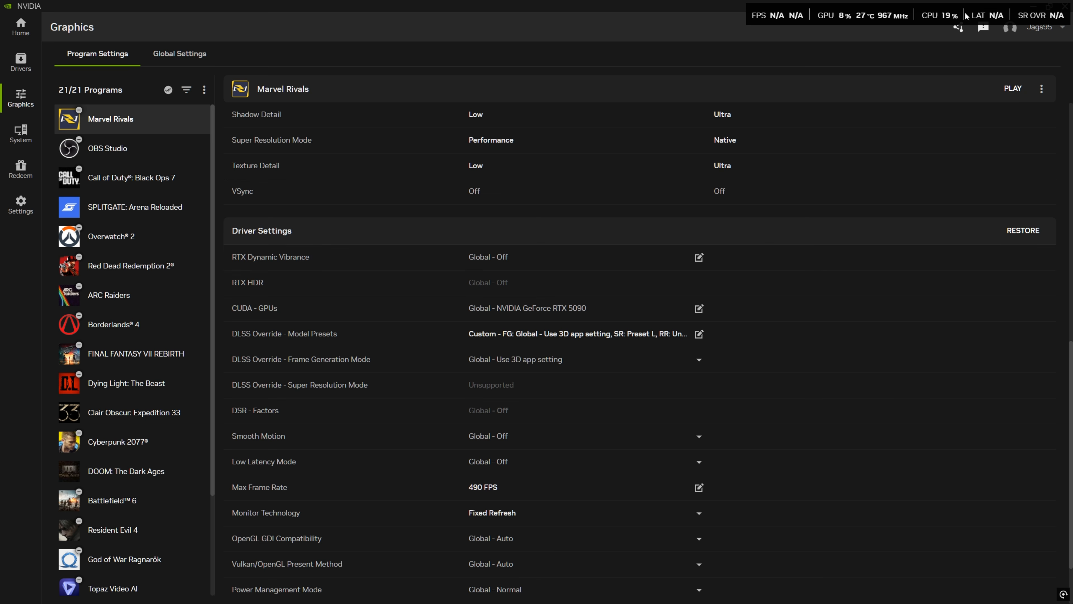
{"action": "mouse_move", "coordinate": [728, 380]}
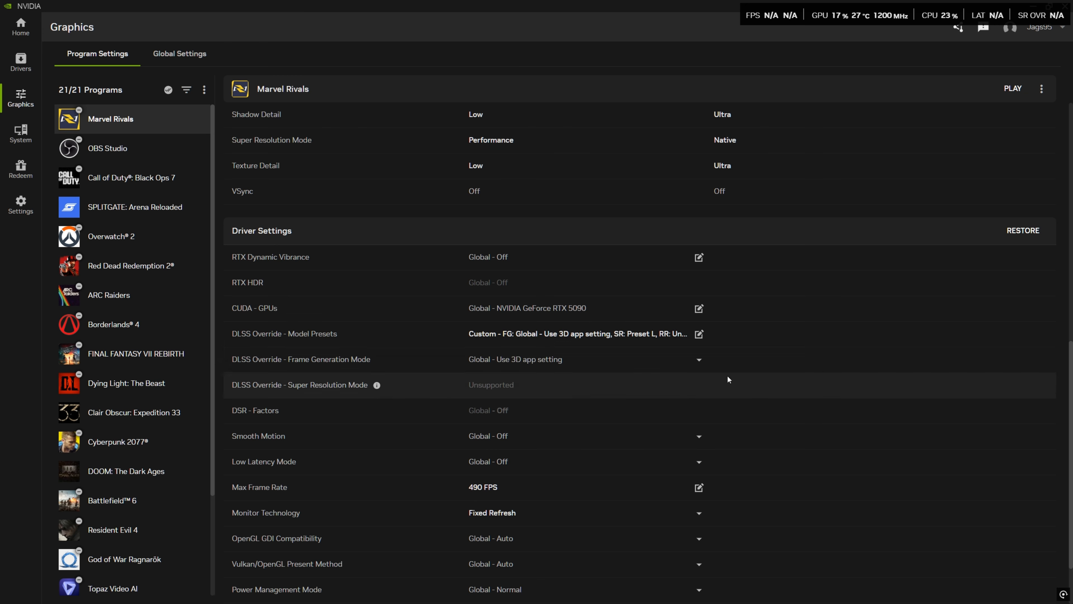
Try Preset K for Super Resolution in the DLSS Override Model Presets dialog
{"action": "left_click", "coordinate": [699, 334]}
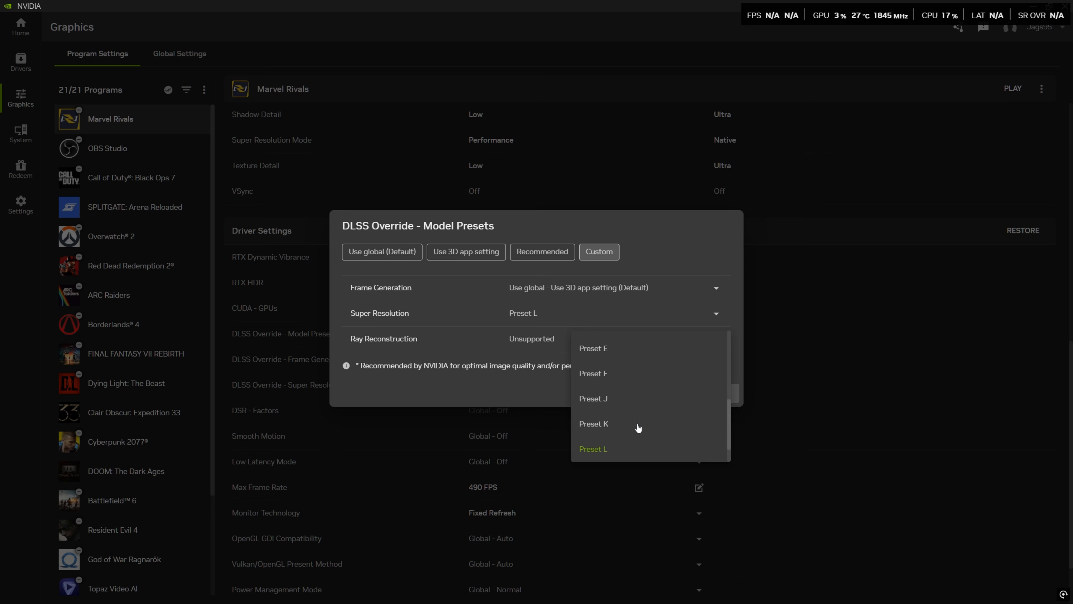
{"action": "scroll", "scroll_direction": "down", "scroll_amount": 3}
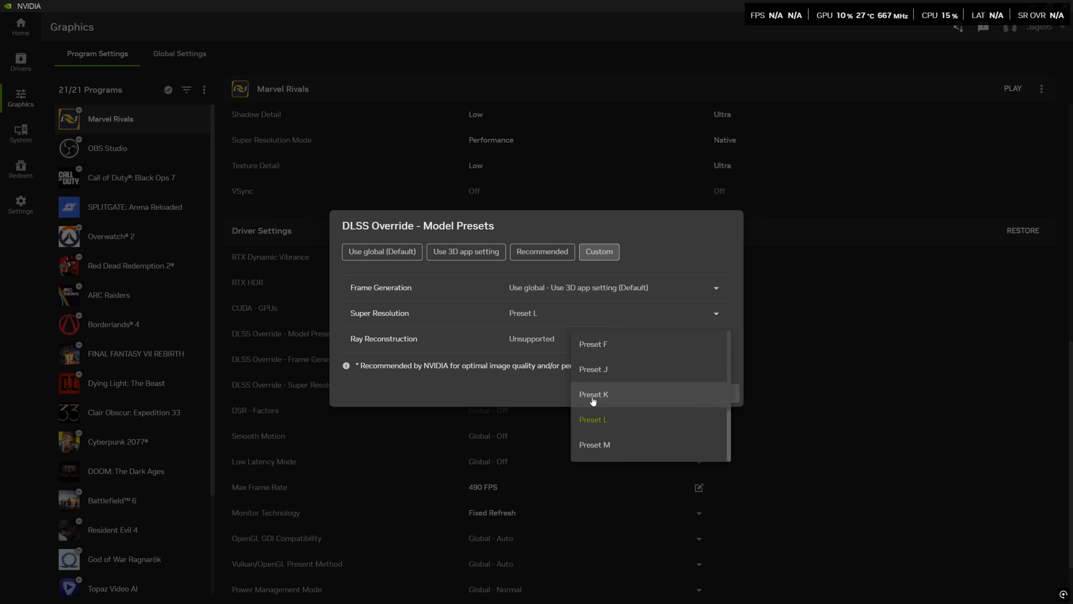
{"action": "left_click", "coordinate": [592, 395]}
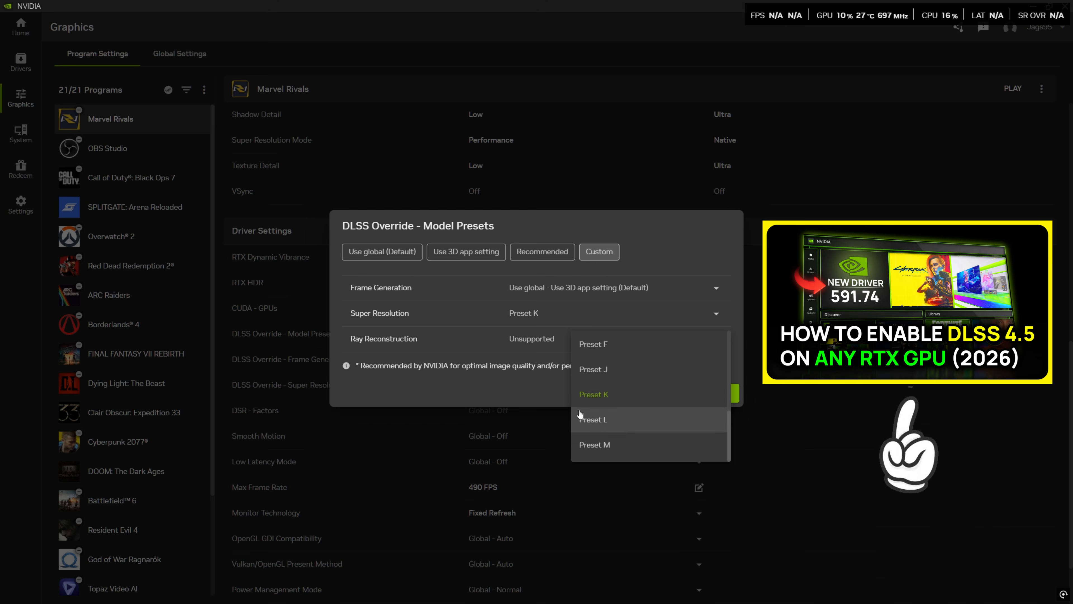
{"action": "left_click", "coordinate": [594, 394]}
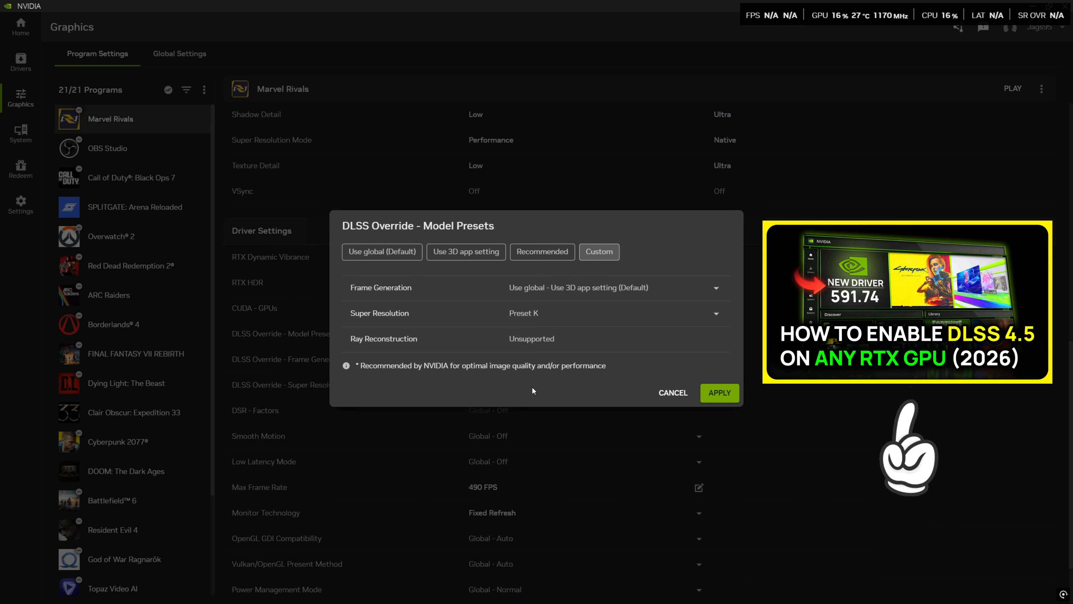
Set Super Resolution back to Preset L and apply the override
{"action": "left_click", "coordinate": [715, 313]}
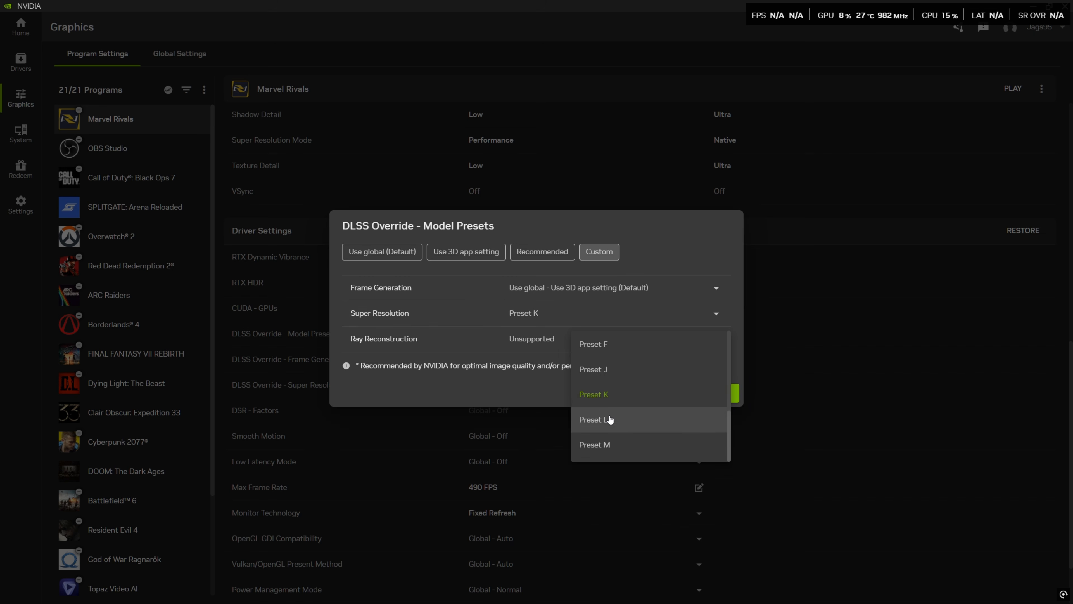
{"action": "left_click", "coordinate": [594, 420]}
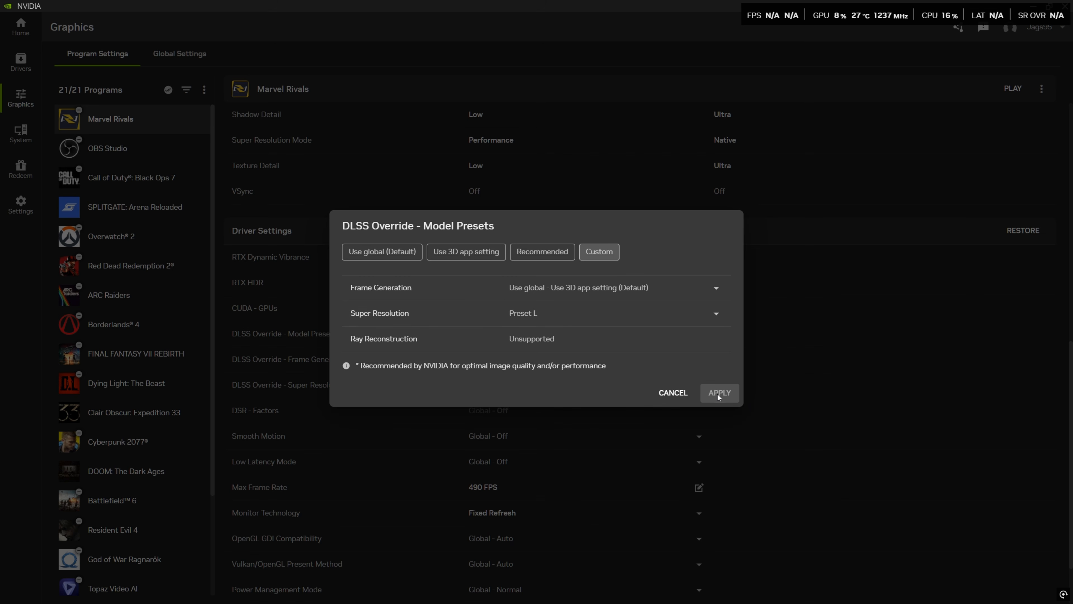
{"action": "left_click", "coordinate": [719, 392]}
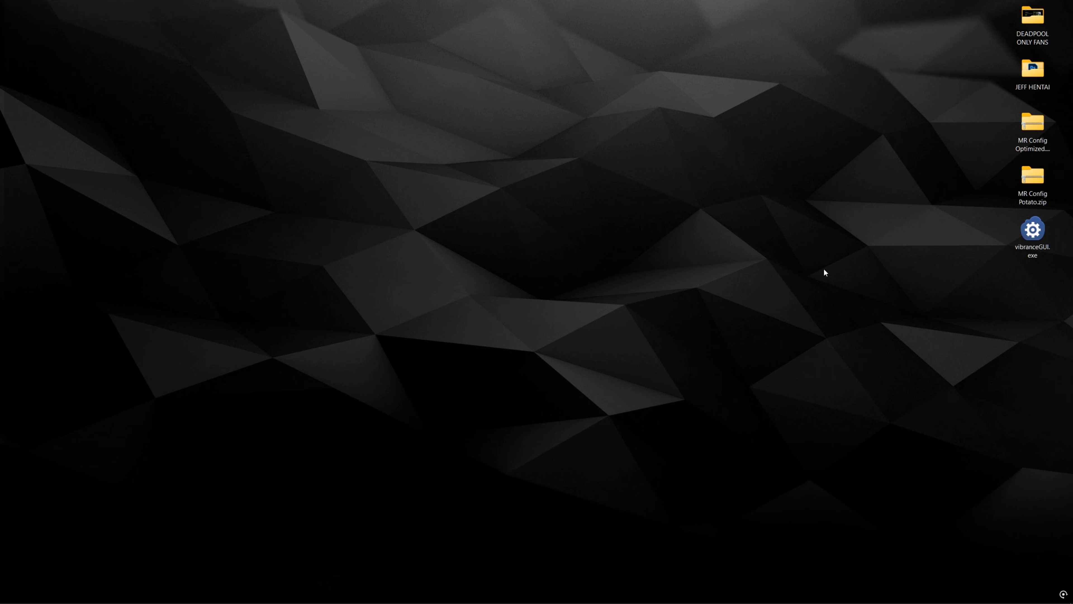
Launch vibranceGUI.exe from the desktop and move its window to the screen centre
{"action": "double_click", "coordinate": [1032, 228]}
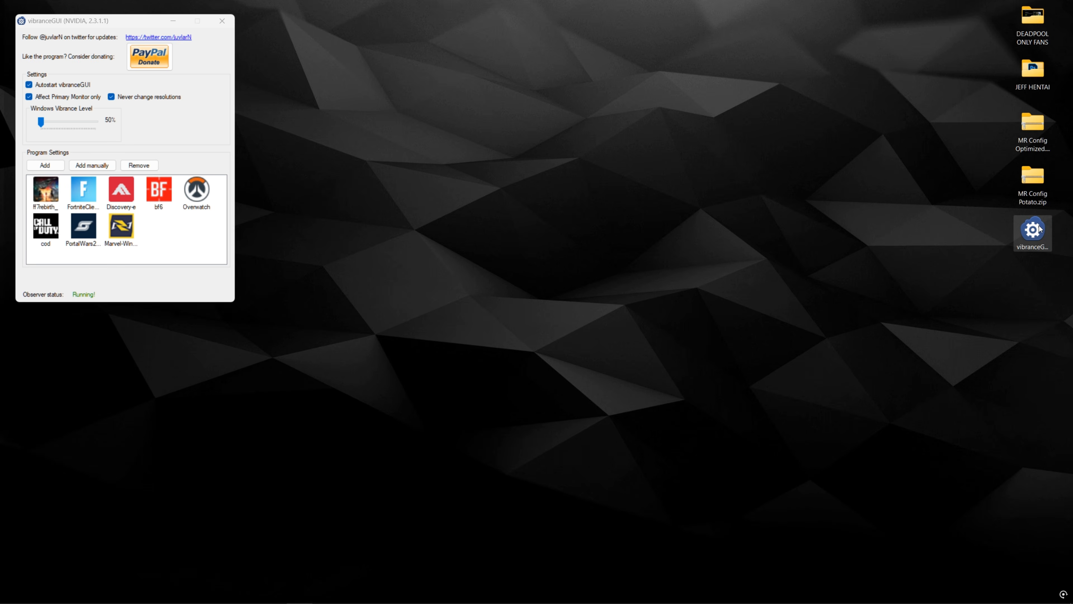
{"action": "left_click", "coordinate": [1033, 229]}
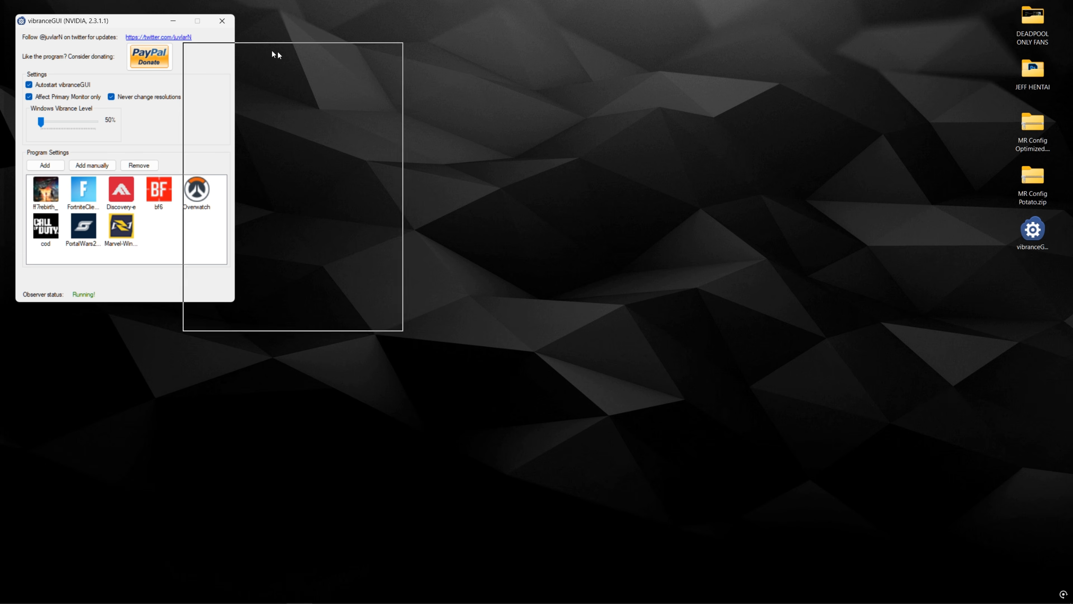
{"action": "left_click_drag", "start_coordinate": [123, 21], "coordinate": [531, 134]}
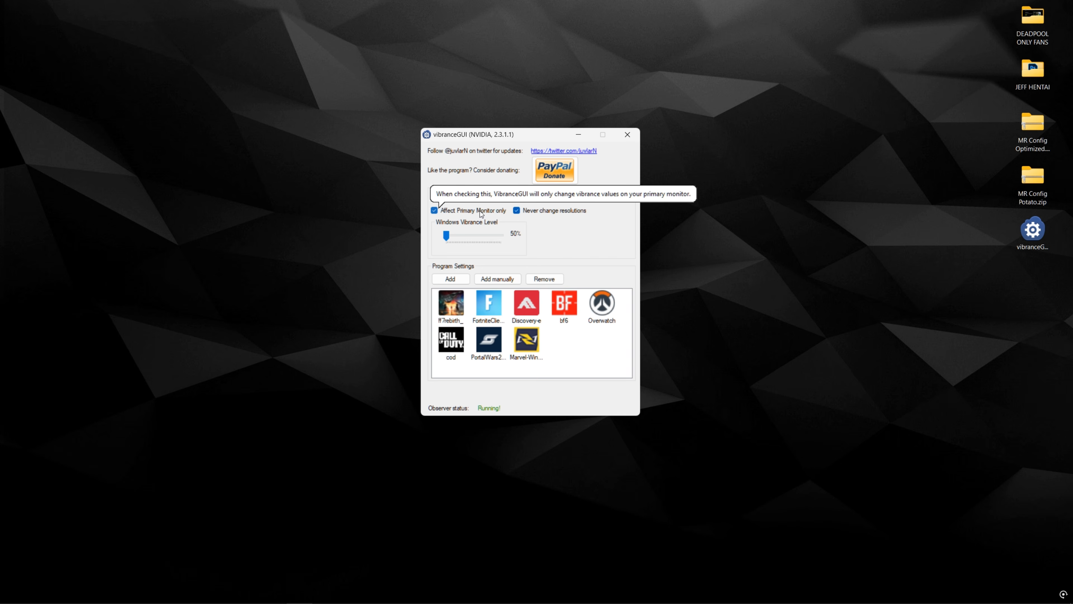
{"action": "mouse_move", "coordinate": [404, 261]}
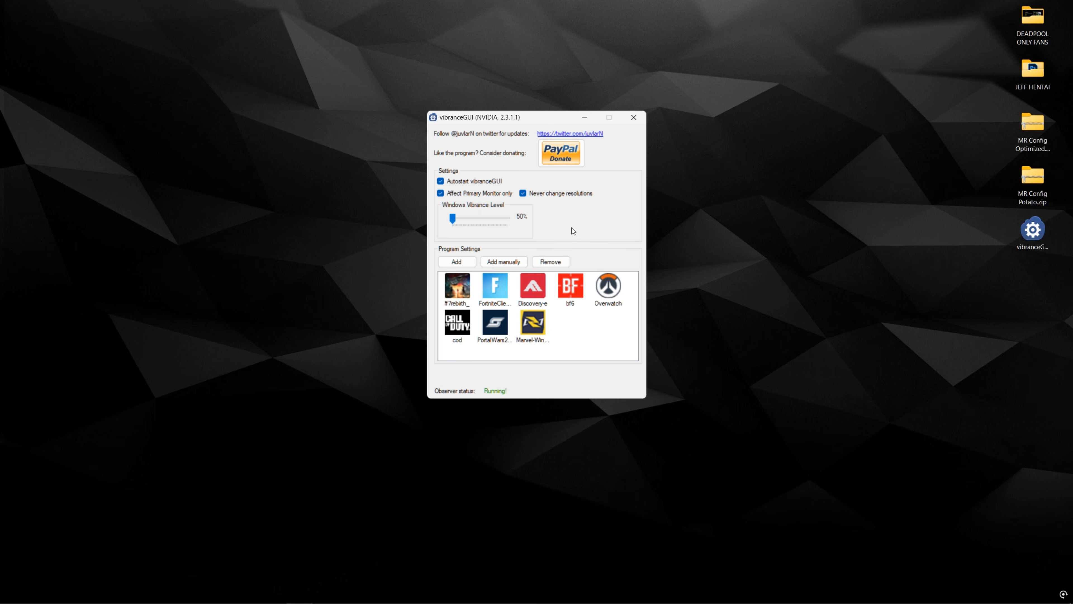
{"action": "mouse_move", "coordinate": [534, 335]}
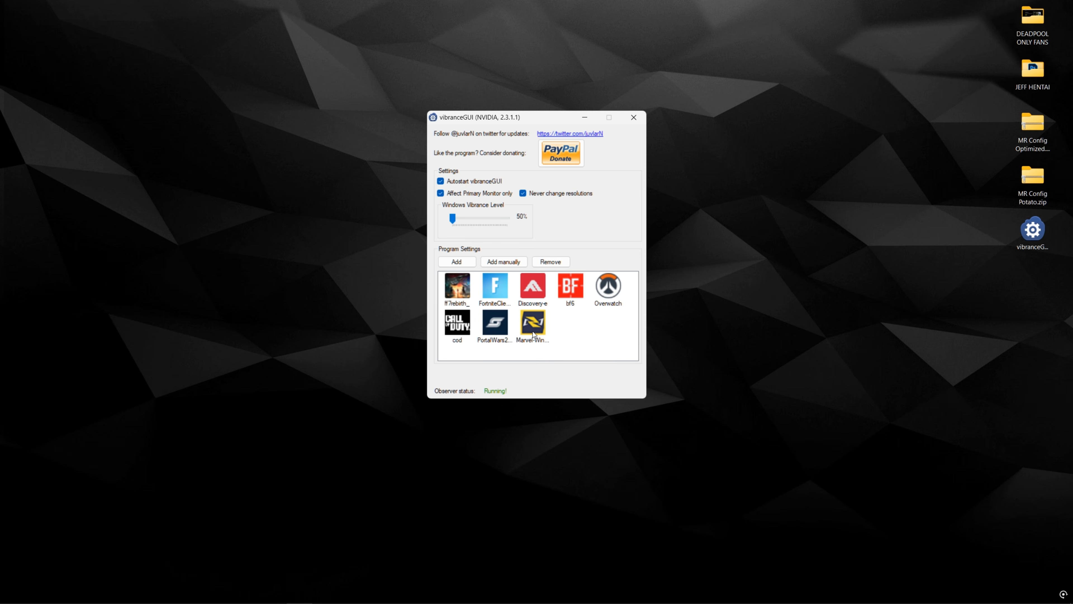
{"action": "mouse_move", "coordinate": [534, 360]}
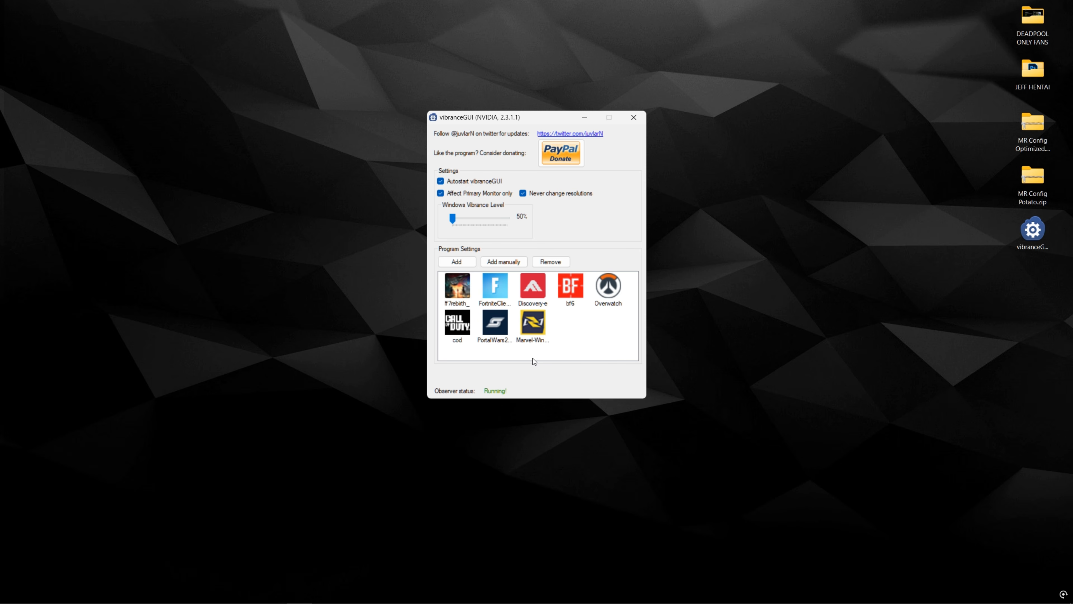
Preview Windows Vibrance Level at 100%, then return it to 50%
{"action": "left_click_drag", "start_coordinate": [452, 217], "coordinate": [506, 217]}
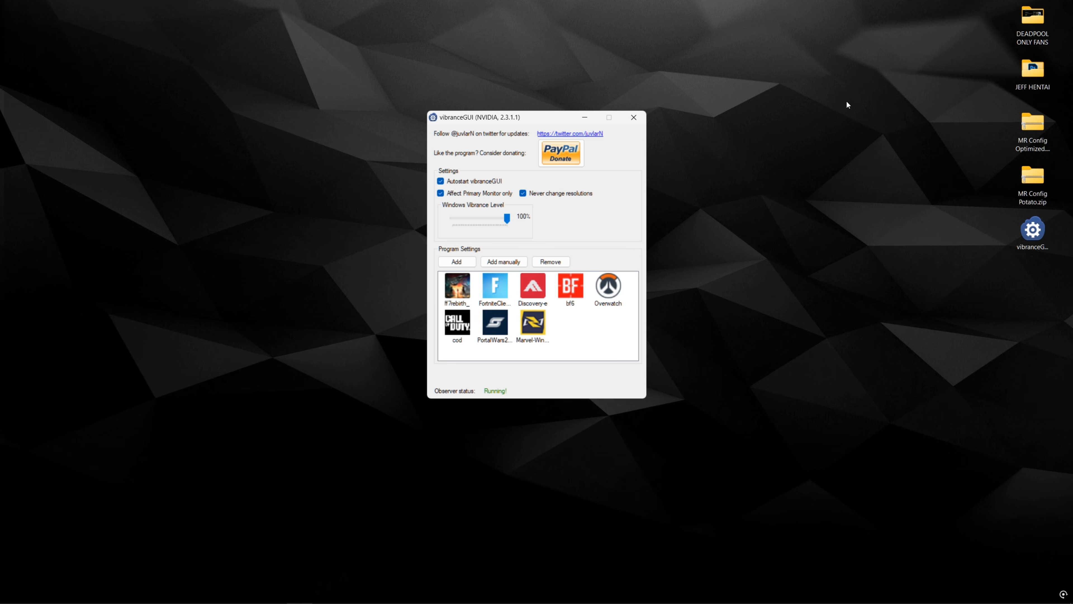
{"action": "left_click_drag", "start_coordinate": [506, 218], "coordinate": [452, 218]}
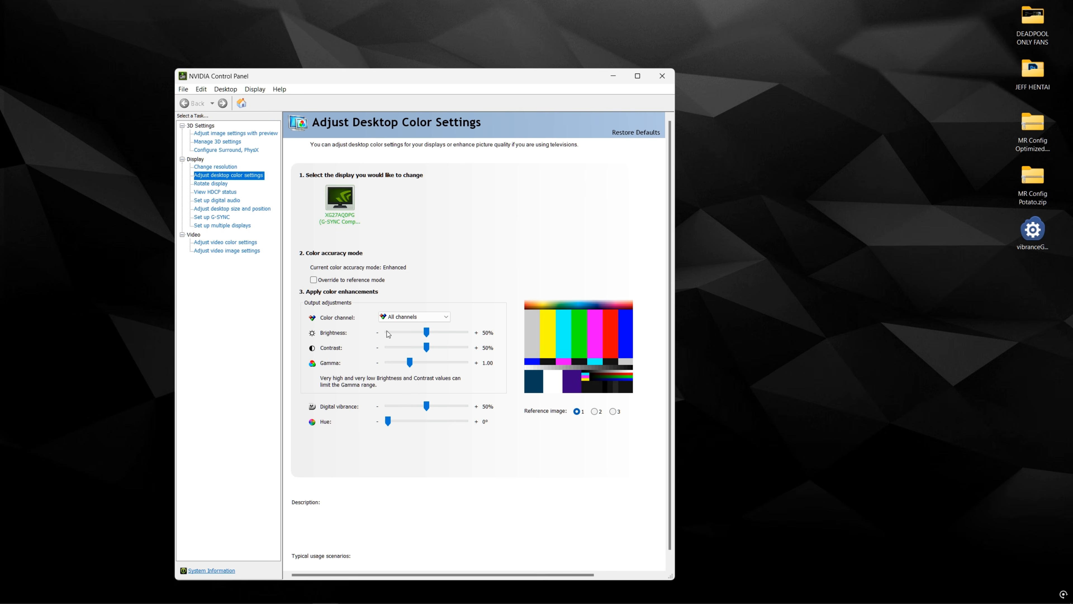
{"action": "left_click_drag", "start_coordinate": [428, 405], "coordinate": [466, 405]}
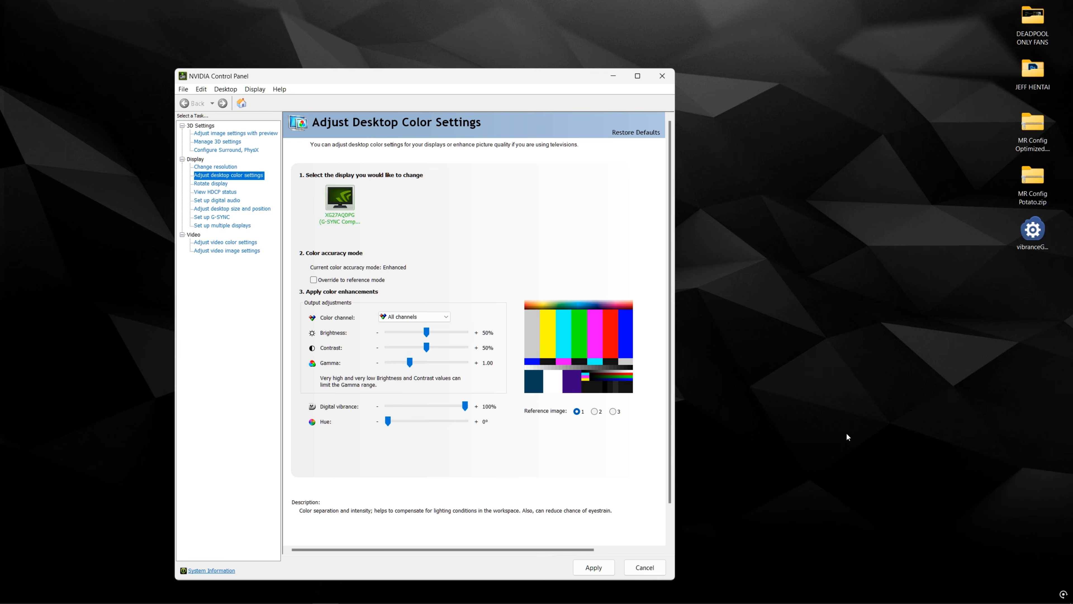
{"action": "mouse_move", "coordinate": [551, 438]}
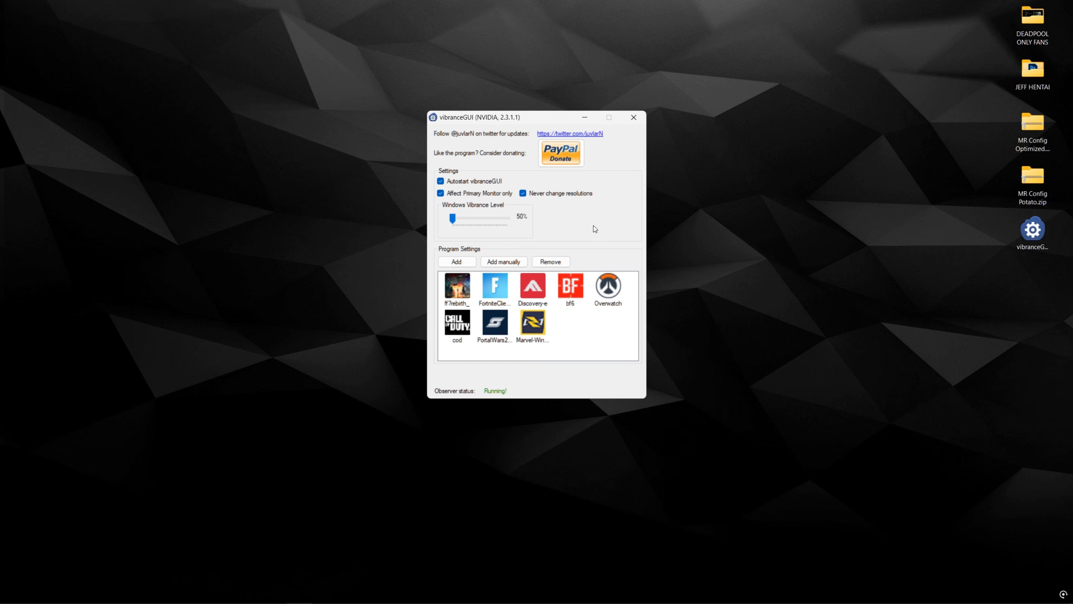
{"action": "mouse_move", "coordinate": [572, 246]}
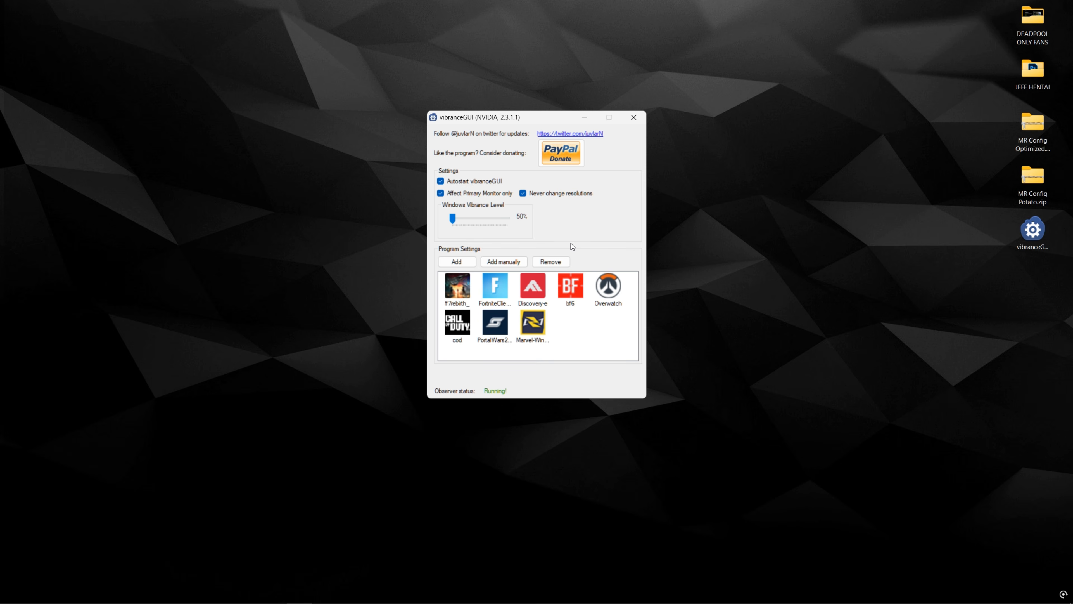
{"action": "mouse_move", "coordinate": [606, 369]}
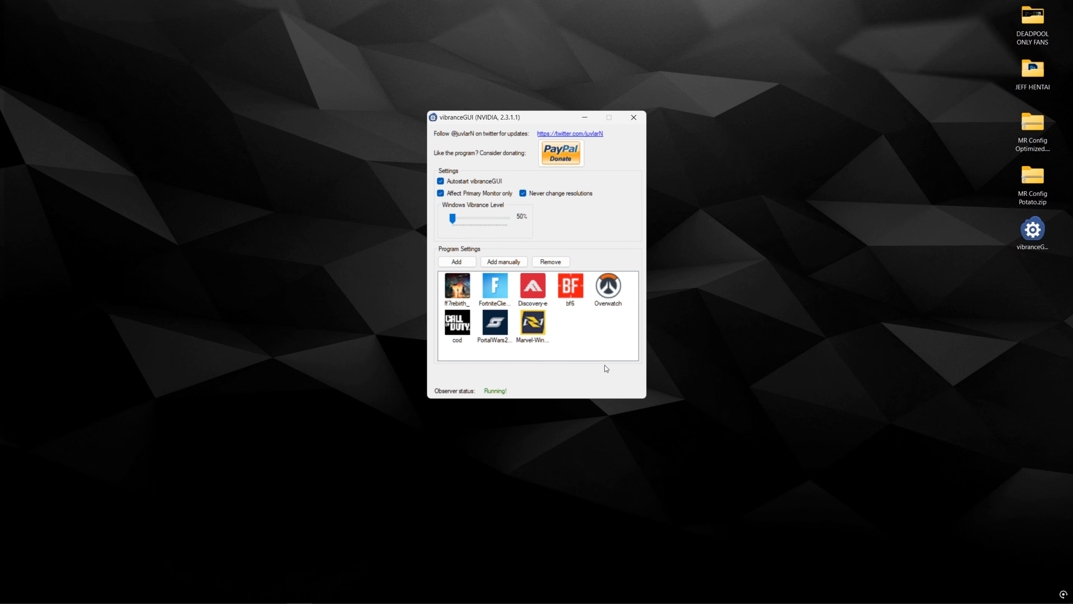
Add Marvel-Win64-Shipping.exe from SteamLibrary\...\MarvelRivals\...\Binaries\Win64 as a game profile
{"action": "double_click", "coordinate": [532, 327]}
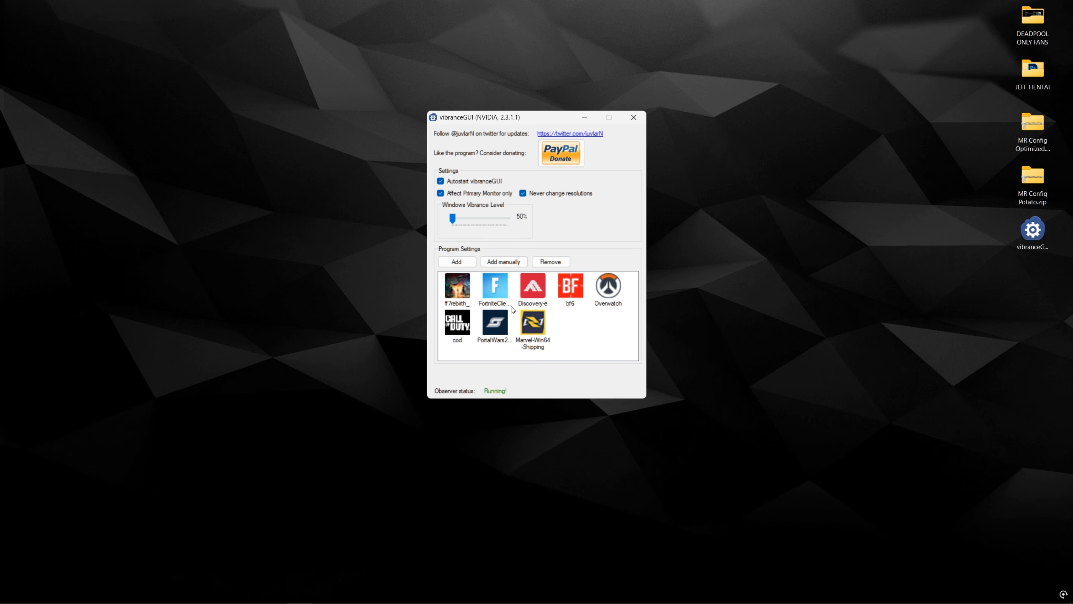
{"action": "mouse_move", "coordinate": [474, 272]}
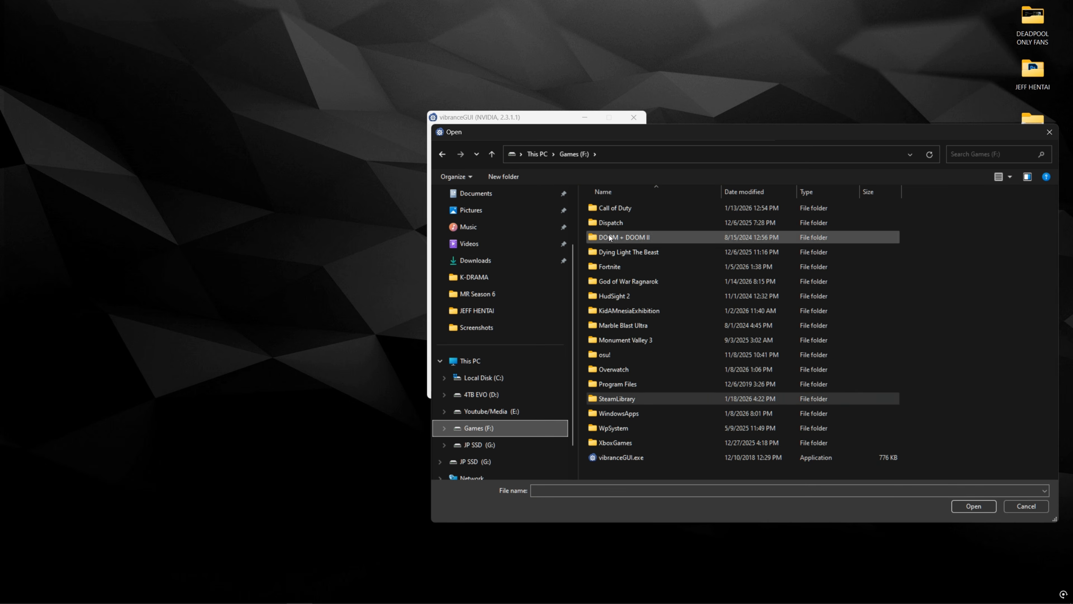
{"action": "double_click", "coordinate": [616, 399]}
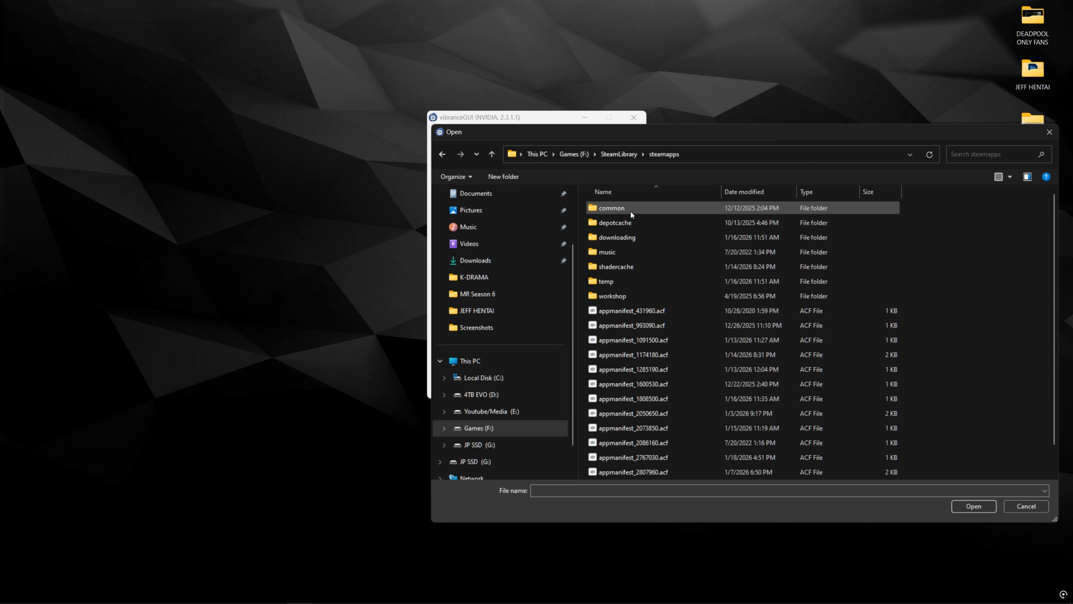
{"action": "double_click", "coordinate": [611, 207]}
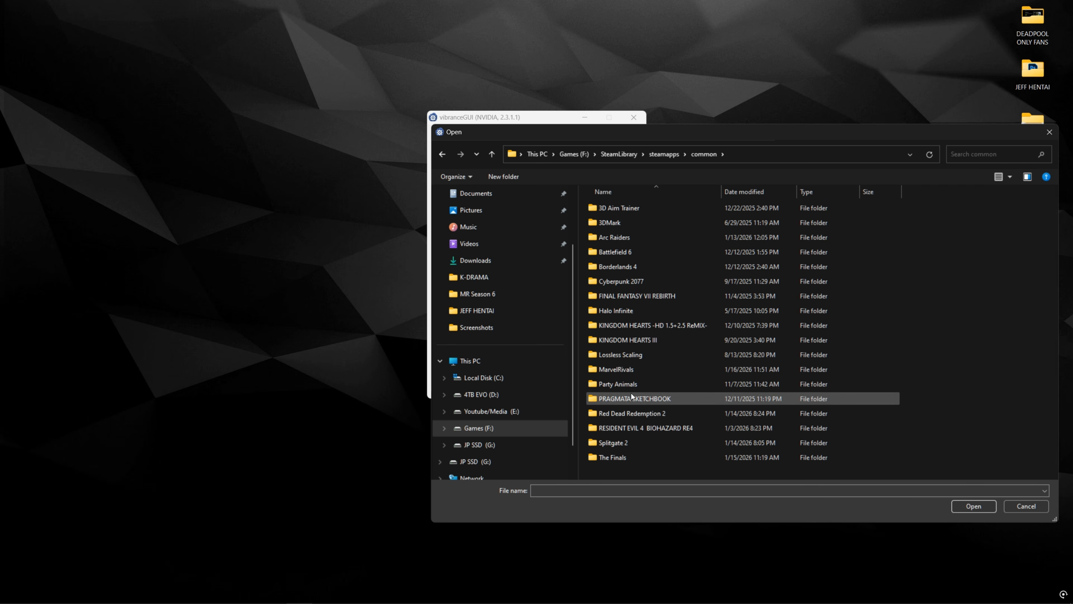
{"action": "double_click", "coordinate": [619, 369]}
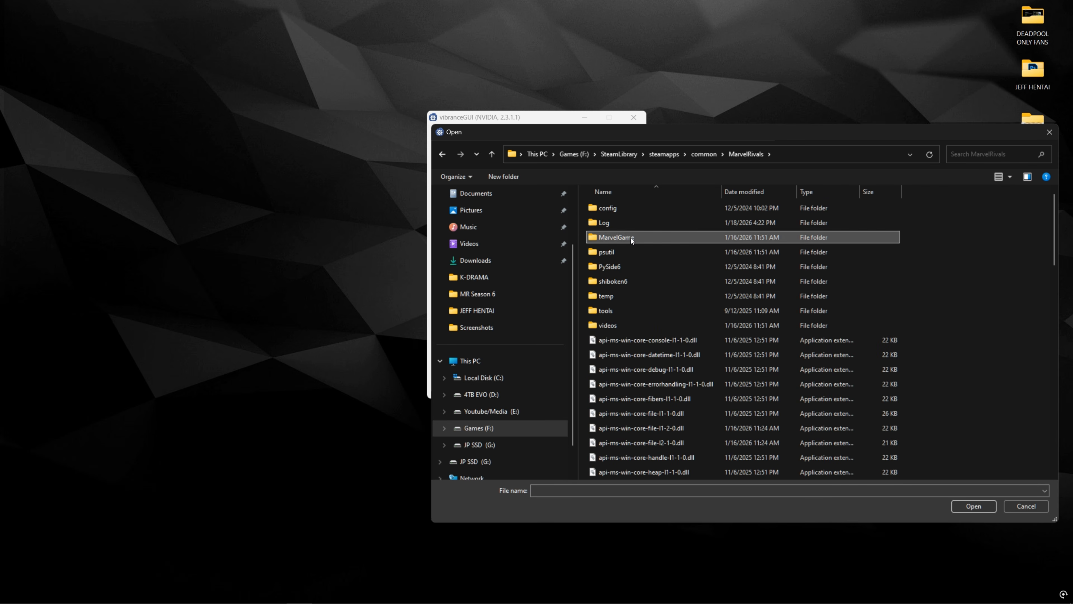
{"action": "double_click", "coordinate": [614, 237]}
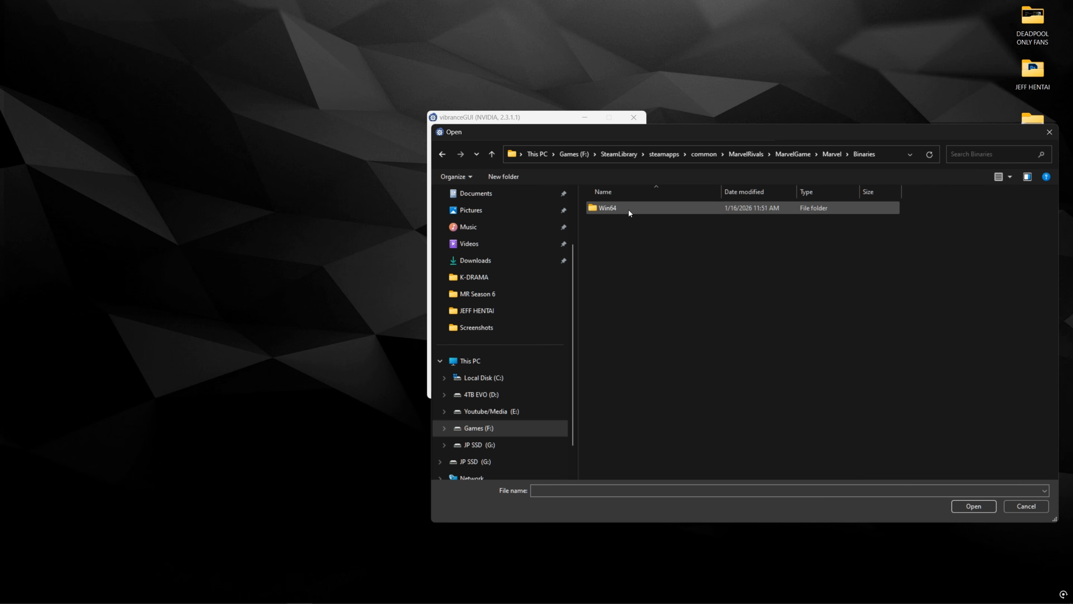
{"action": "double_click", "coordinate": [607, 207]}
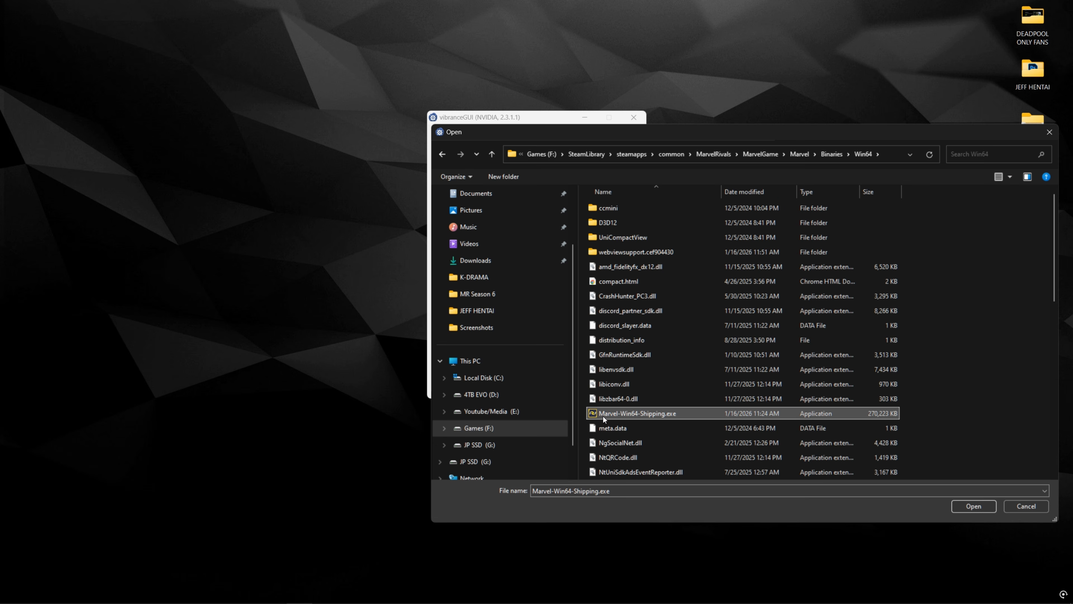
{"action": "left_click", "coordinate": [973, 506]}
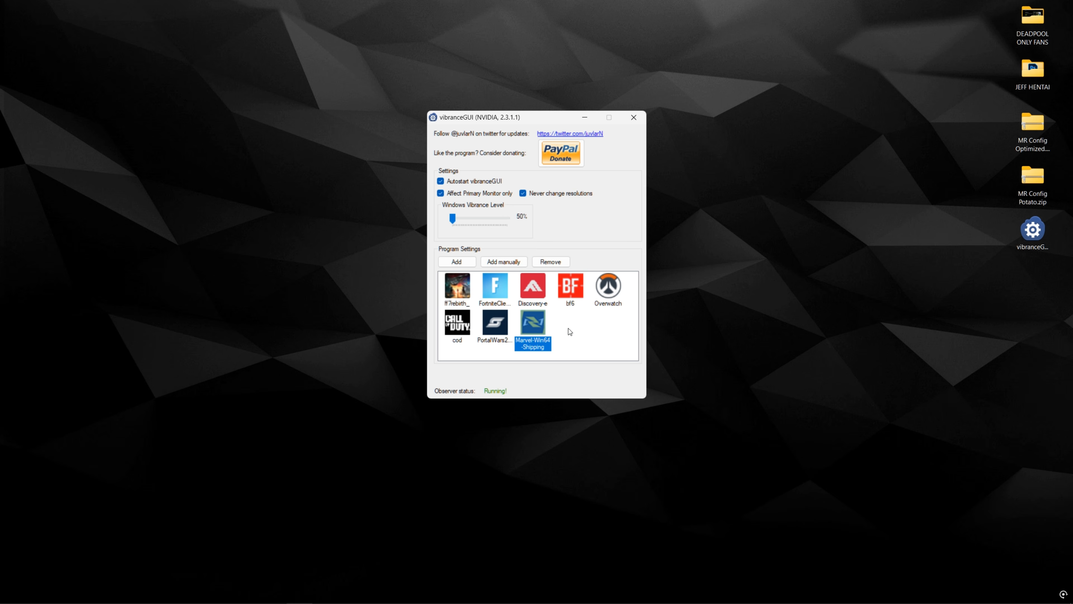
Set the Marvel Rivals profile's Ingame Vibrance level to 80% and save it
{"action": "double_click", "coordinate": [532, 326]}
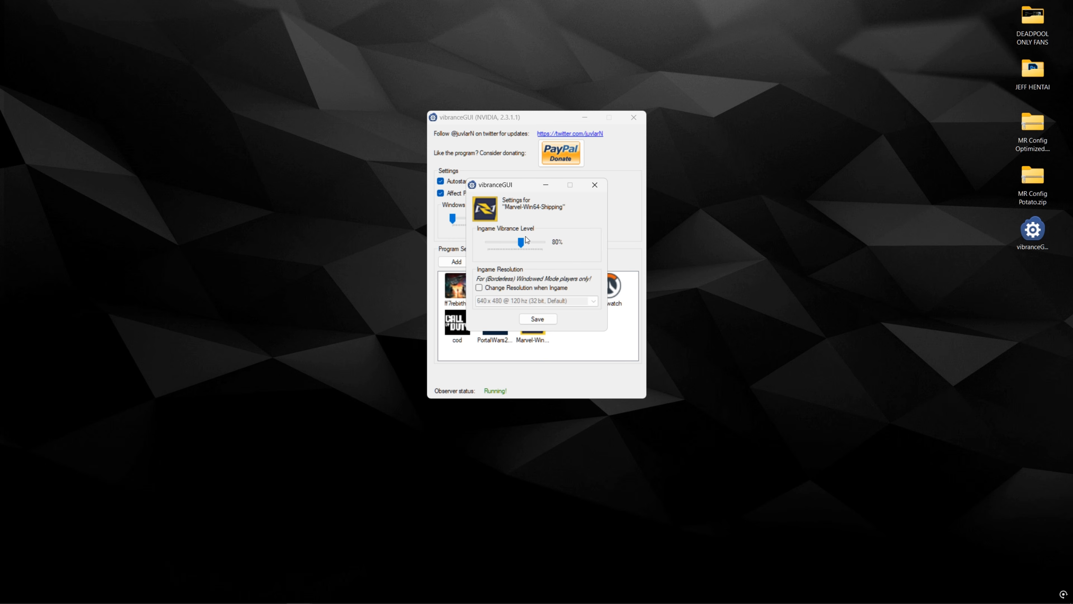
{"action": "left_click_drag", "start_coordinate": [519, 242], "coordinate": [513, 242]}
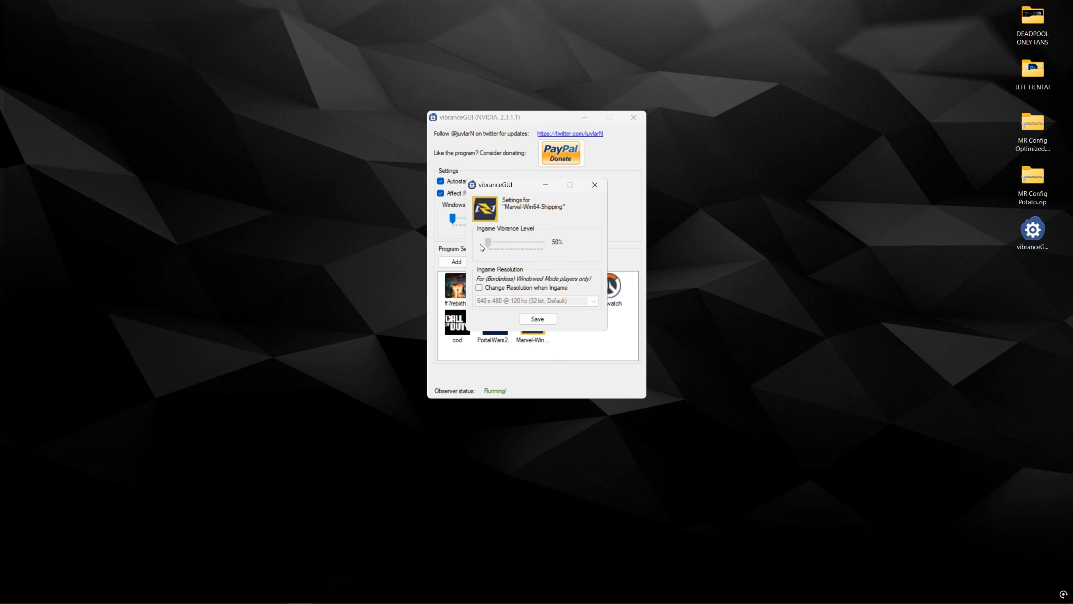
{"action": "left_click_drag", "start_coordinate": [481, 245], "coordinate": [521, 244]}
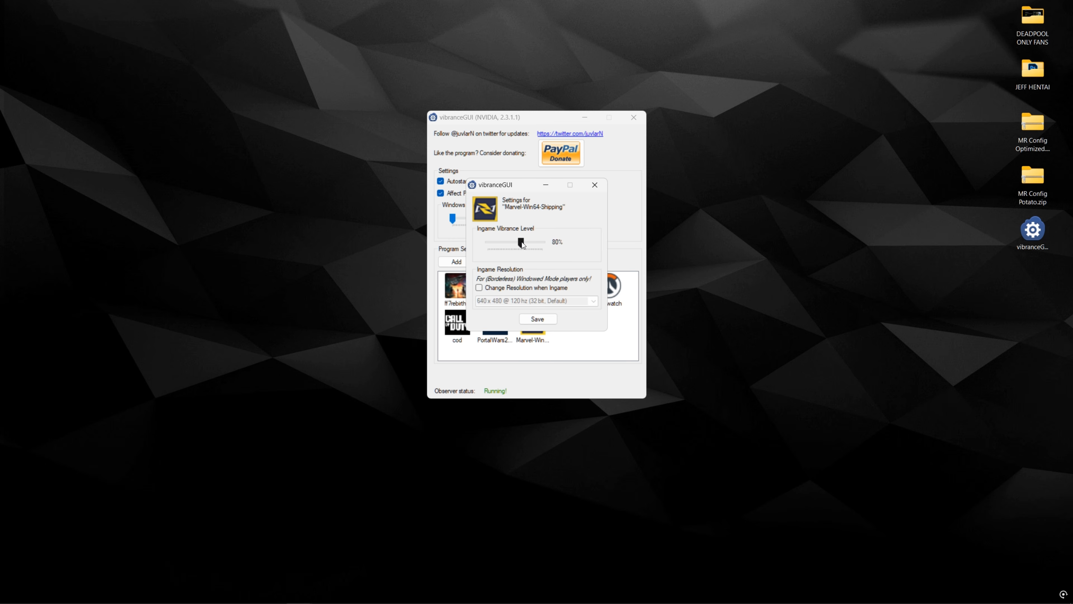
{"action": "left_click", "coordinate": [594, 185]}
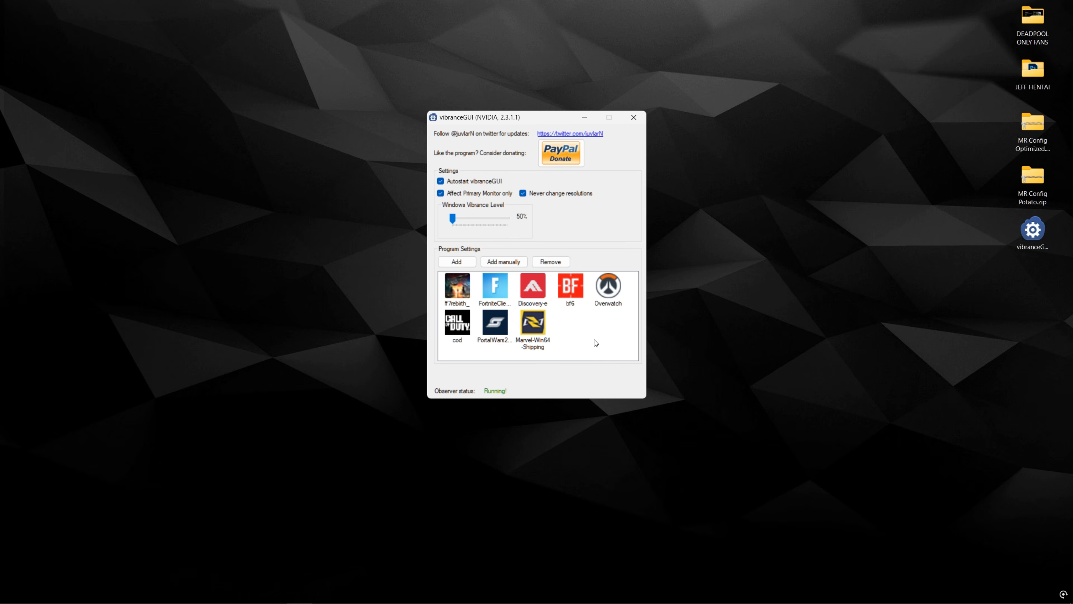